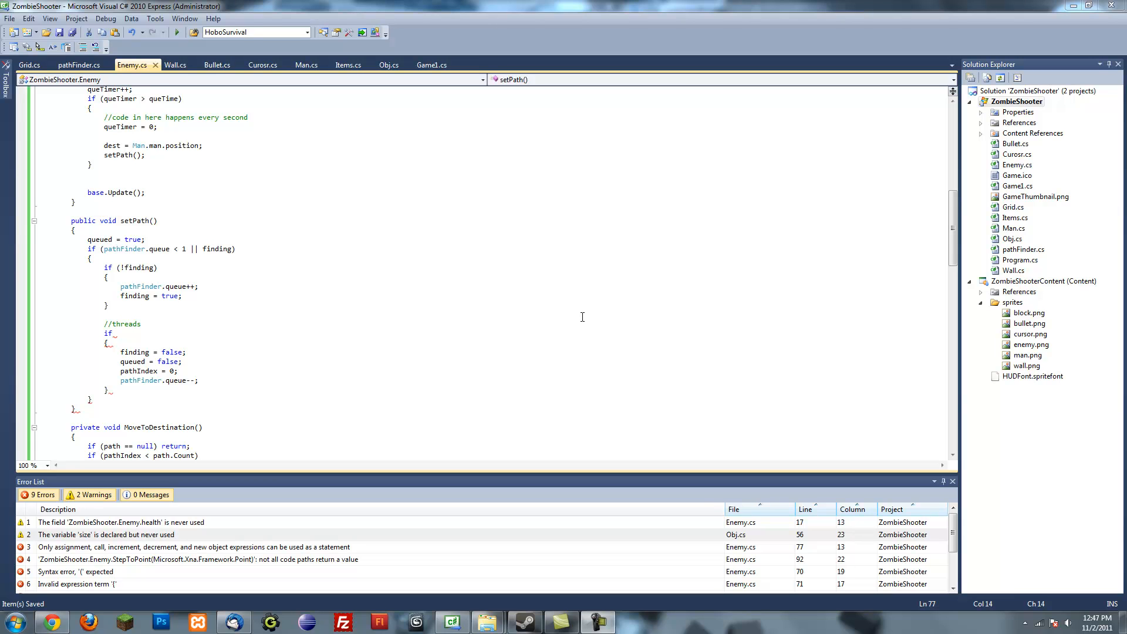
mouse_move(340, 310)
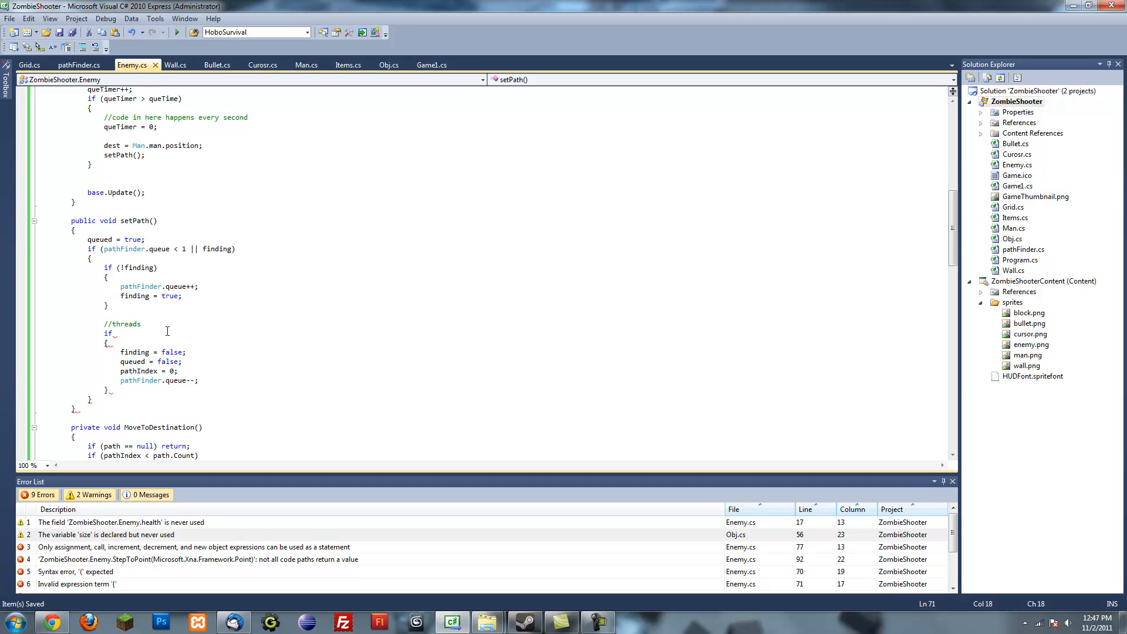
Review the threads comment in Program.cs and glance at the Game1.cs code.
double_click(124, 324)
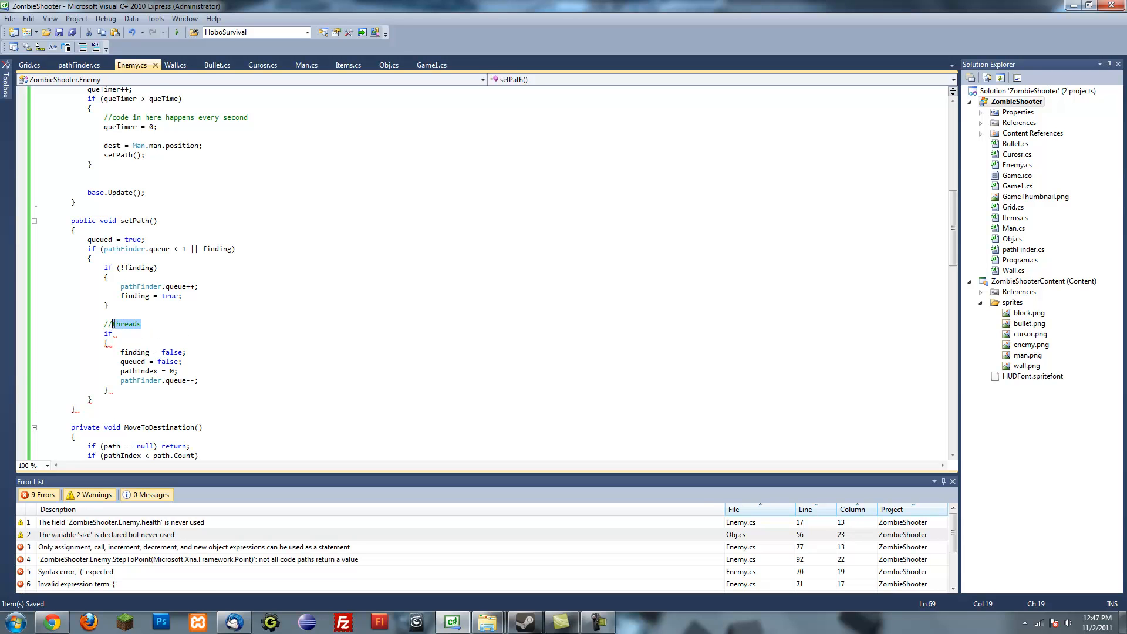
click(111, 334)
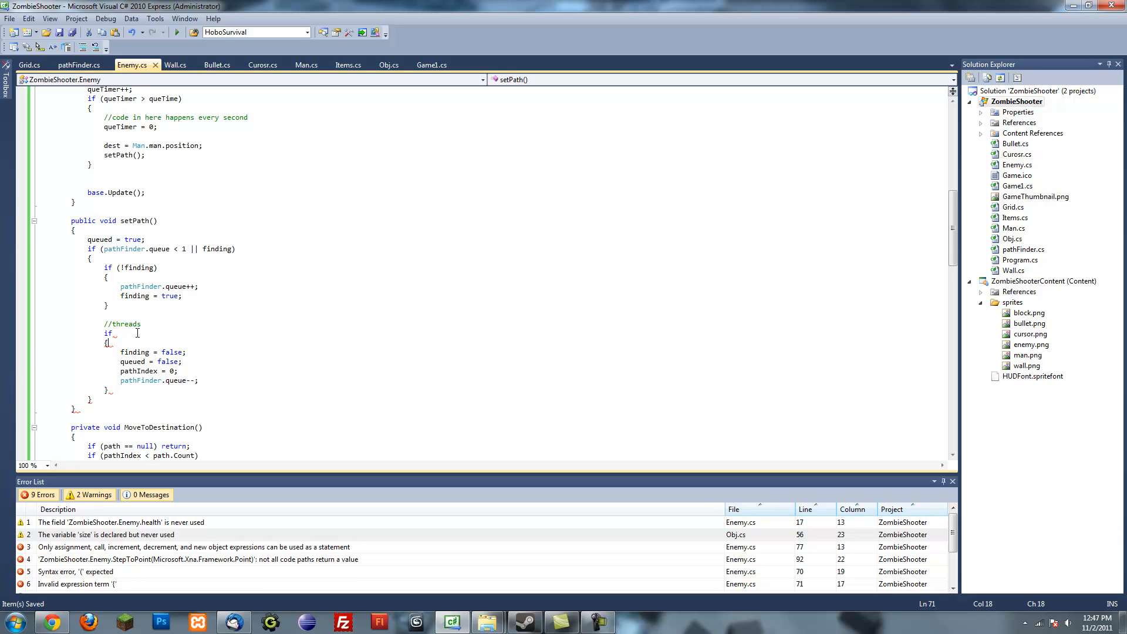
mouse_move(357, 30)
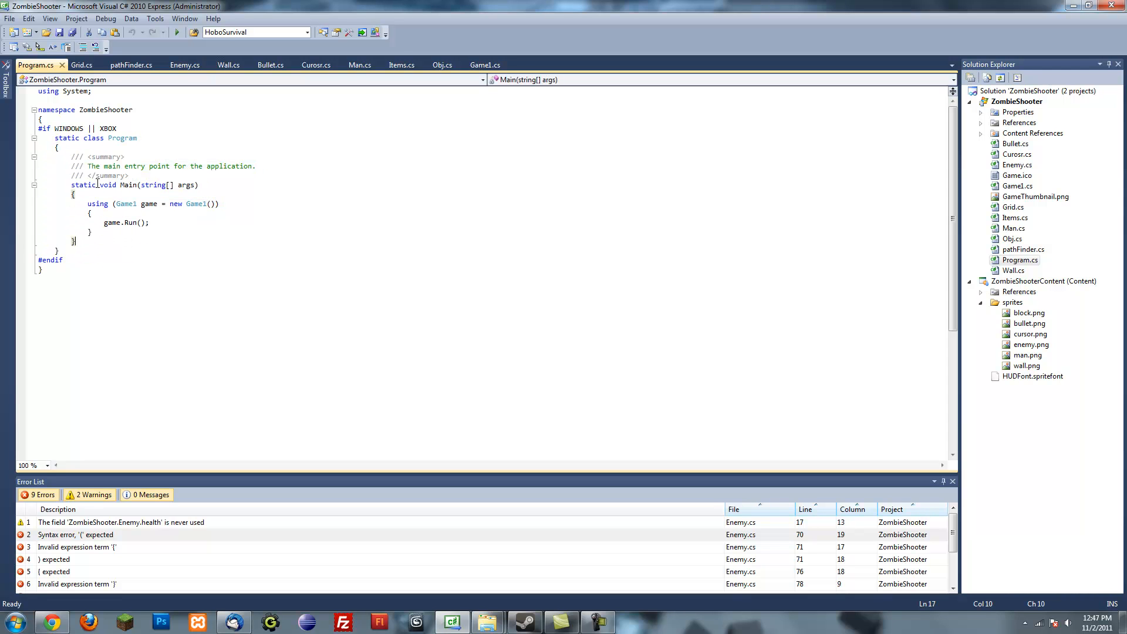
mouse_move(123, 206)
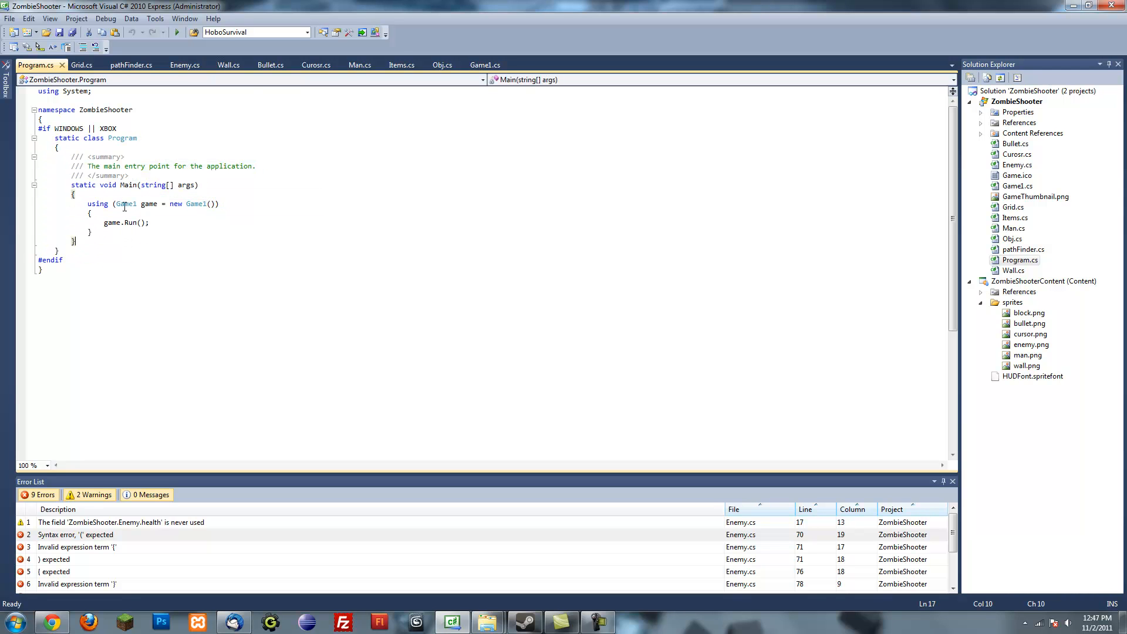
mouse_move(112, 222)
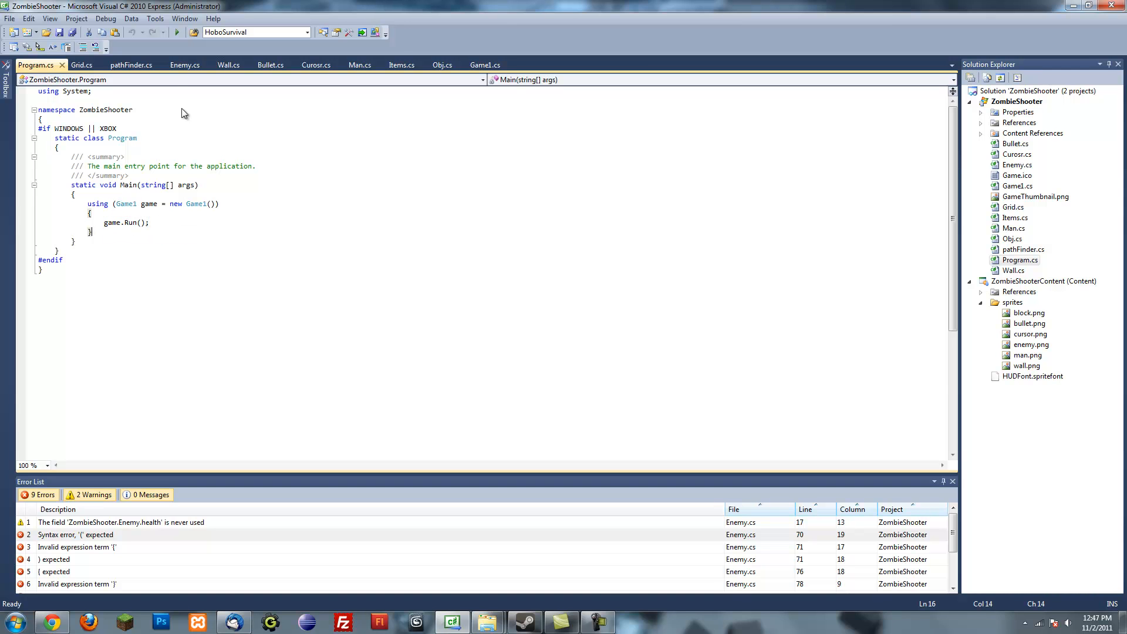
click(485, 64)
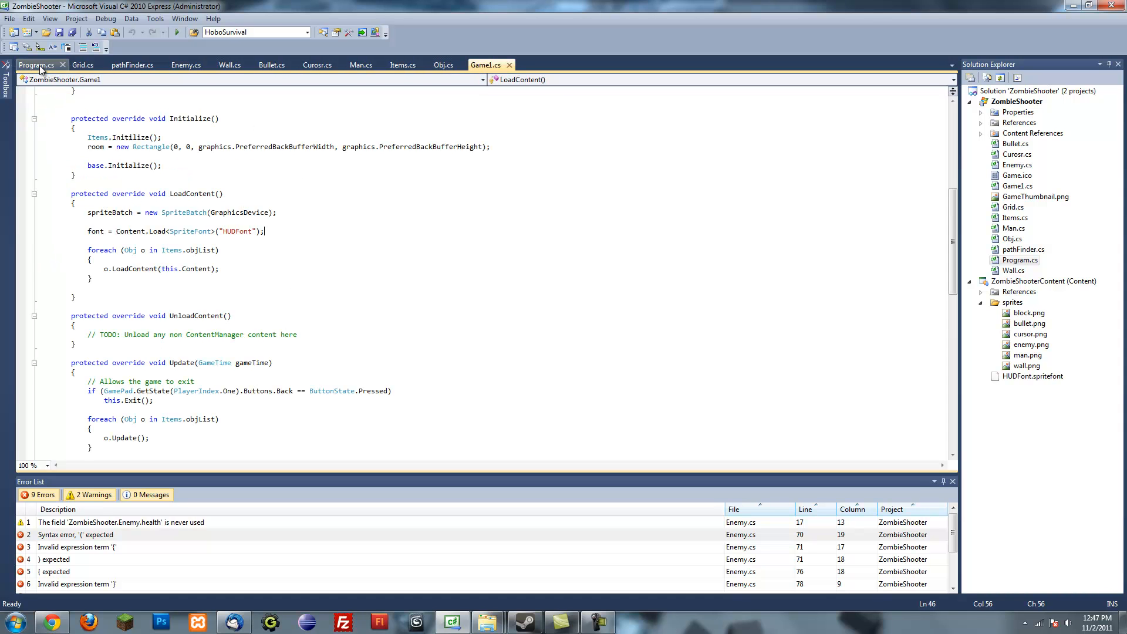
click(35, 65)
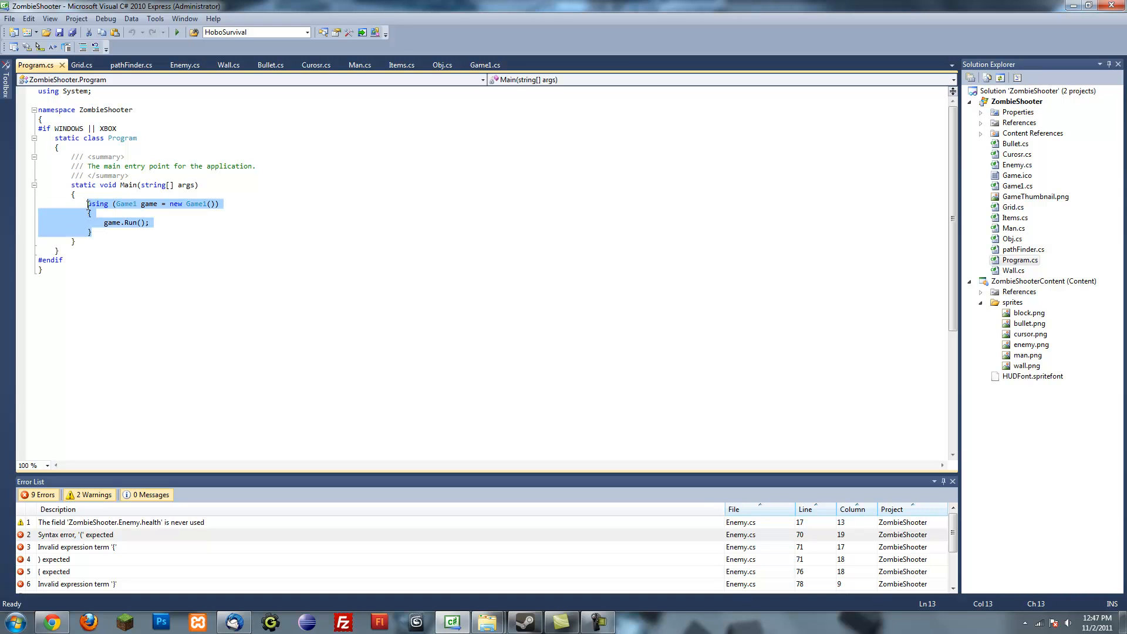
Check the using block and Main braces in Program.cs, then close it leaving Game1.cs showing.
click(118, 234)
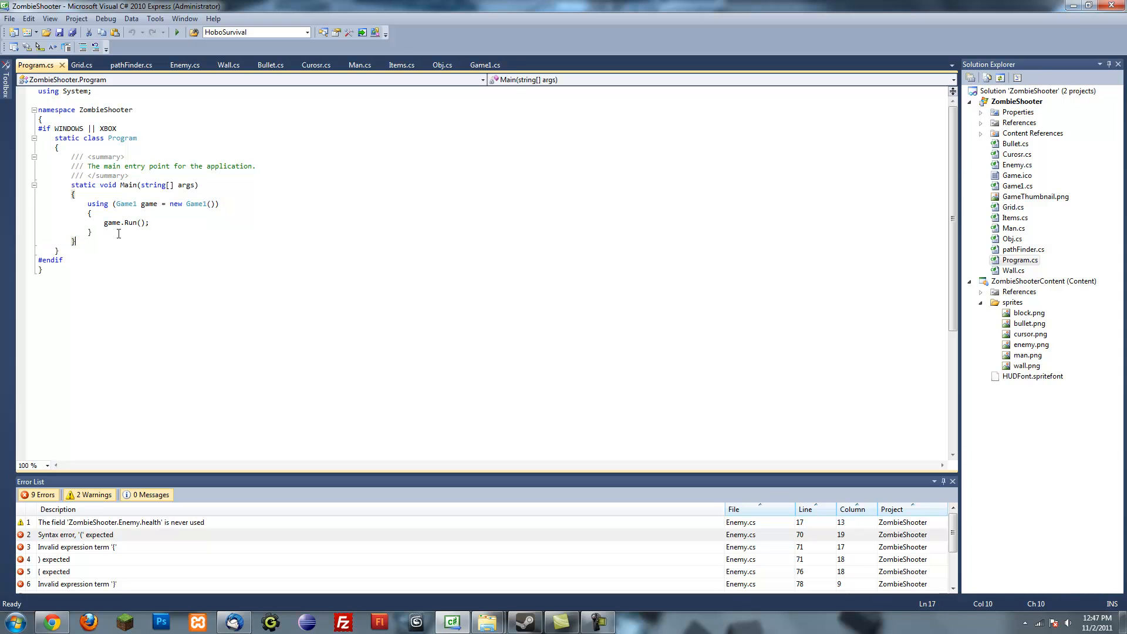
mouse_move(88, 319)
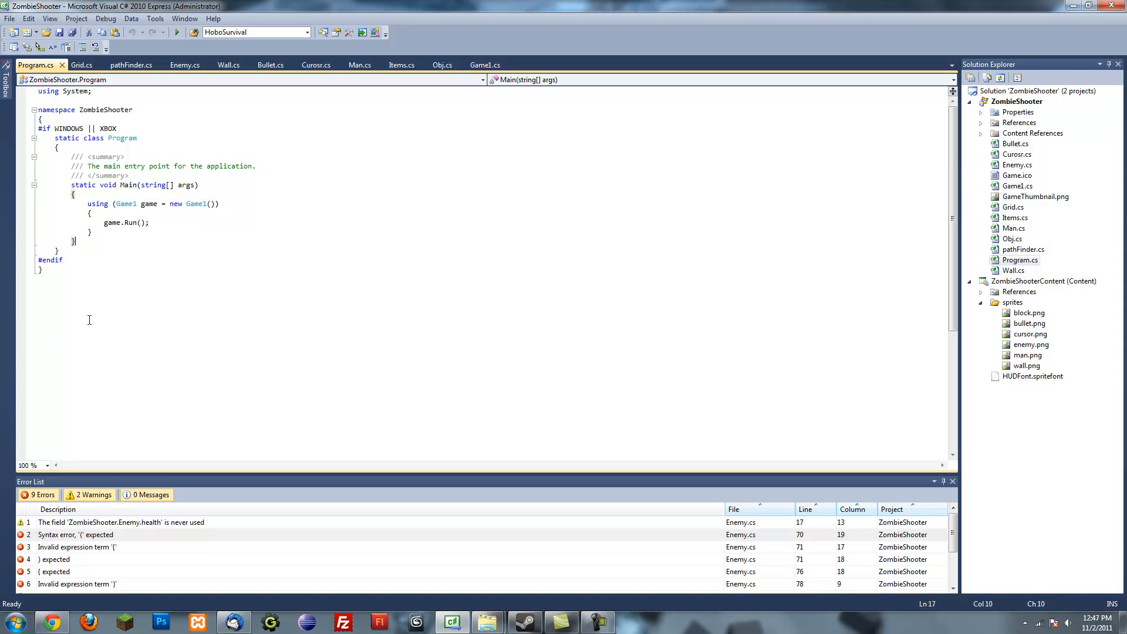
mouse_move(108, 215)
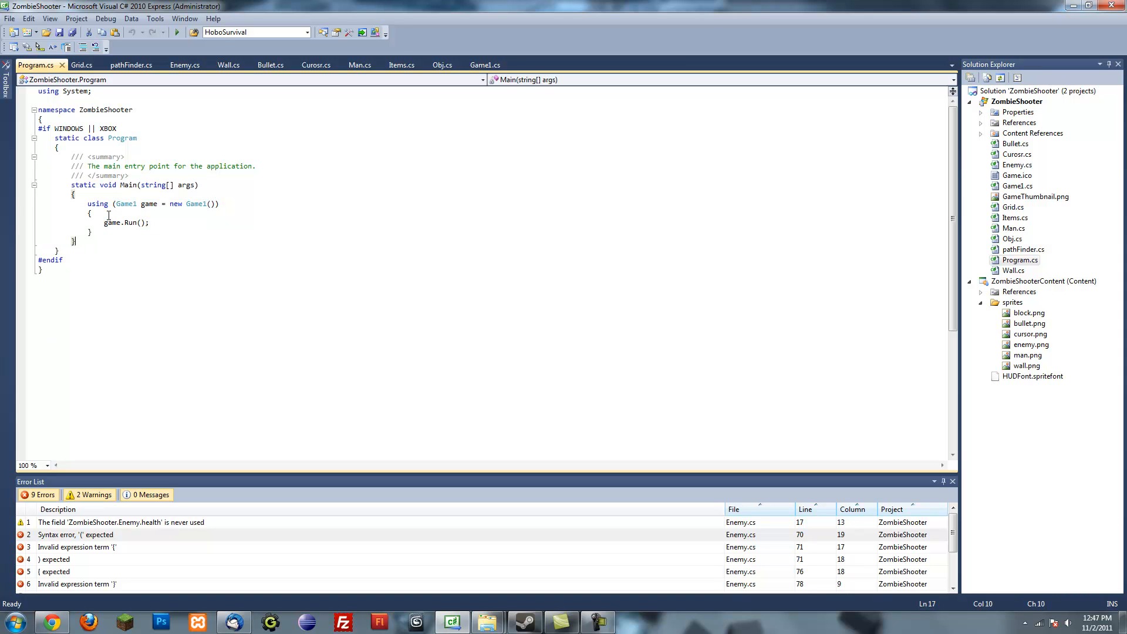
click(146, 222)
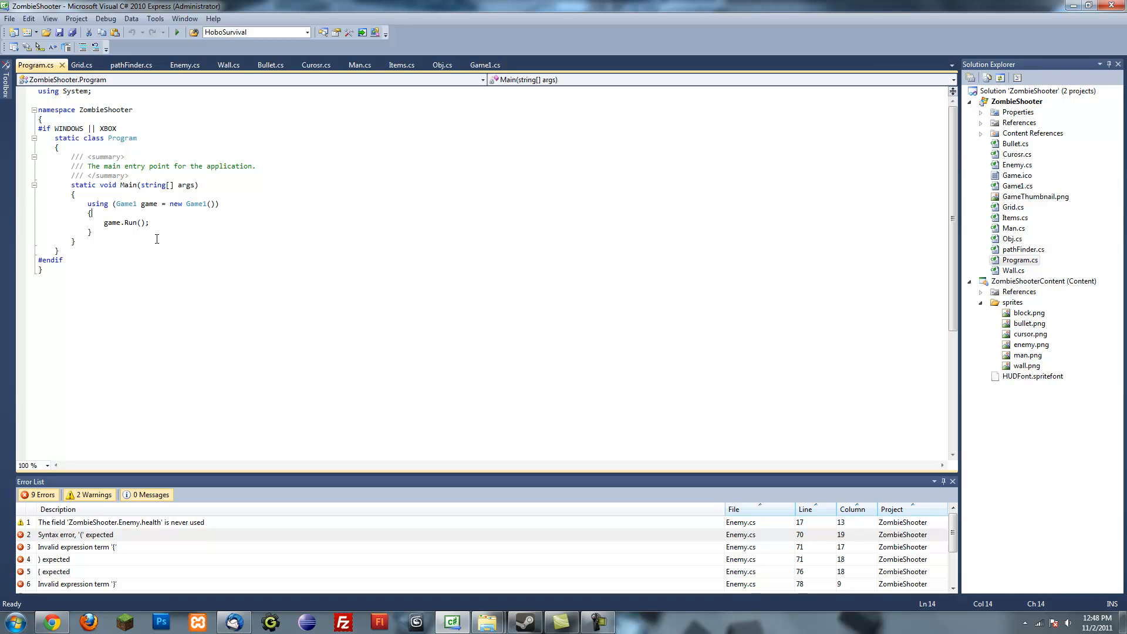
mouse_move(166, 231)
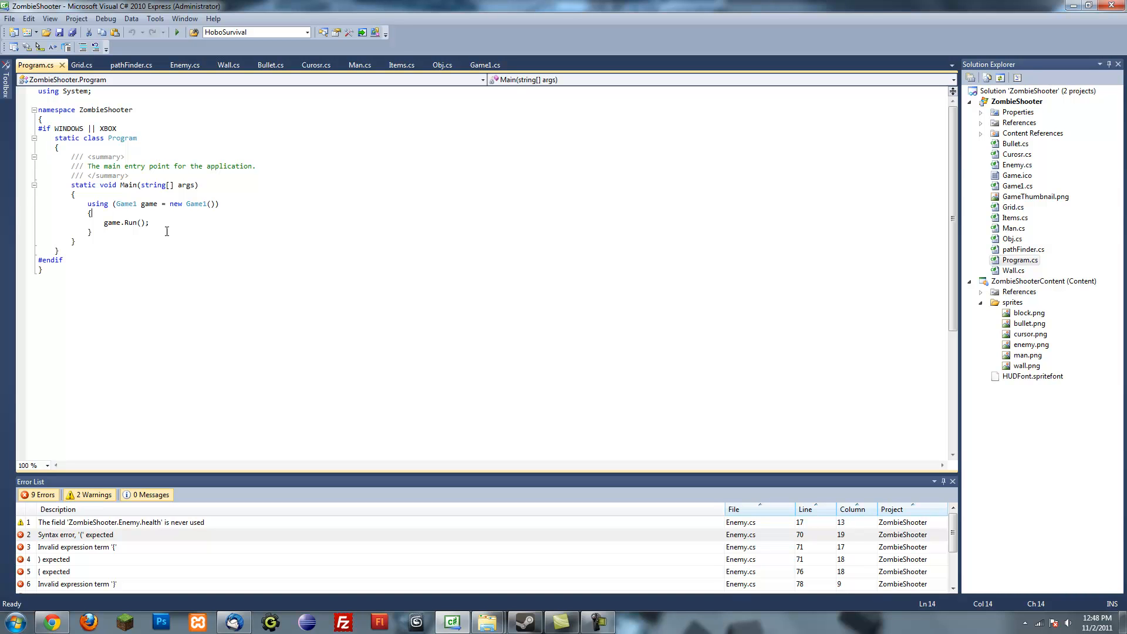
click(89, 214)
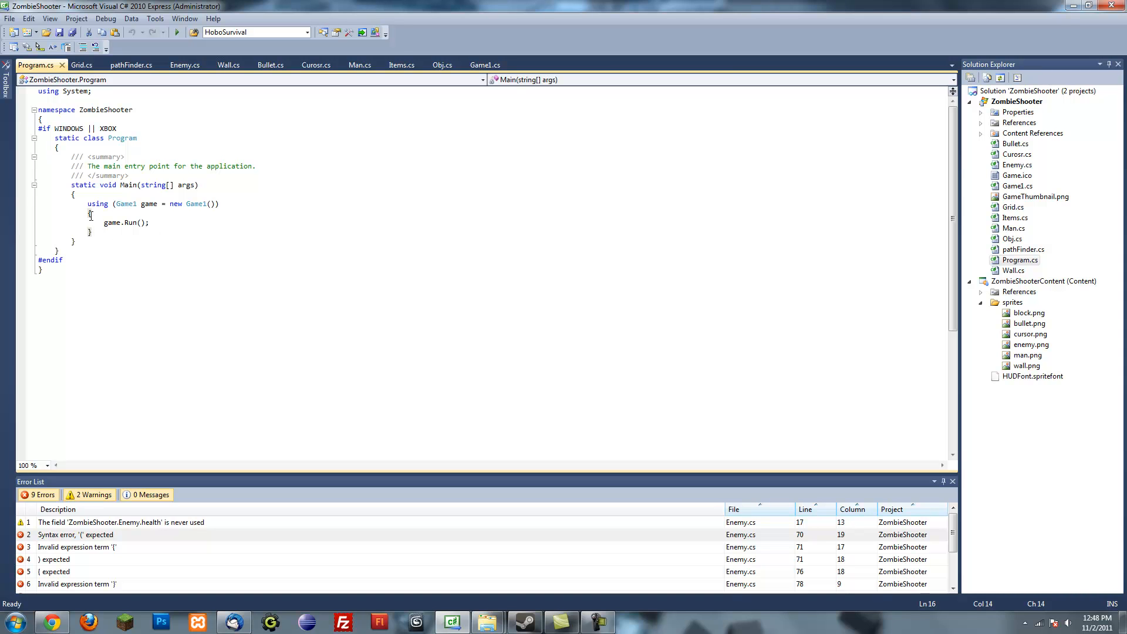
click(74, 240)
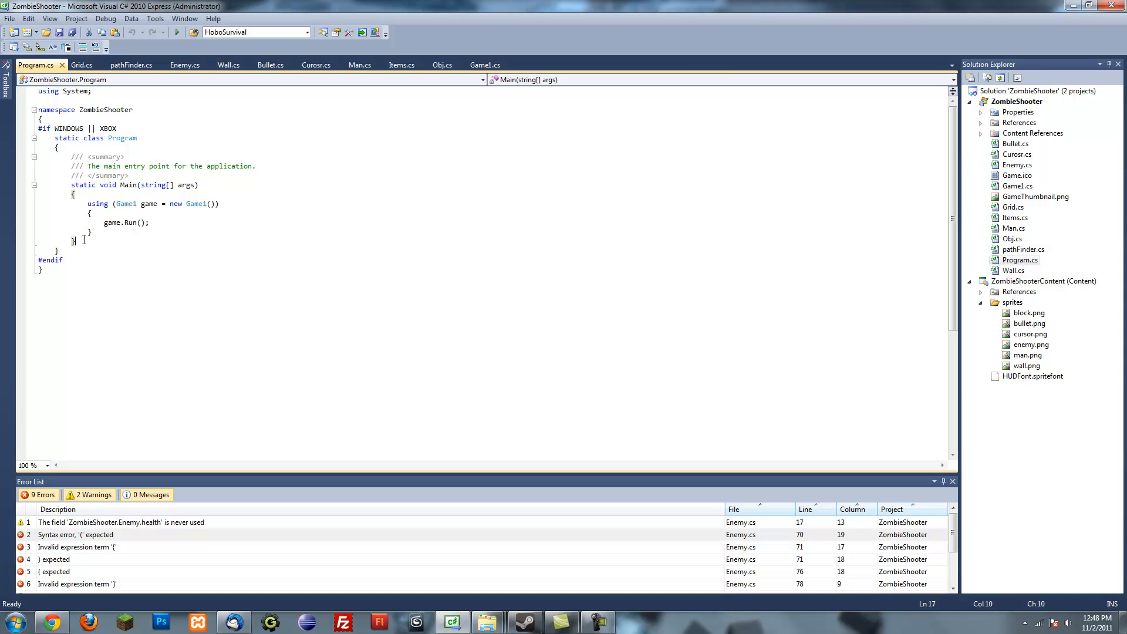
mouse_move(110, 222)
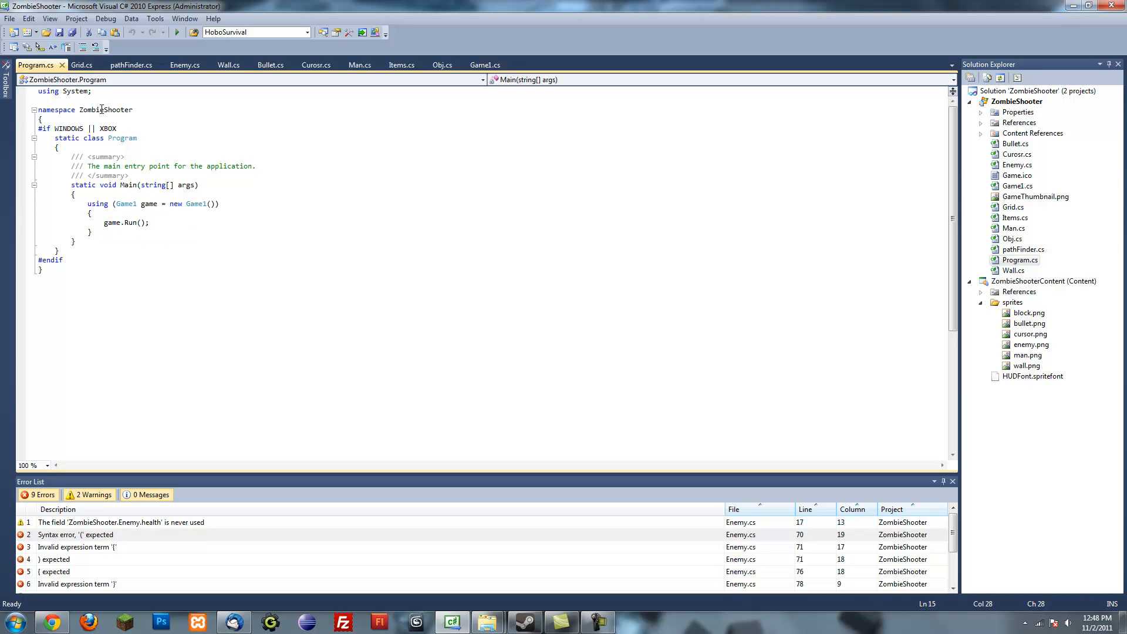
click(431, 64)
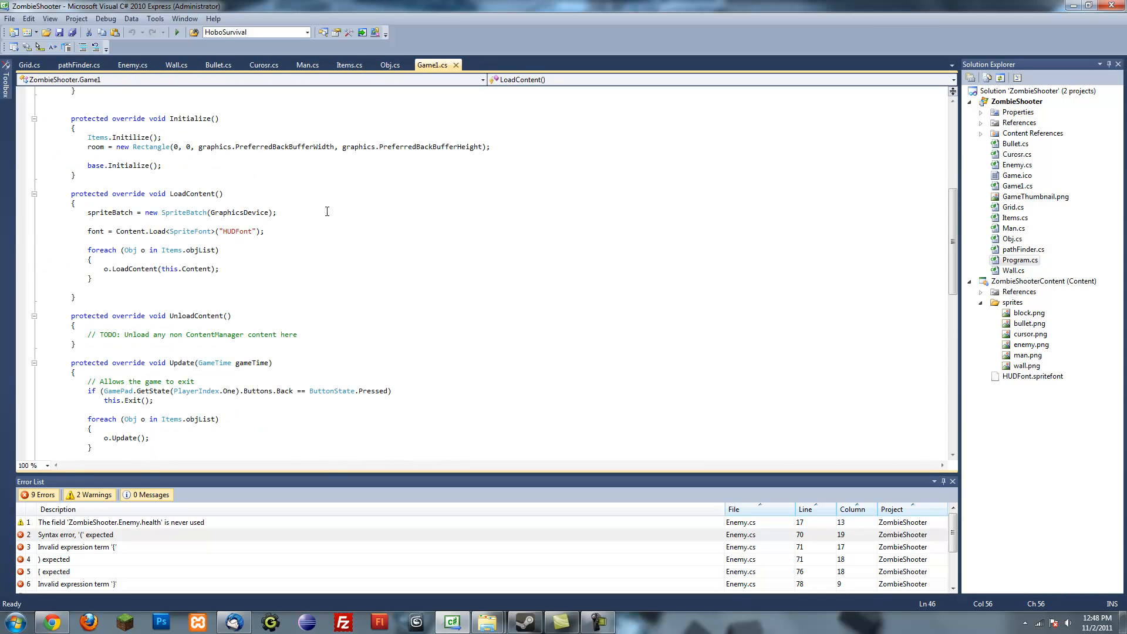
mouse_move(345, 77)
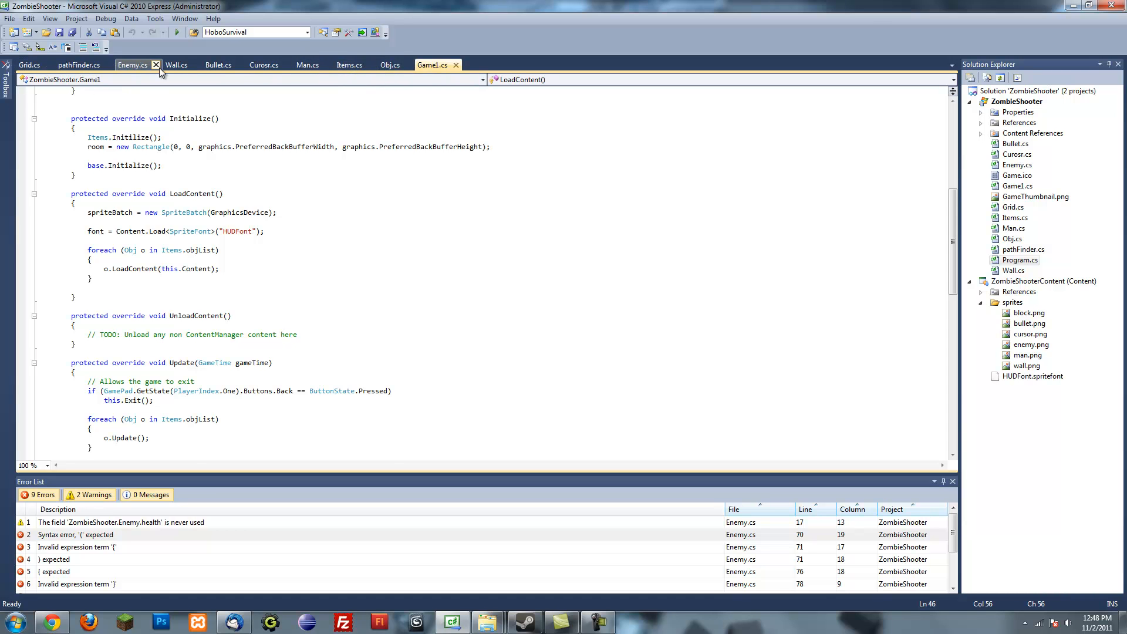
In Enemy.cs add 'using System.Threading;', save, and declare the field 'private Thread t;'.
click(132, 65)
text(using System.Threading;)
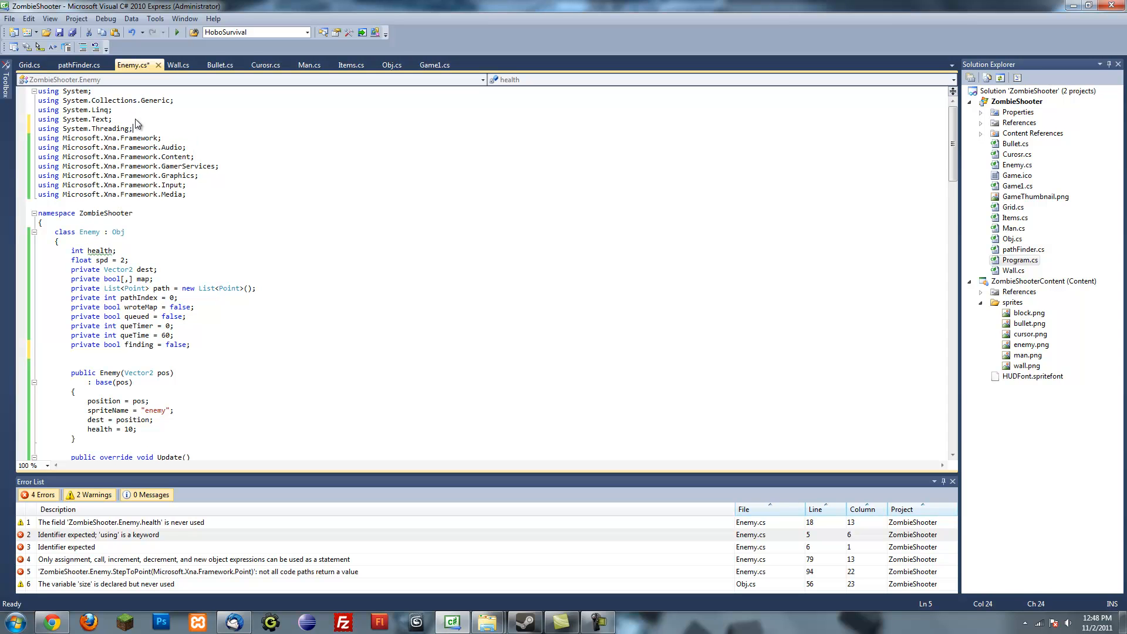
key(Ctrl+S)
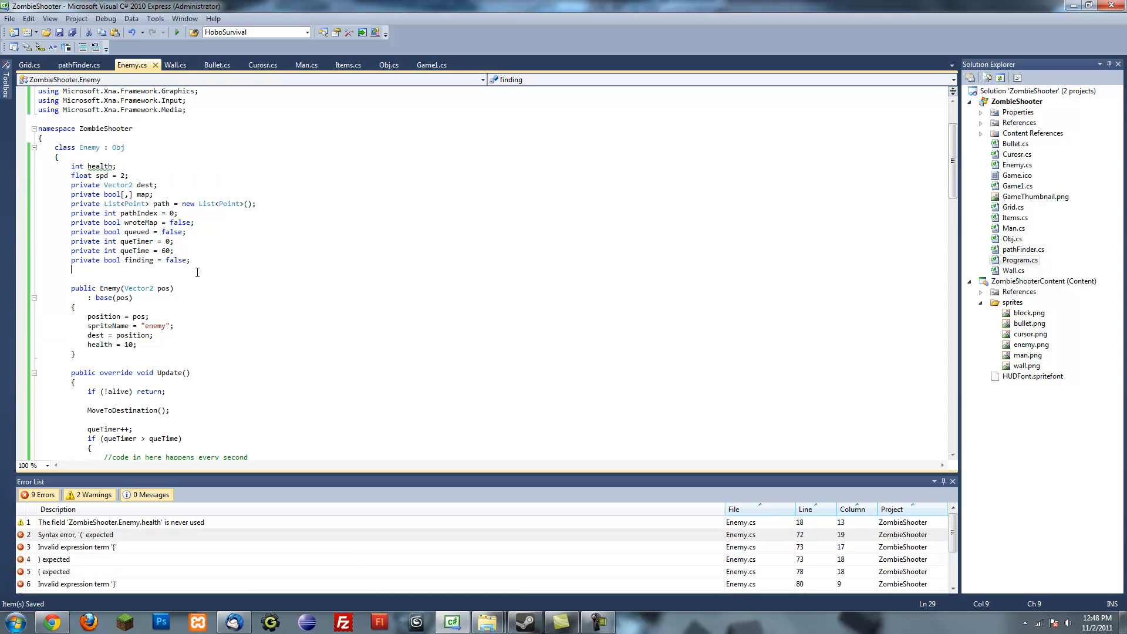
text(private)
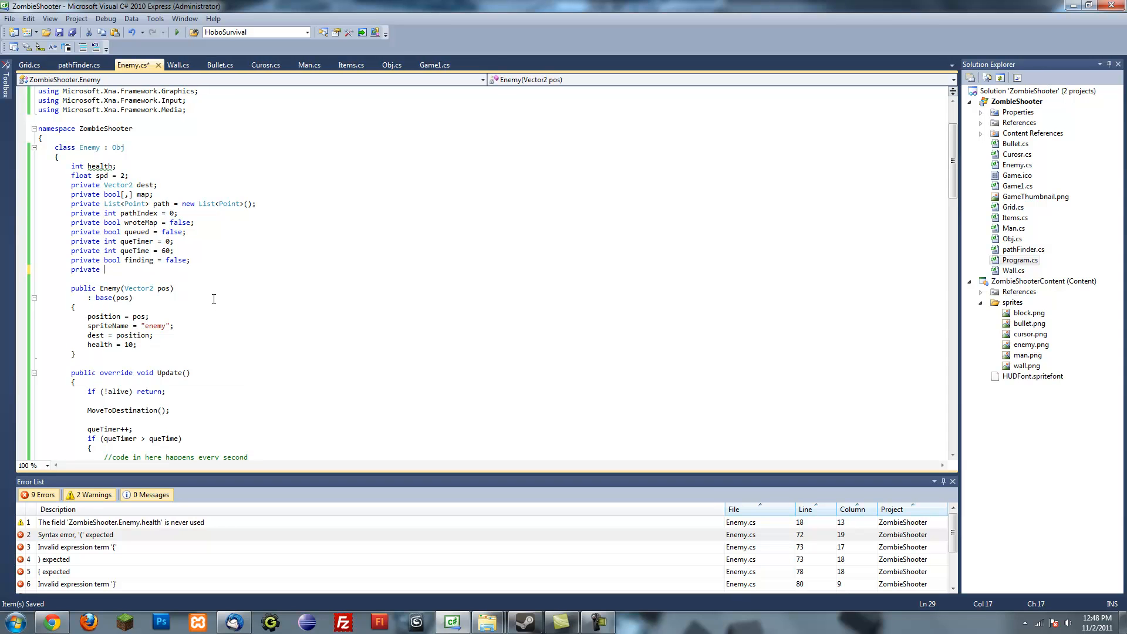
text(Thread)
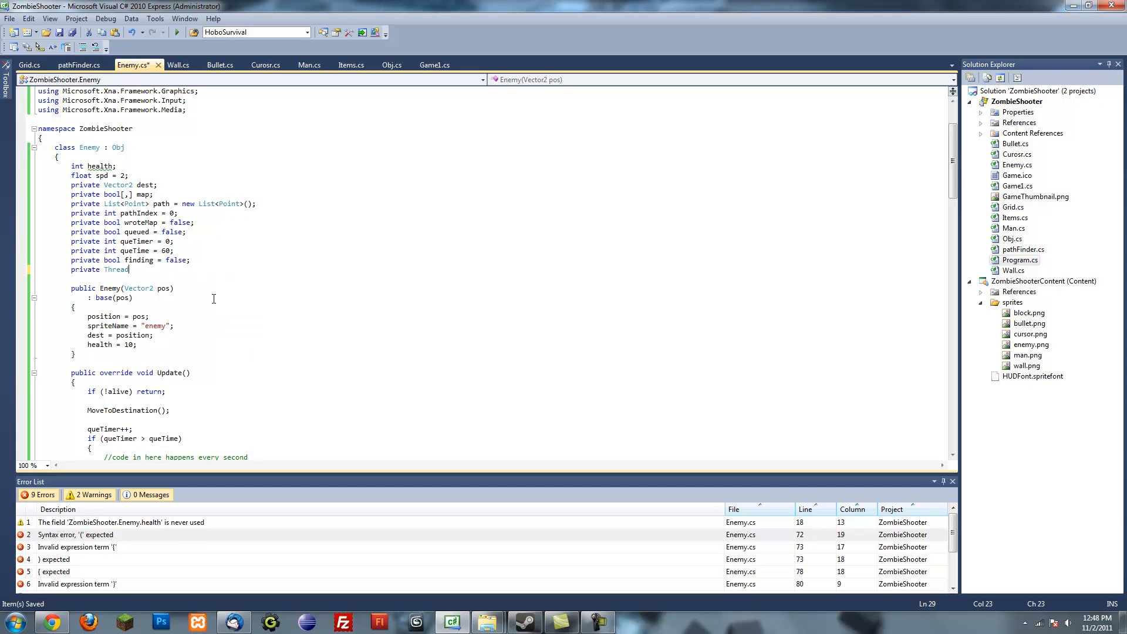
text(t1)
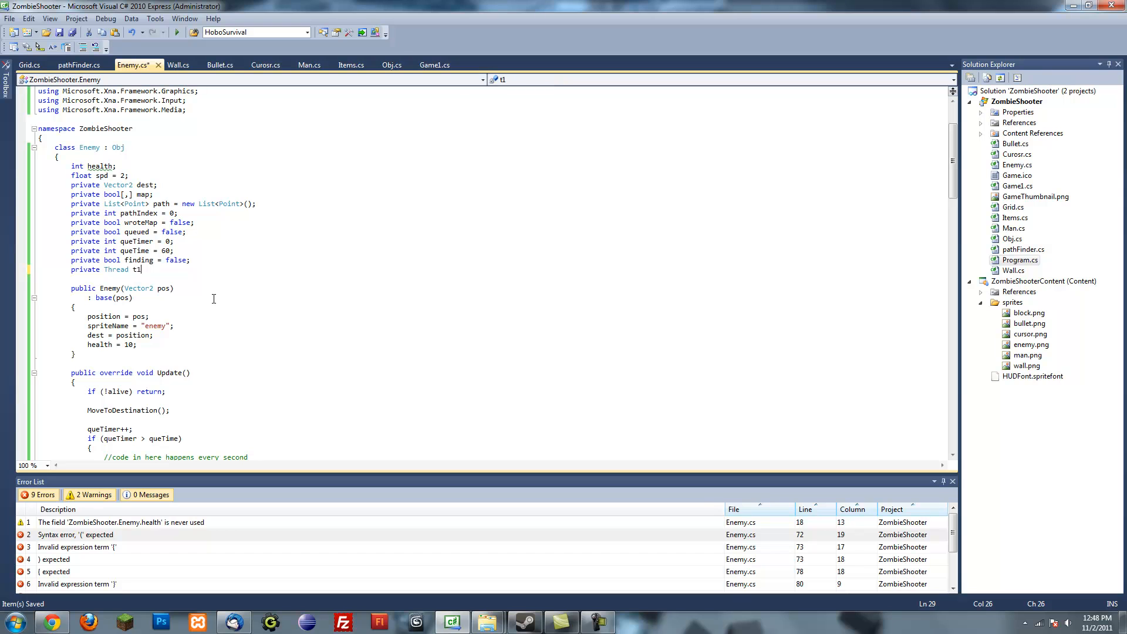
key(Backspace)
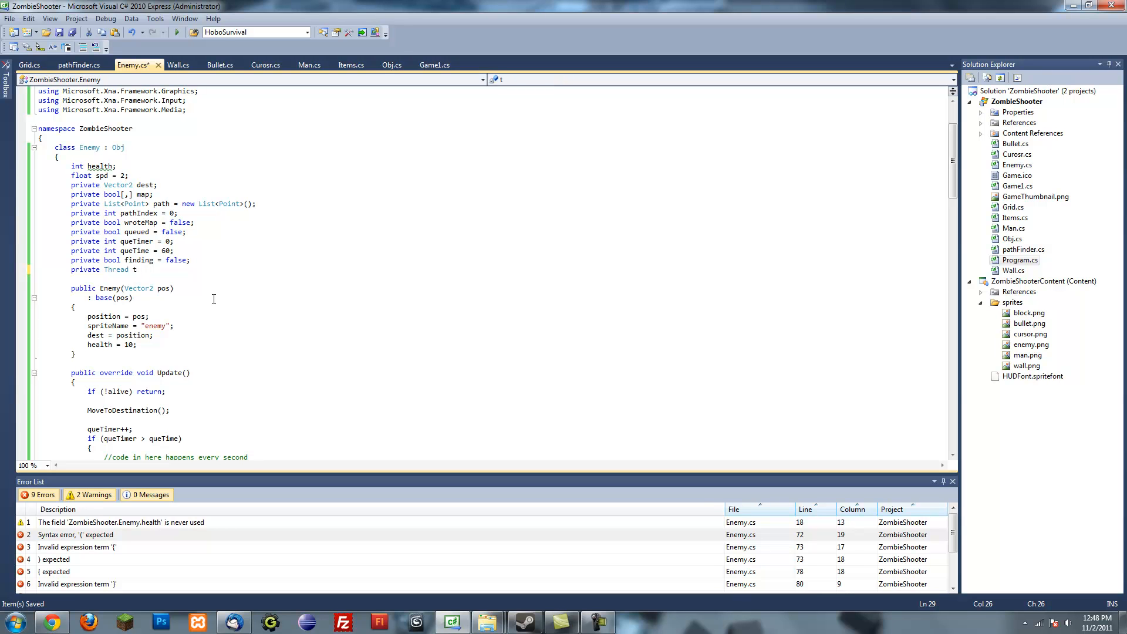
text(;)
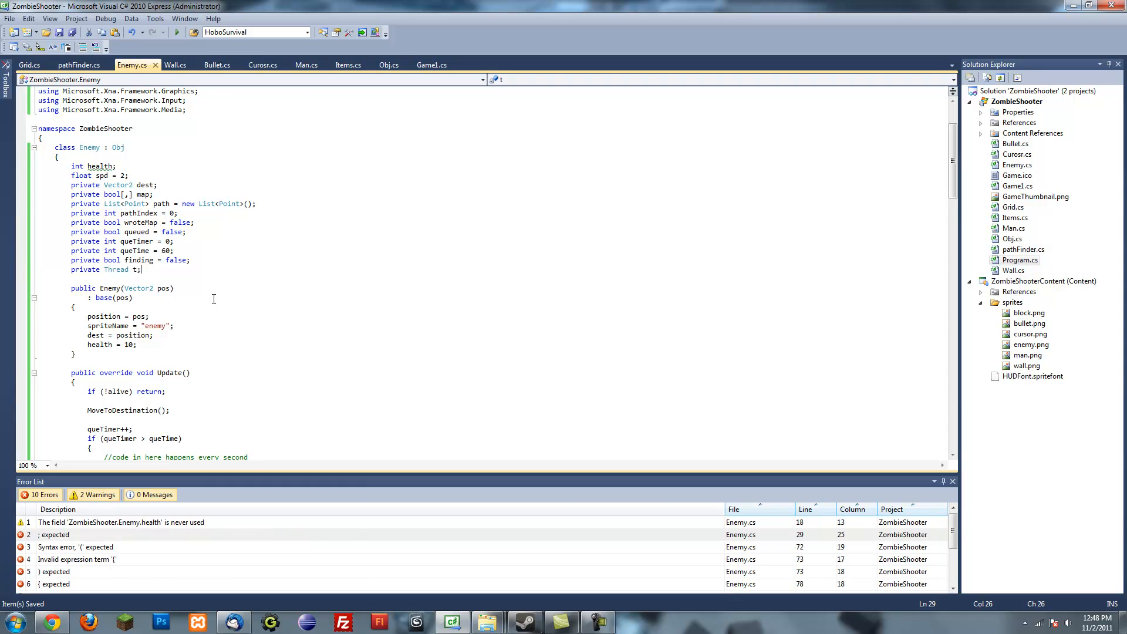
scroll(down, 3)
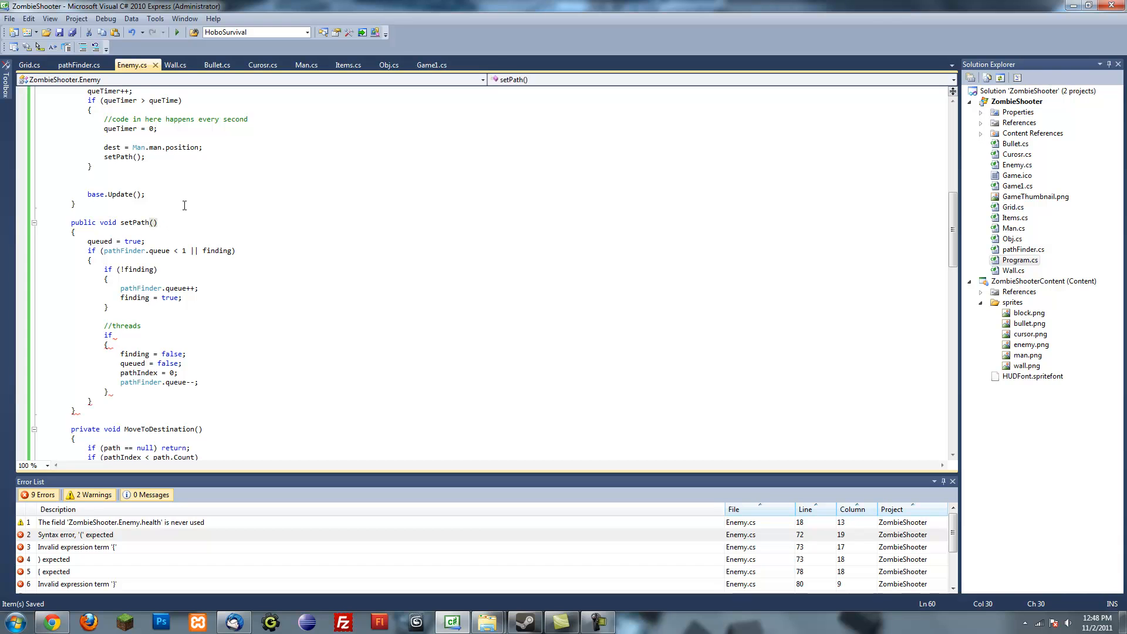
In setPath write 't = new Thread(findPath);' so the thread runs findPath.
scroll(up, 3)
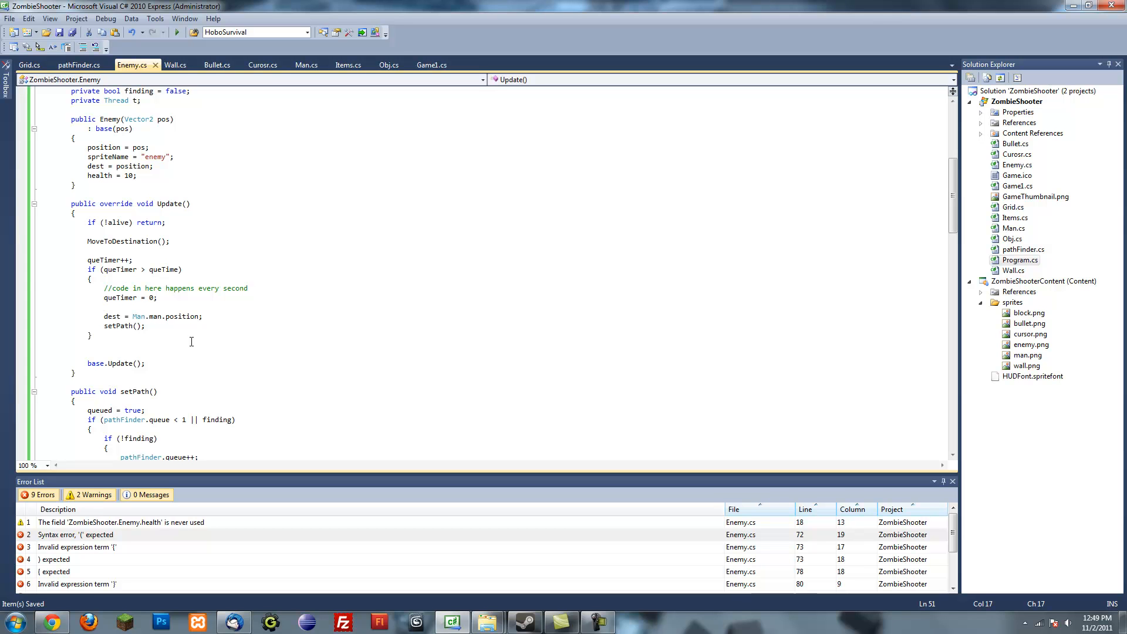
scroll(down, 3)
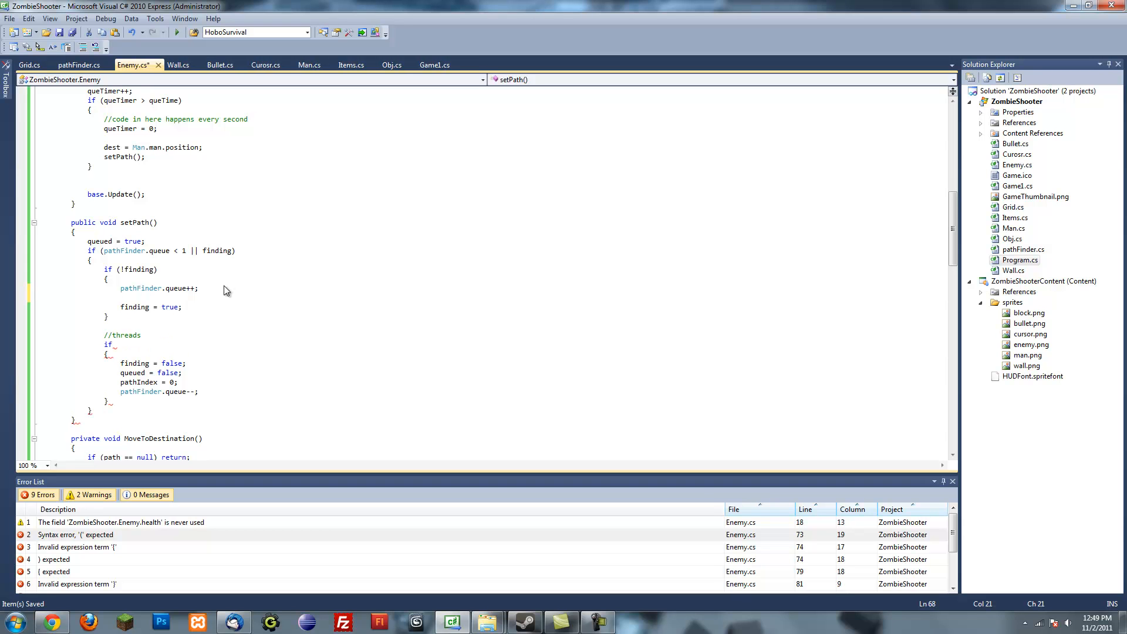
text(t = new)
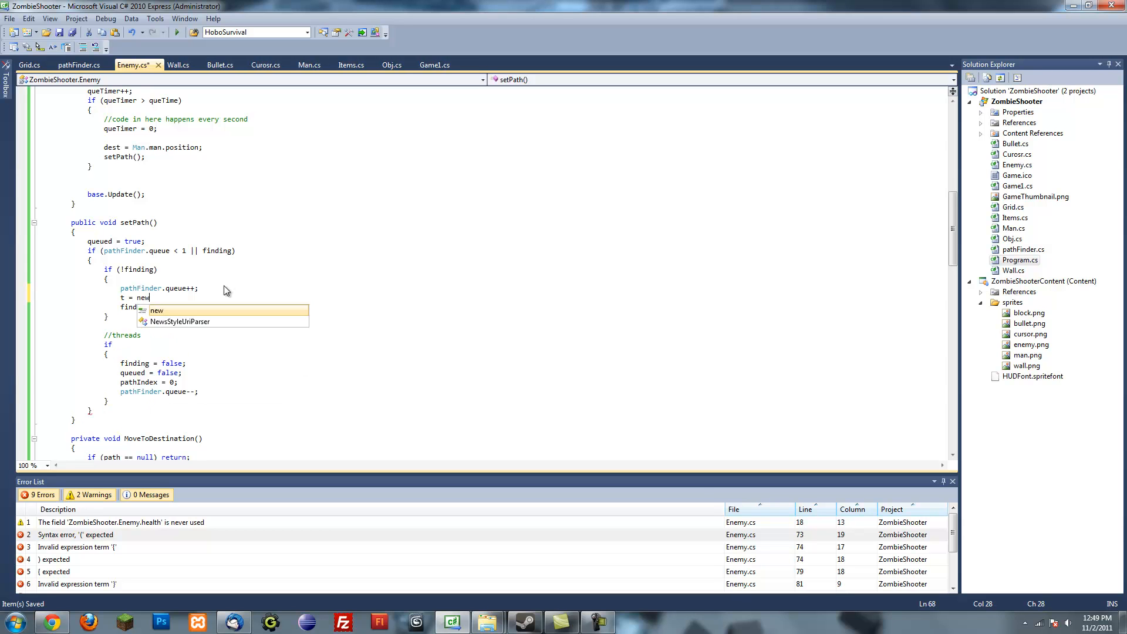
text(Thread)
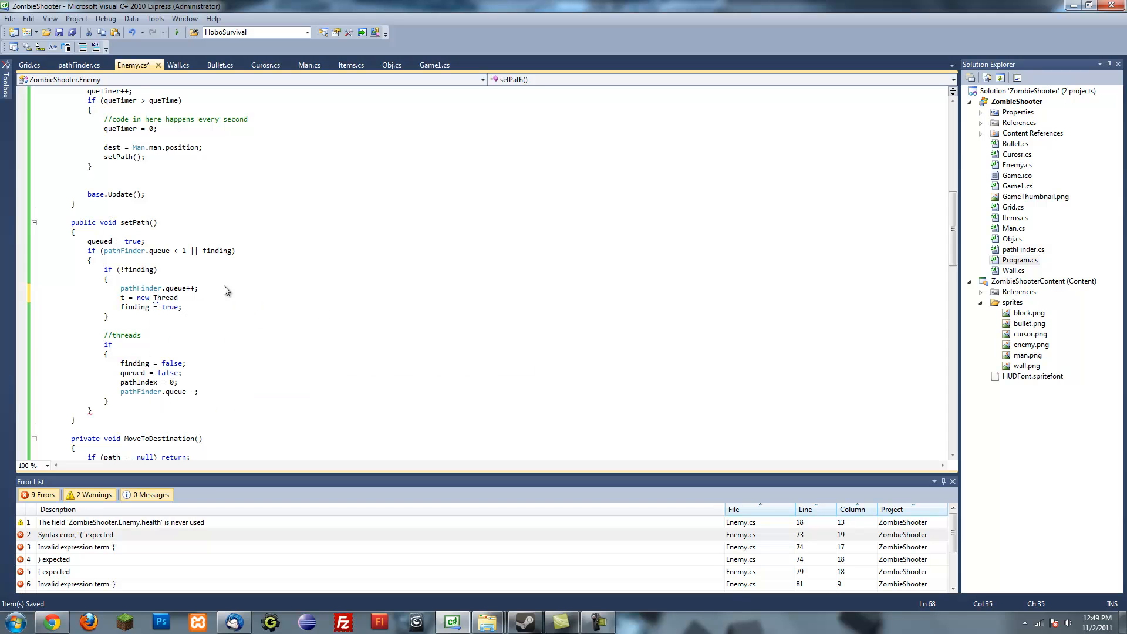
text(()
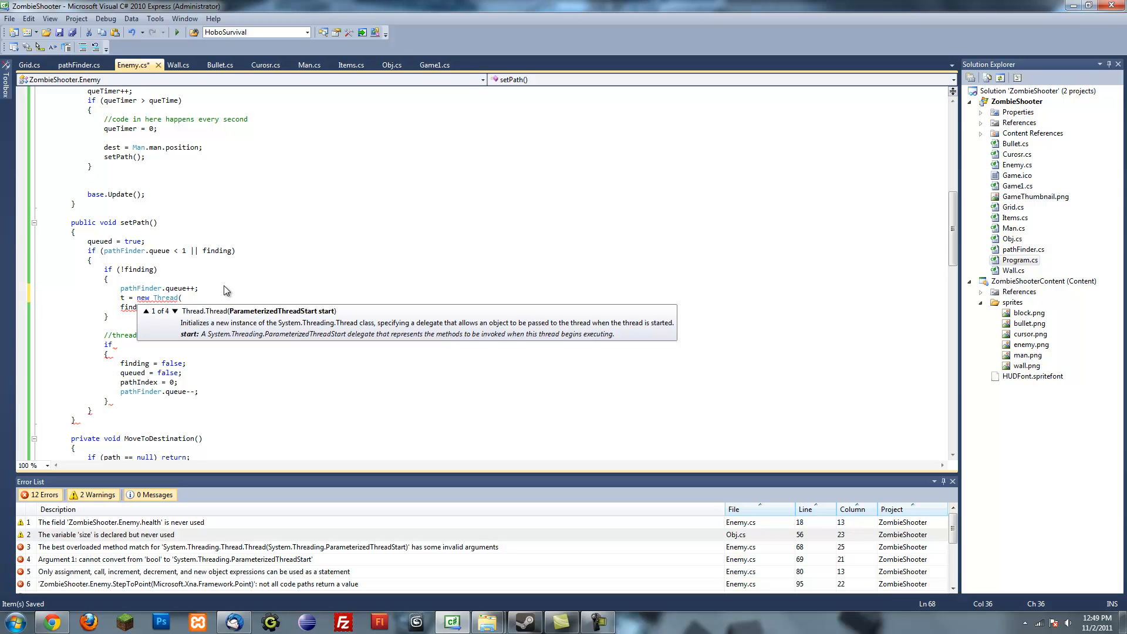
text(find)
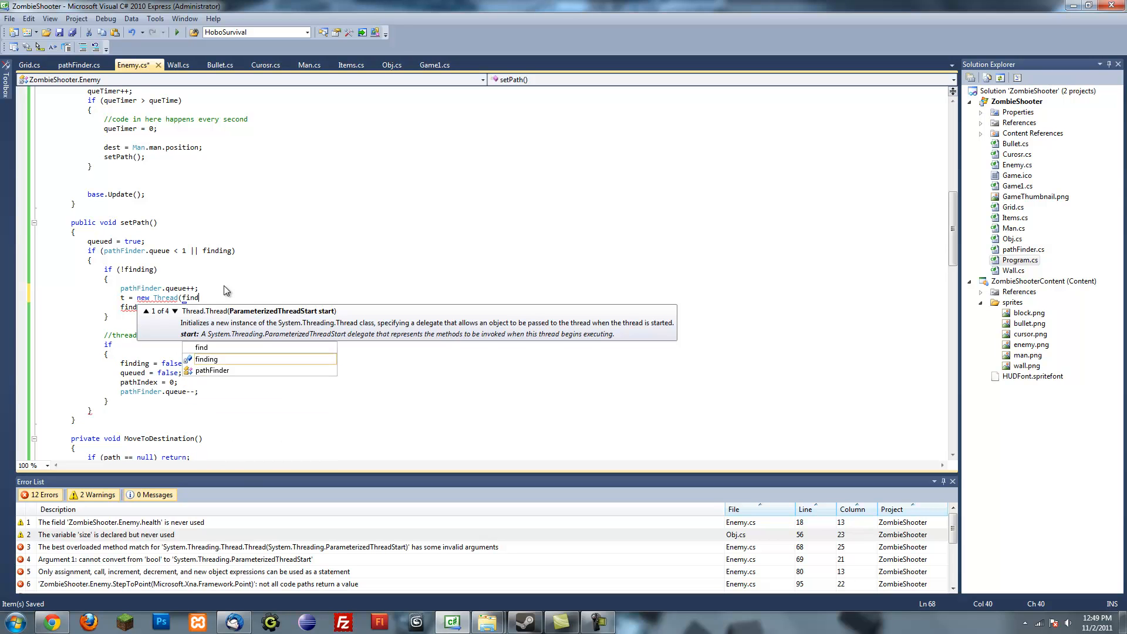
text(Path);)
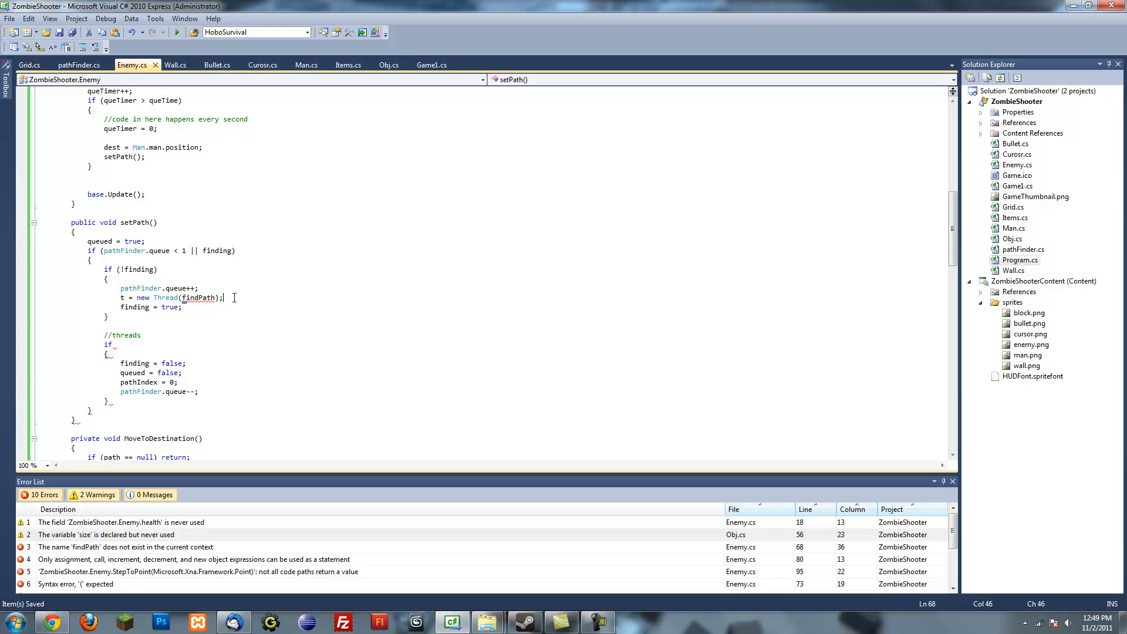
mouse_move(258, 296)
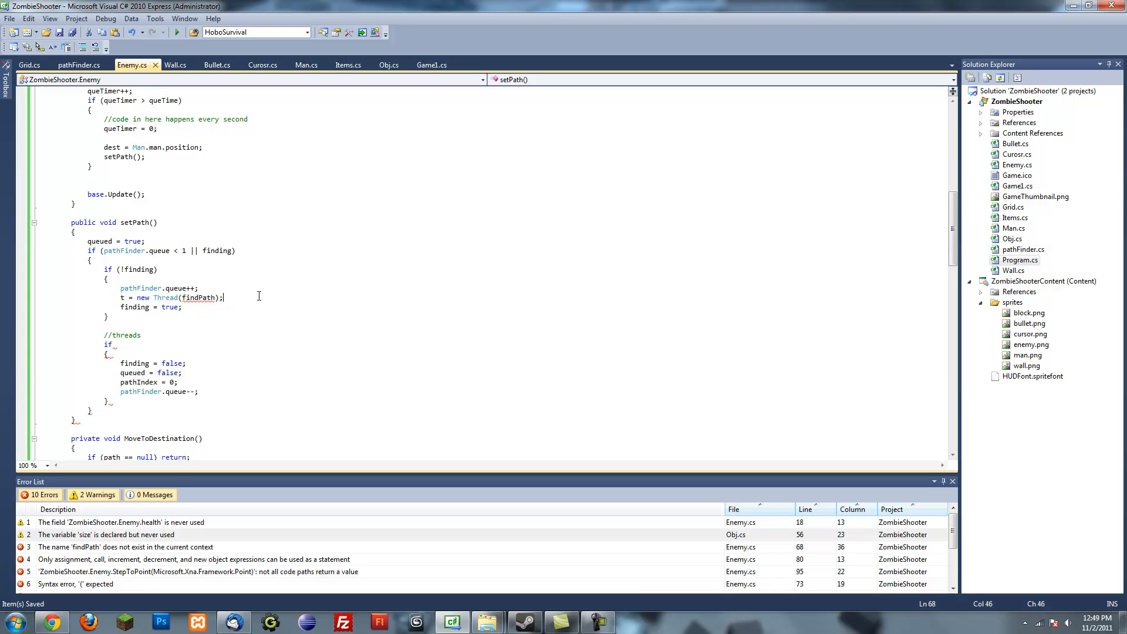
text(())
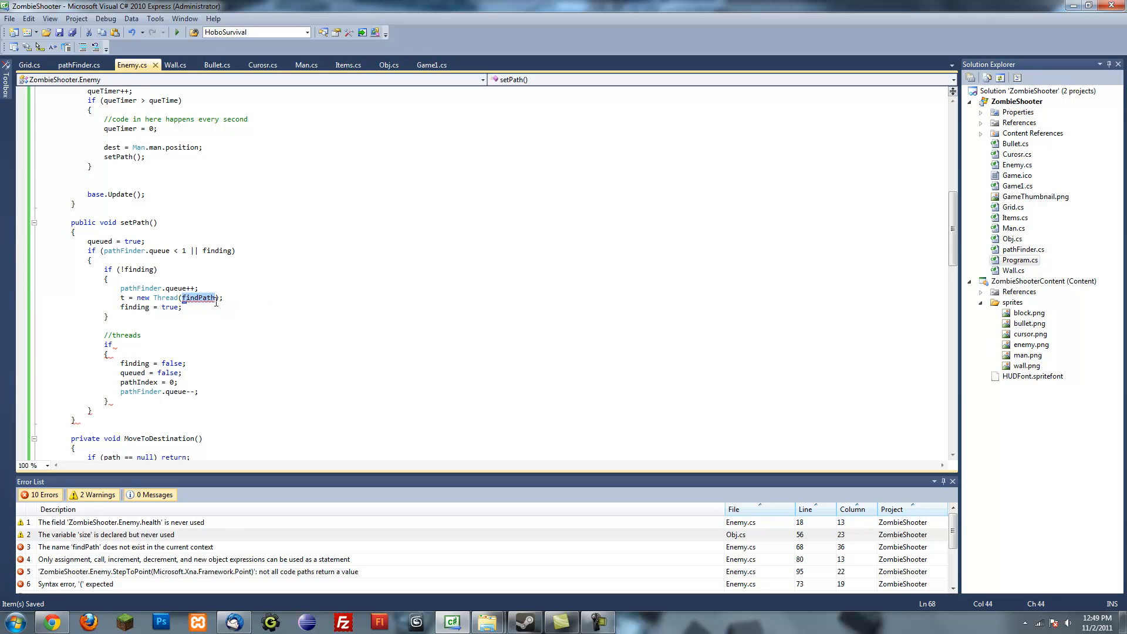
mouse_move(200, 297)
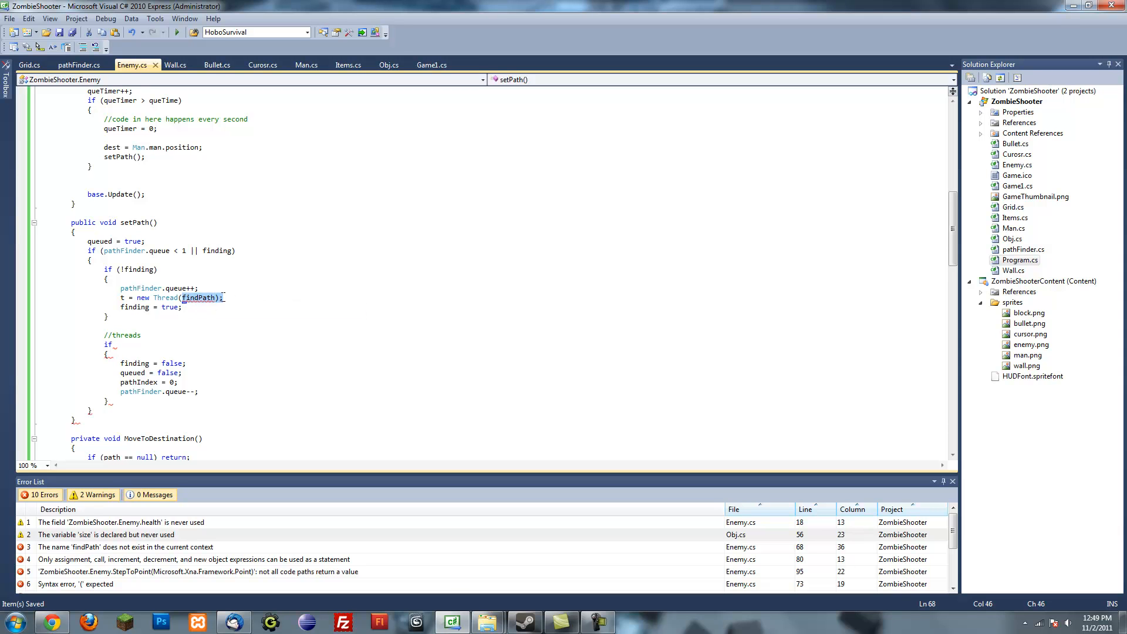
Begin a follow-up 't.' call on the line after the thread creation.
click(236, 297)
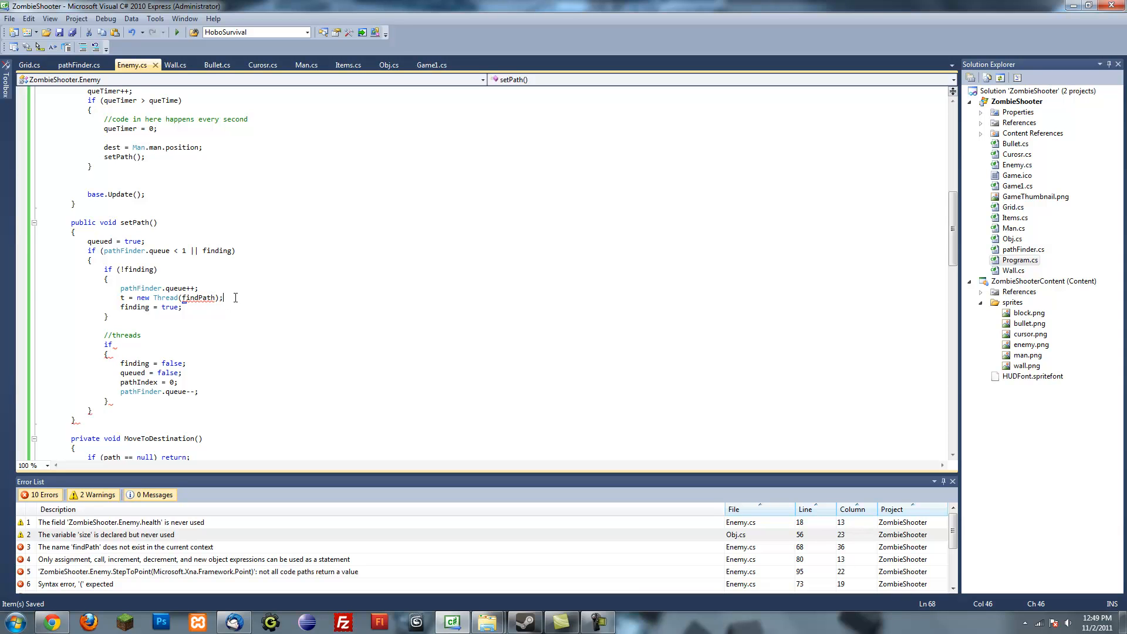
text(t.)
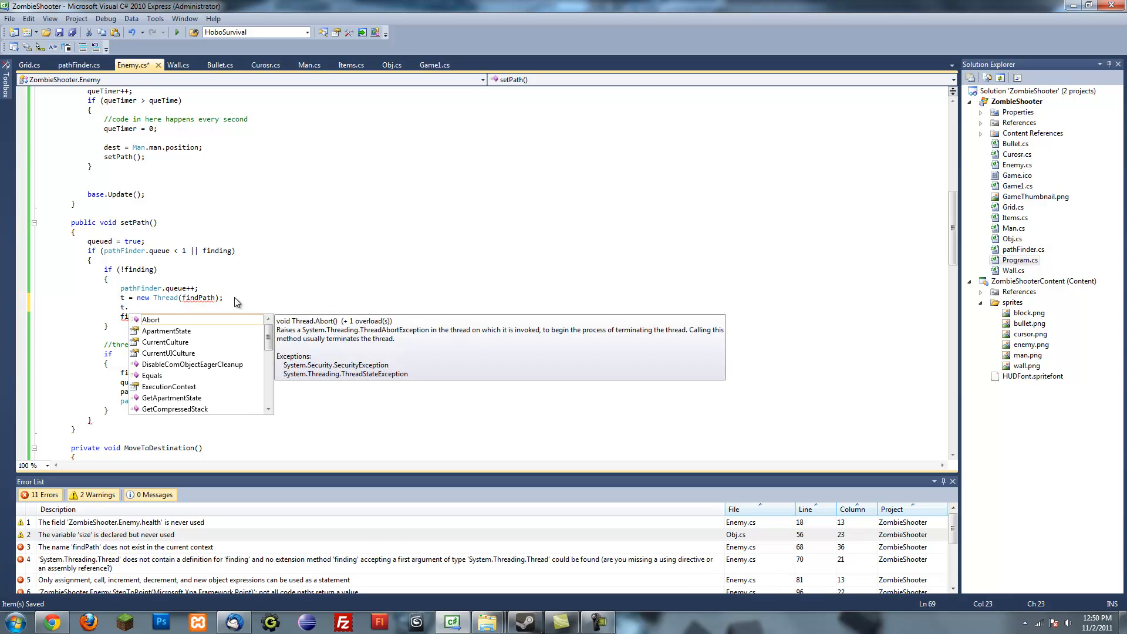
Add 't.Start();' after creating the thread and an 'if(!t.IsAlive)' block that calls 't.Abort();'.
text(st)
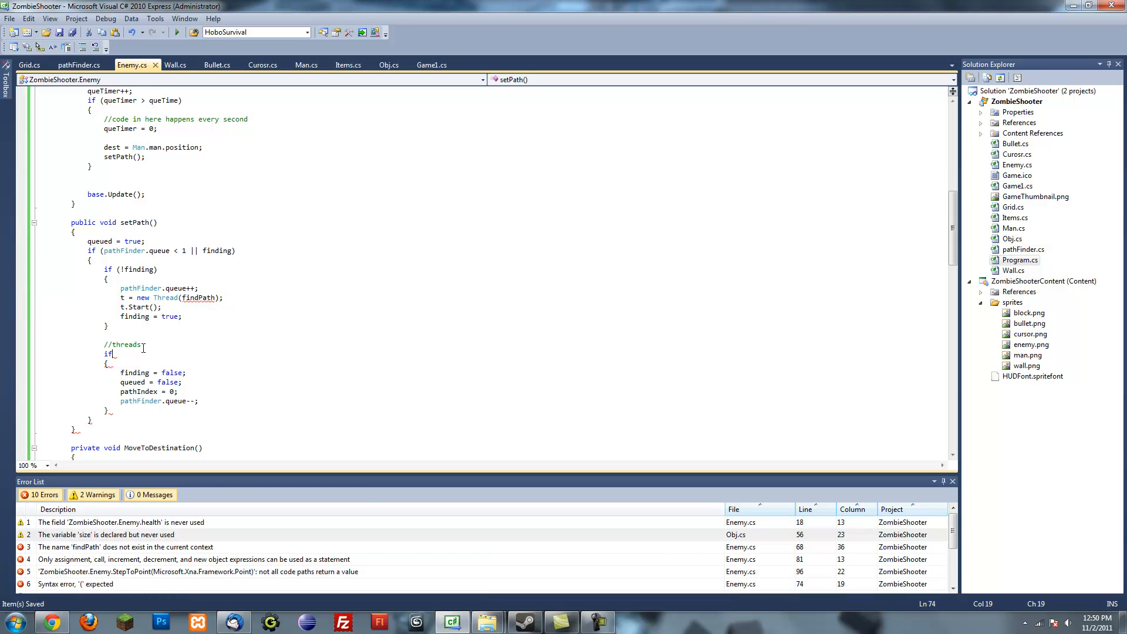
text(())
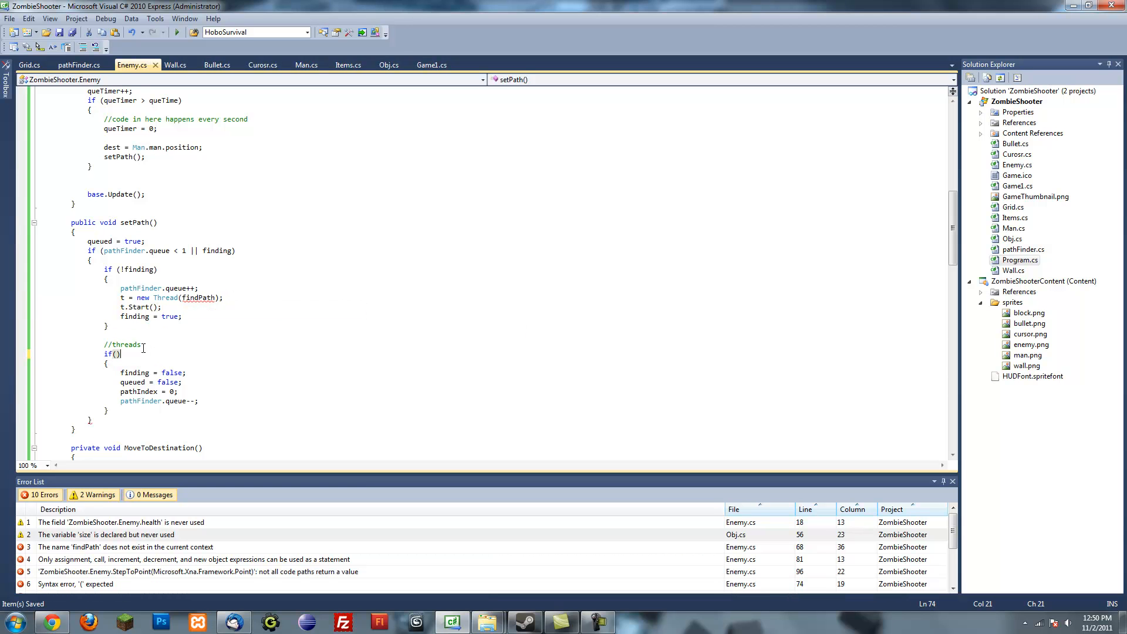
text(!t.)
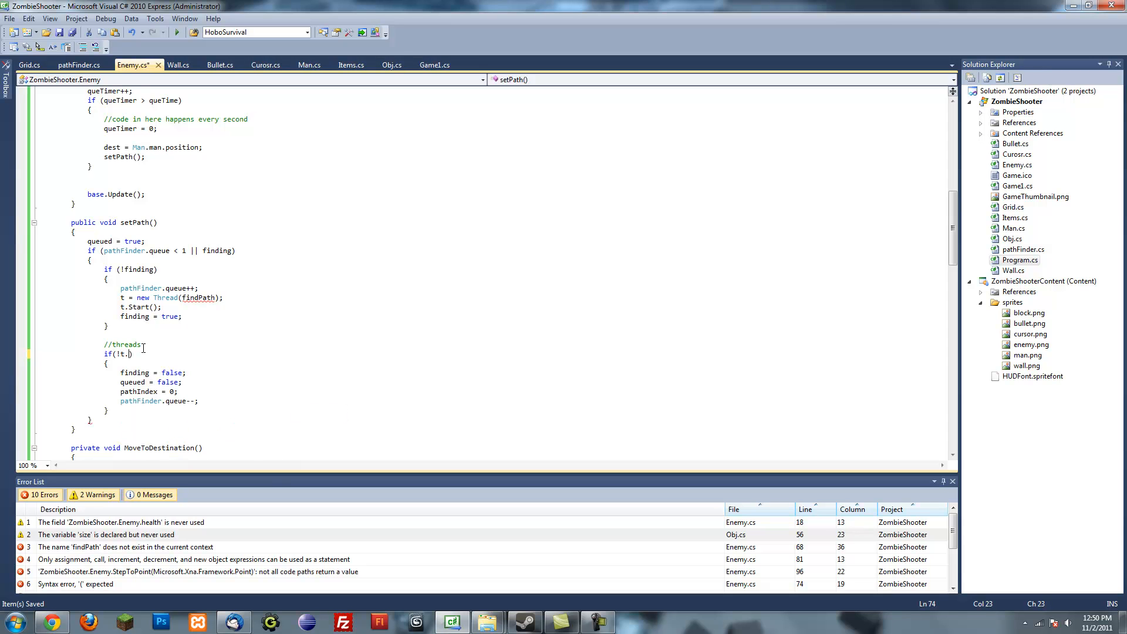
text(IsAlive))
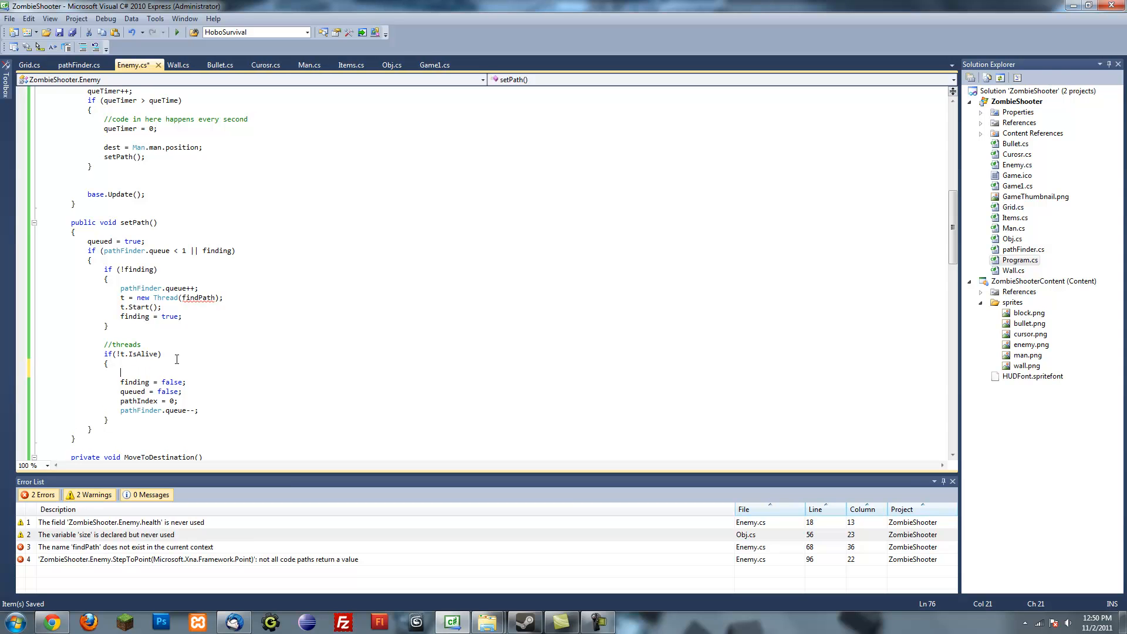
text(t.a)
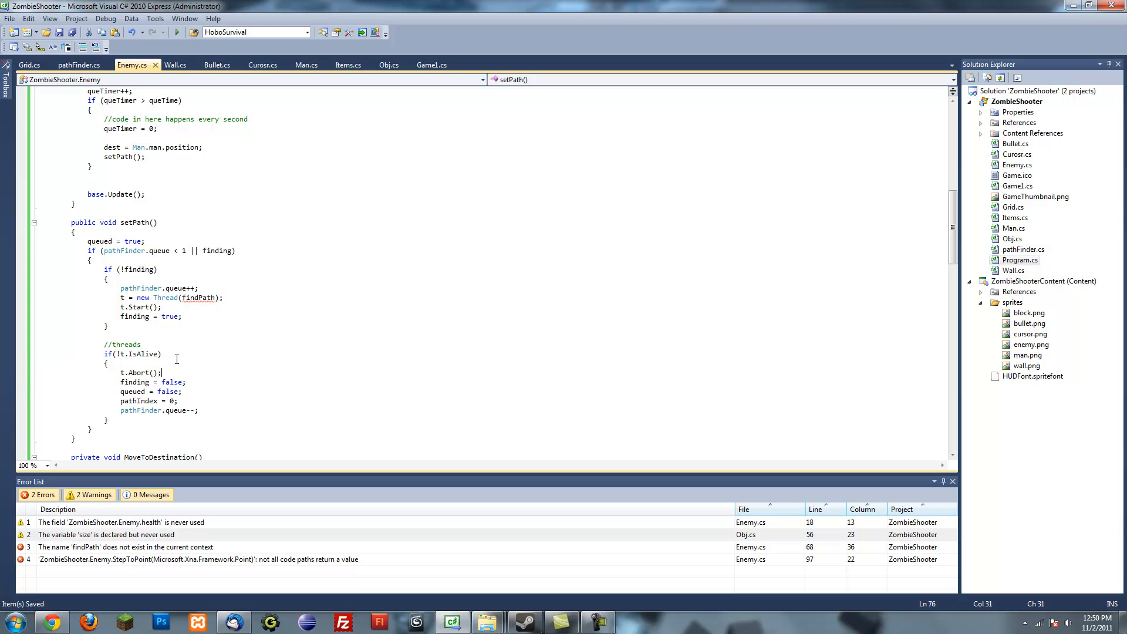
text(ui)
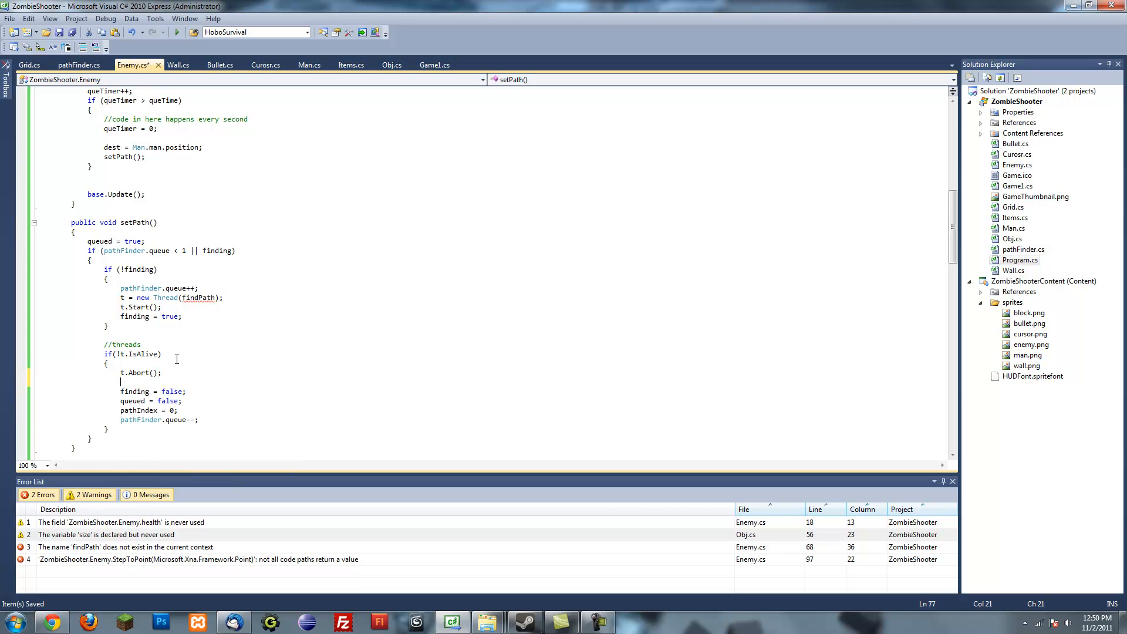
Delete the trial 'if(path != null)' check and review the pathIndex reset and queue decrement lines.
text(if(path)
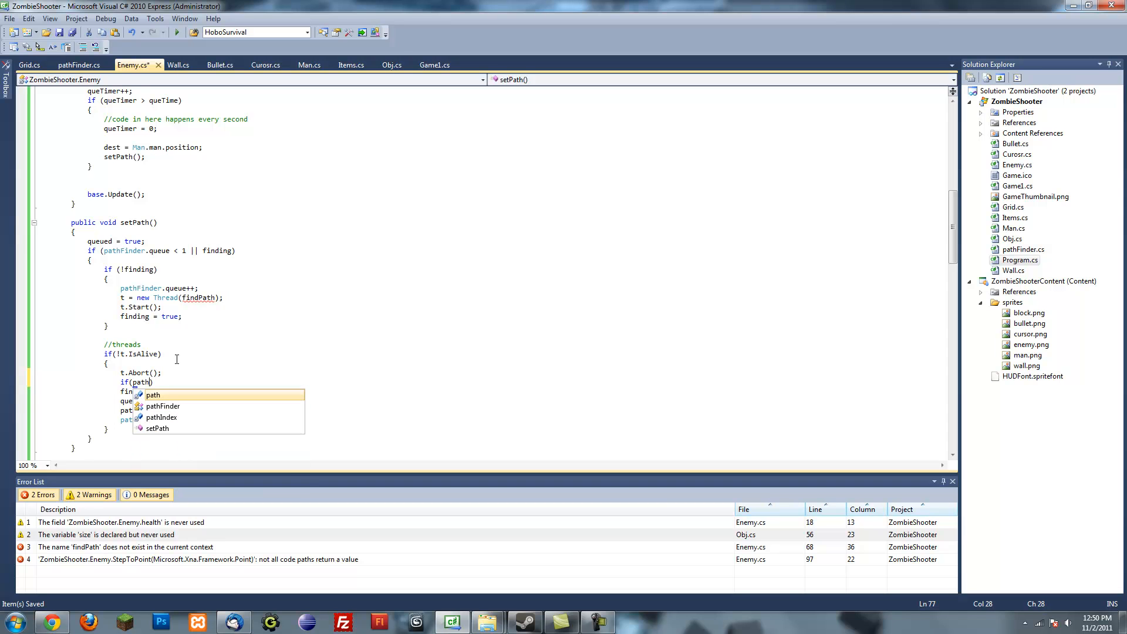
text(!= null)
text({)
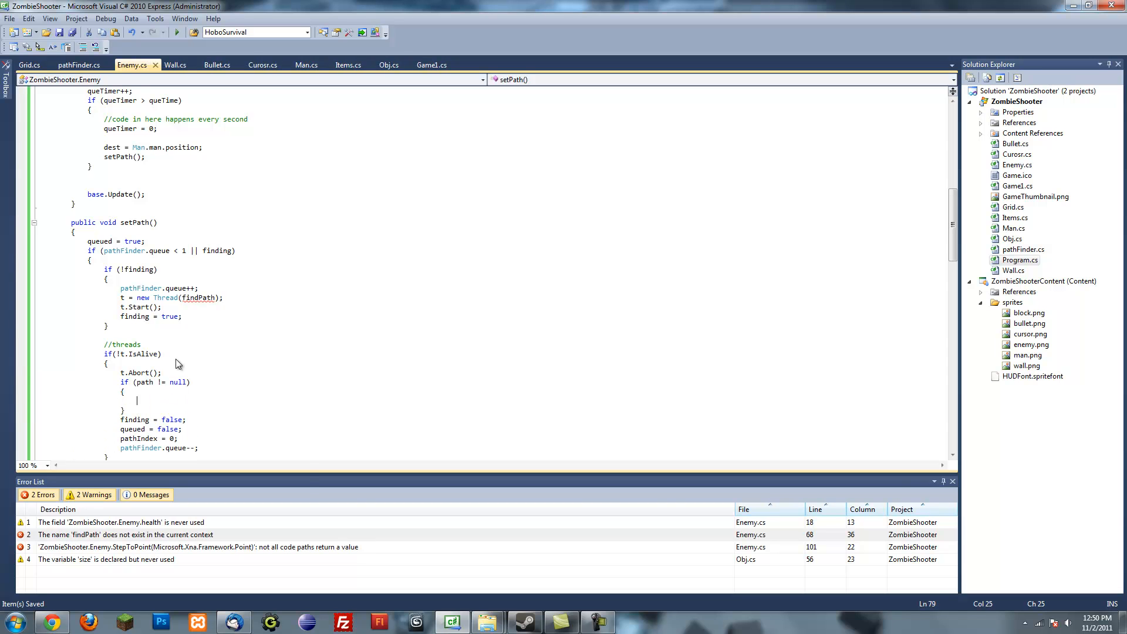
text(s)
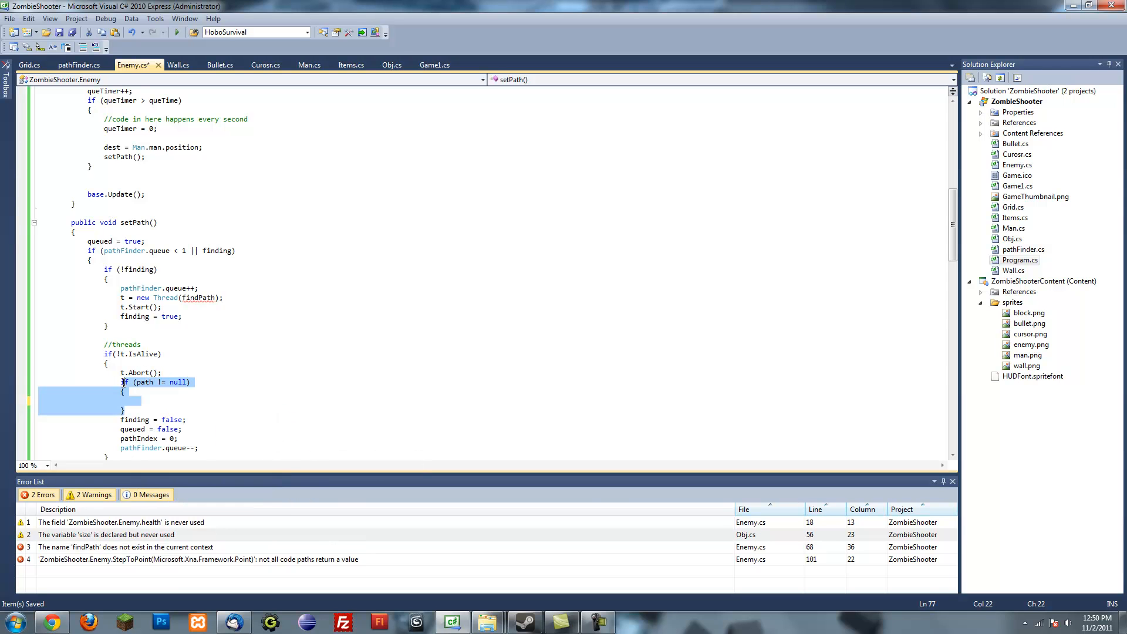
key(Delete)
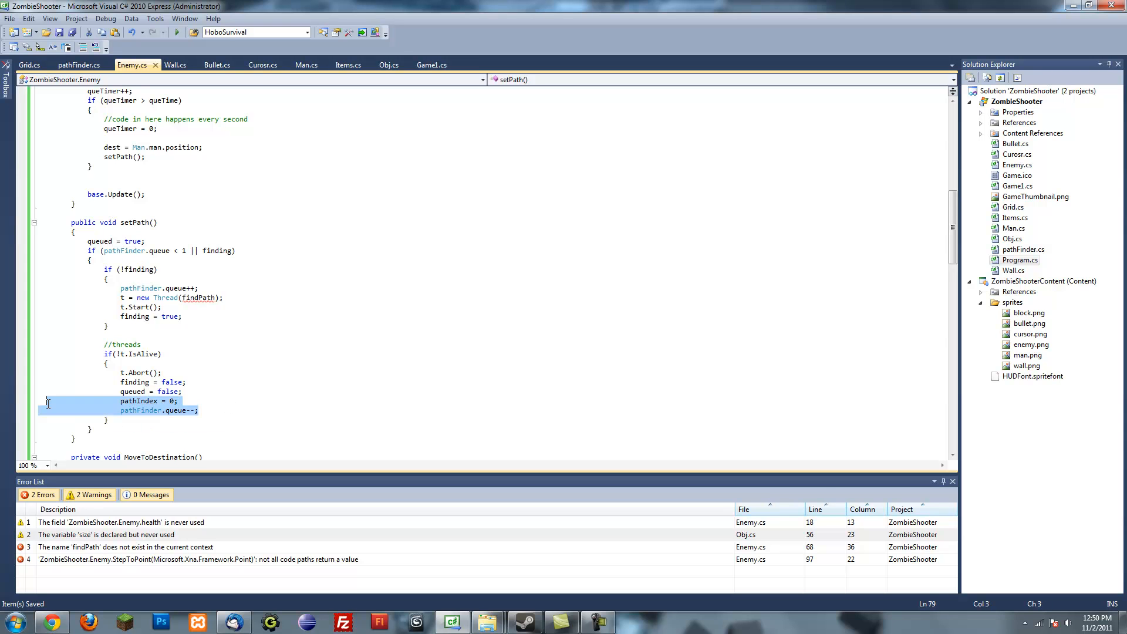
click(158, 409)
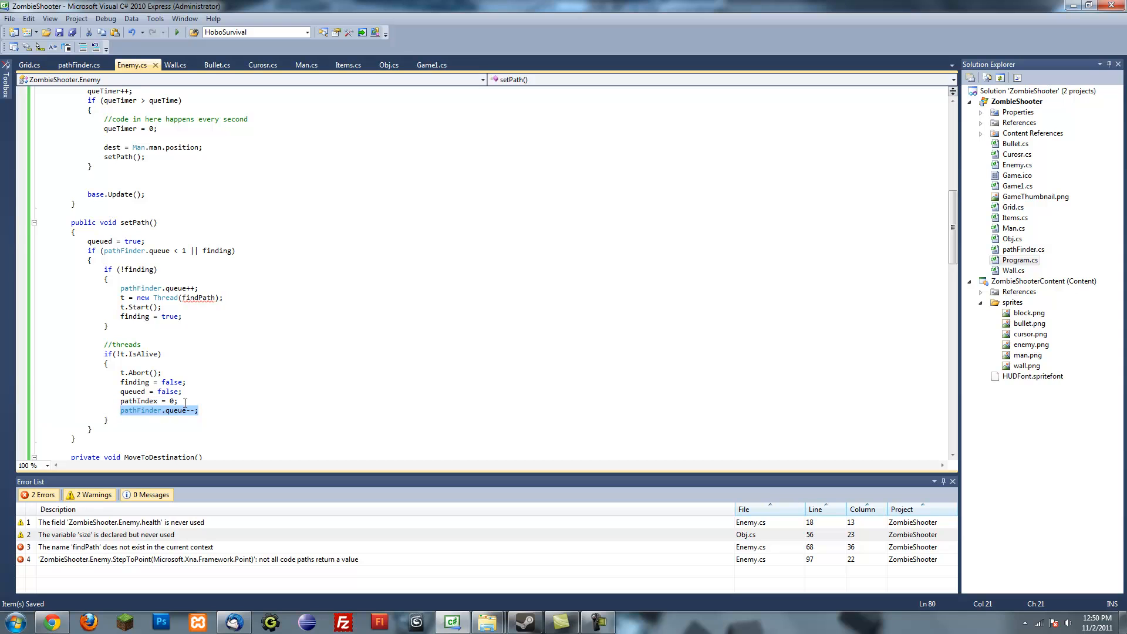
click(191, 392)
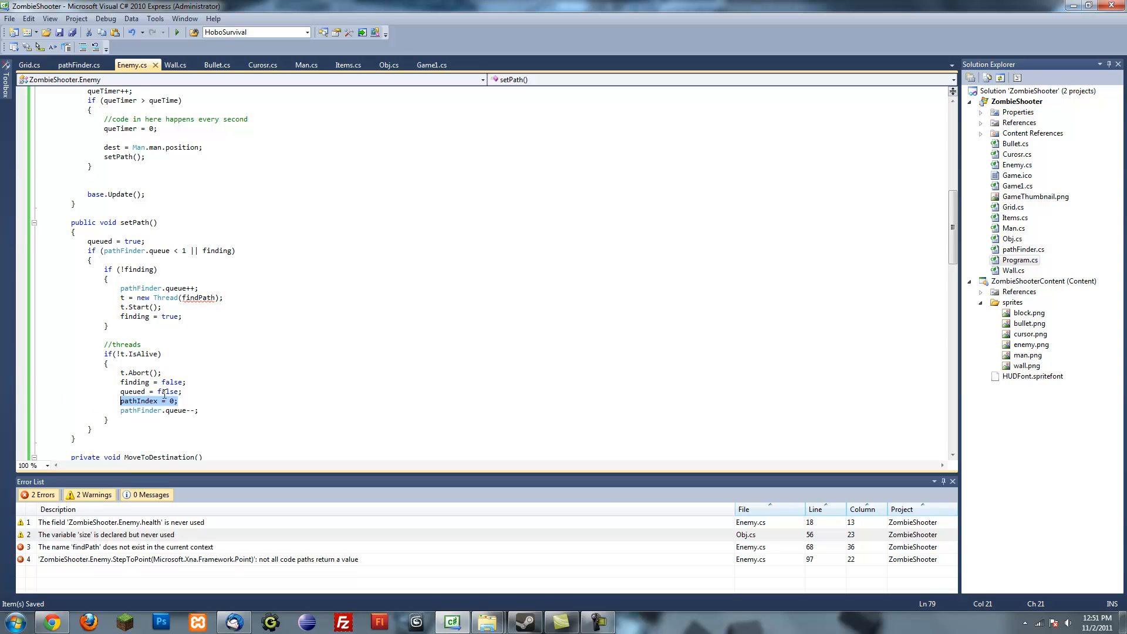
click(224, 297)
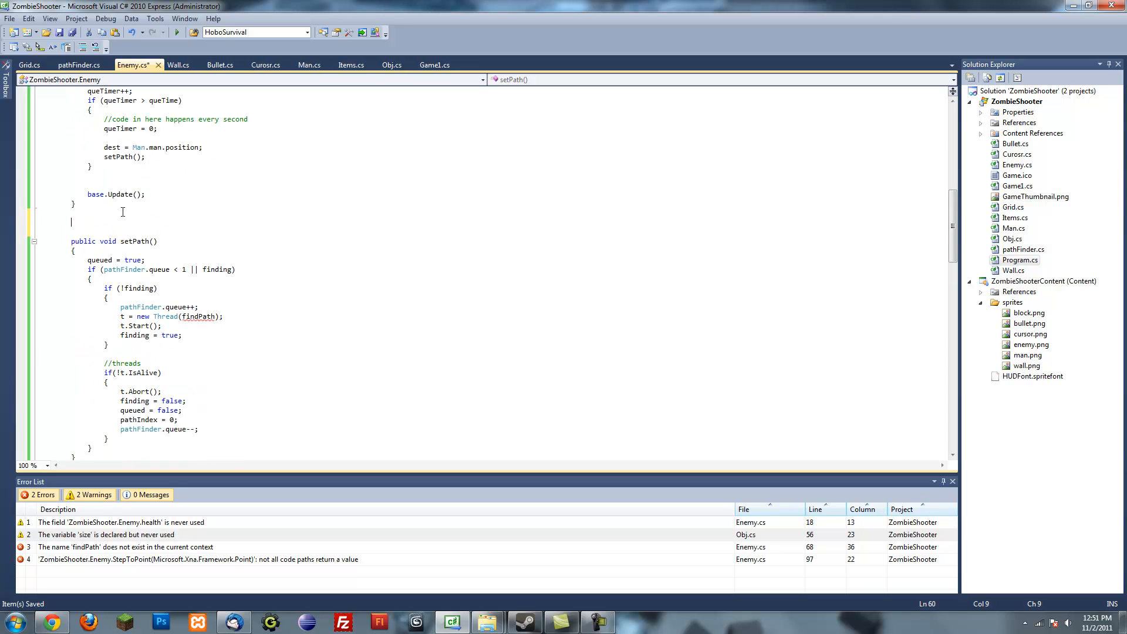
Write 'public void FindPath()' above setPath with 'map = pathFinder.writeMap();' in its body.
text(public)
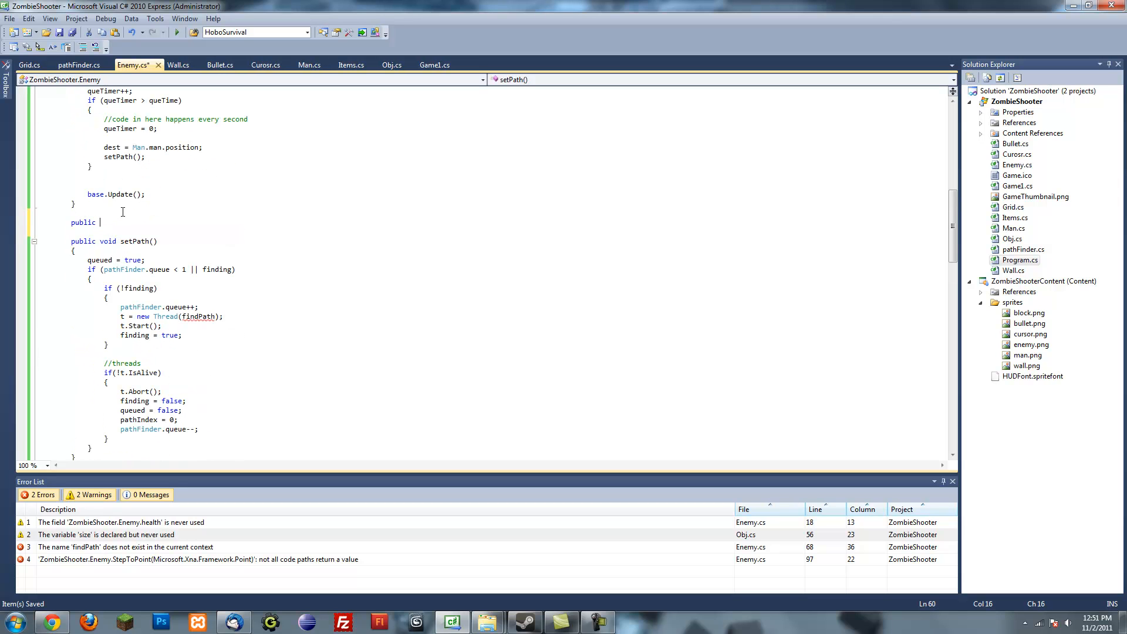
text(void)
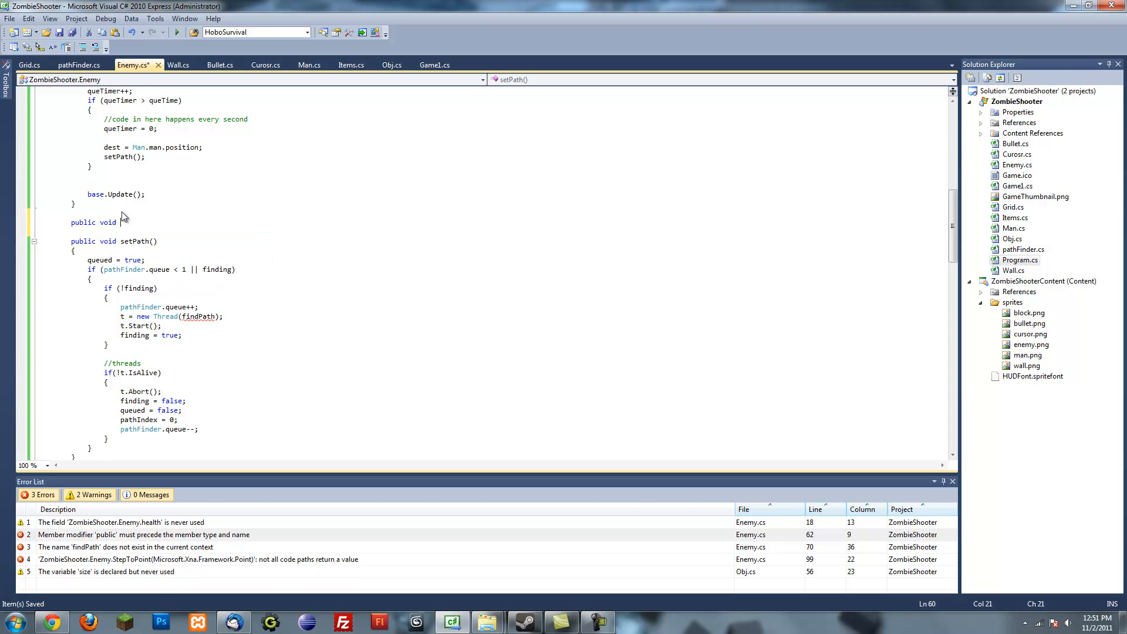
text(h)
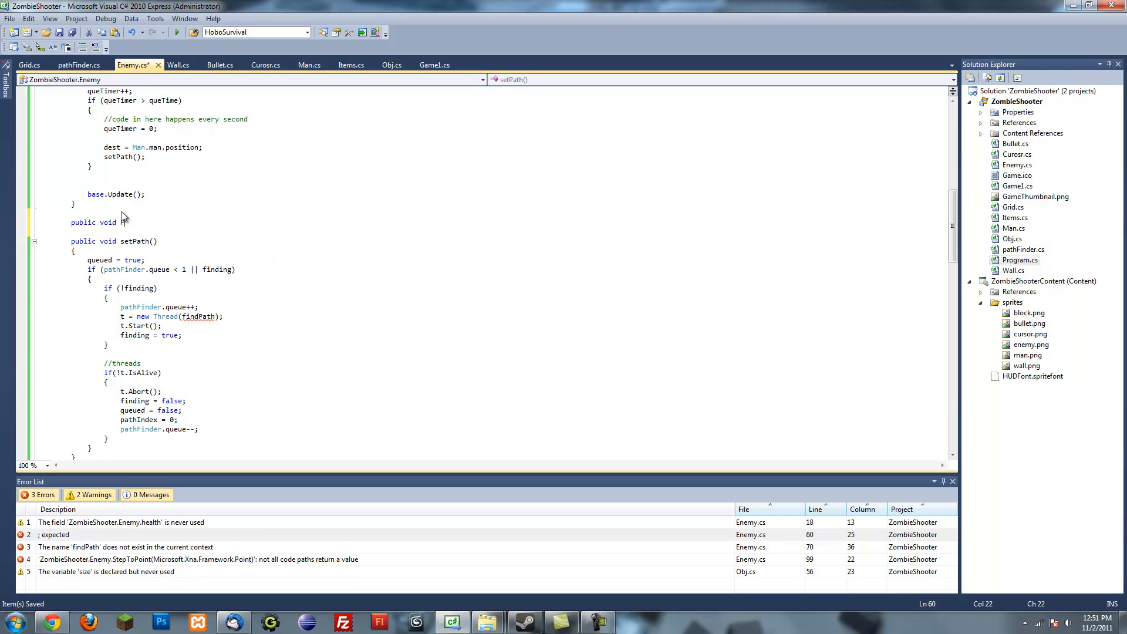
text(FindPath())
text({)
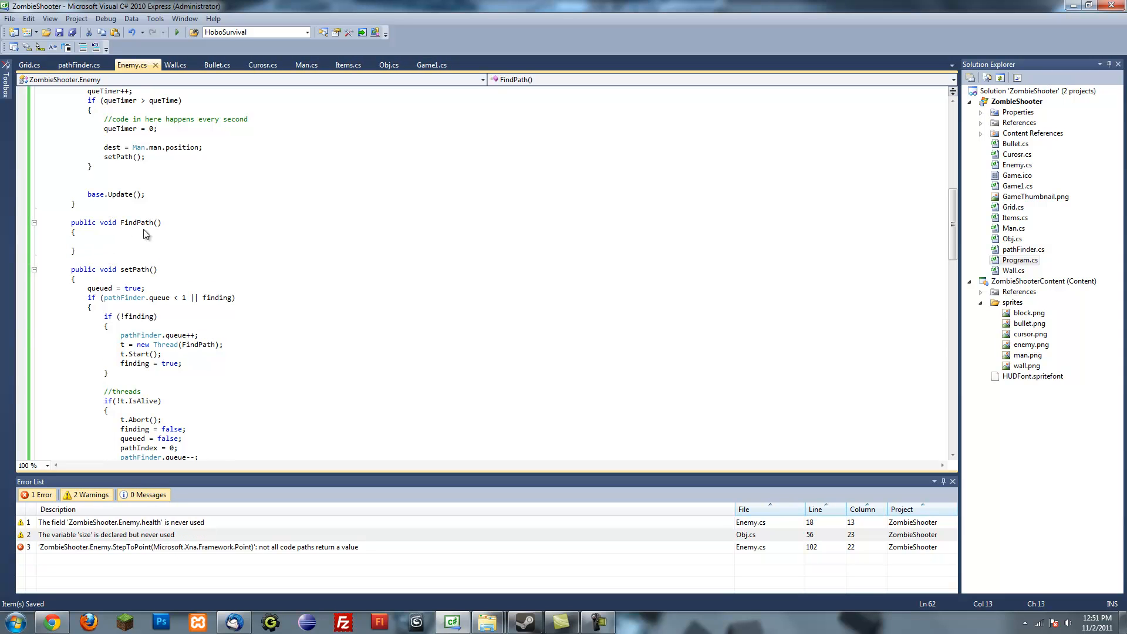
mouse_move(86, 108)
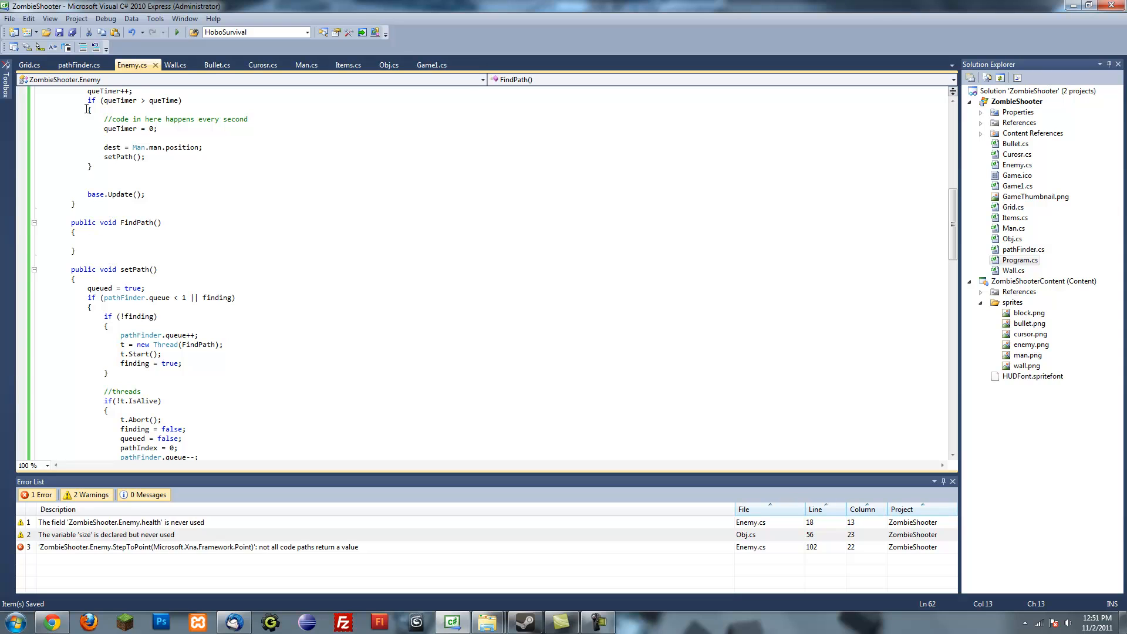
click(87, 240)
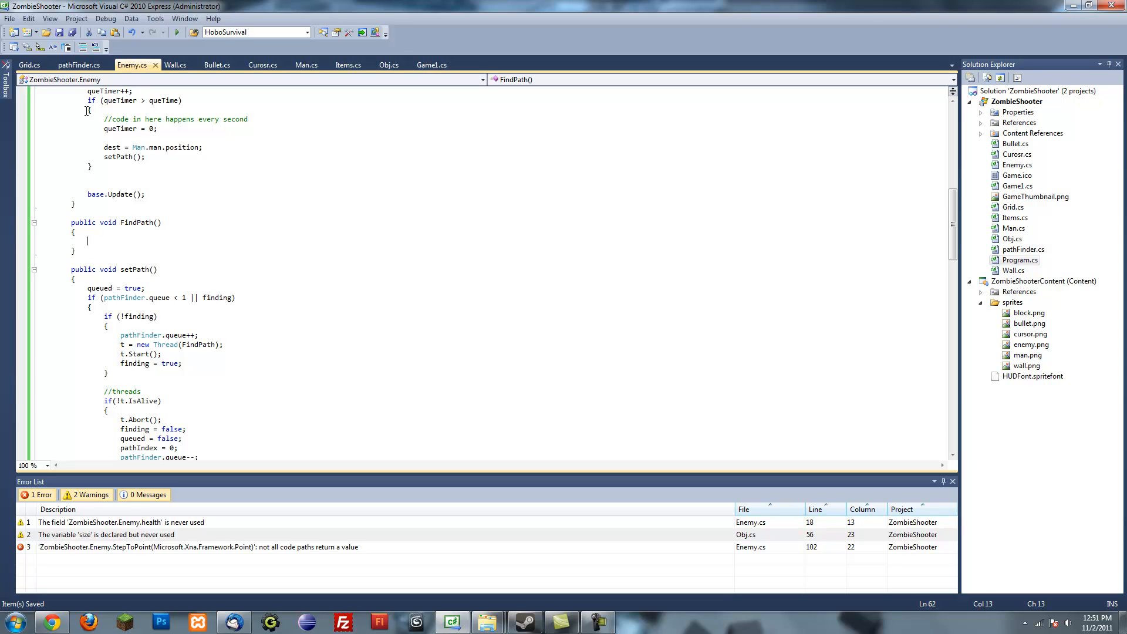
text(map =)
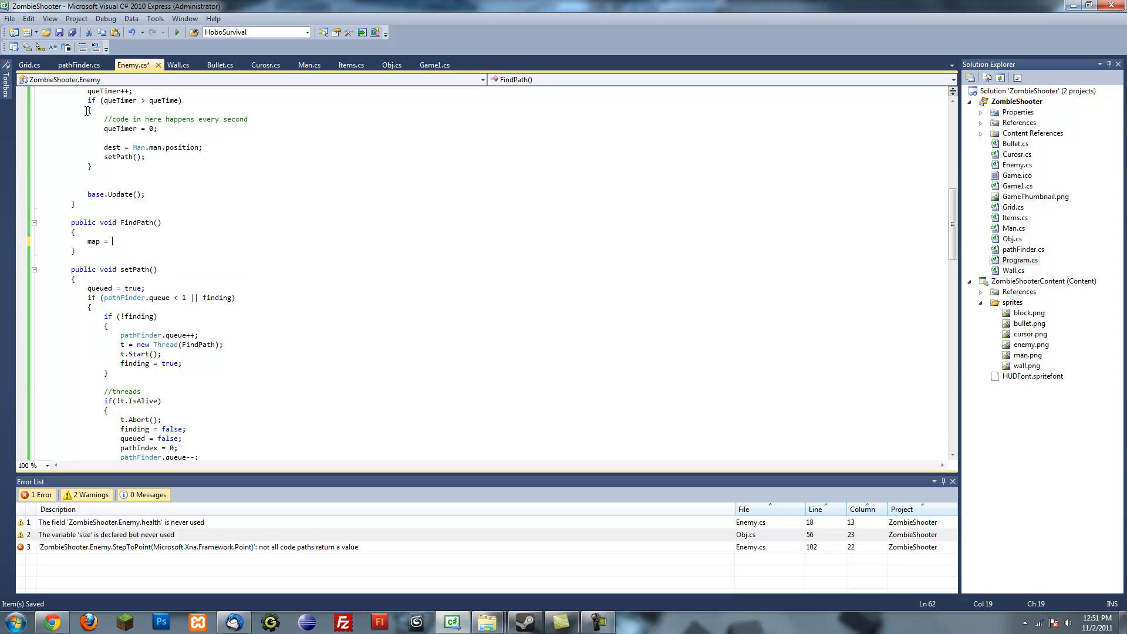
text(pathFinder.writeMap();)
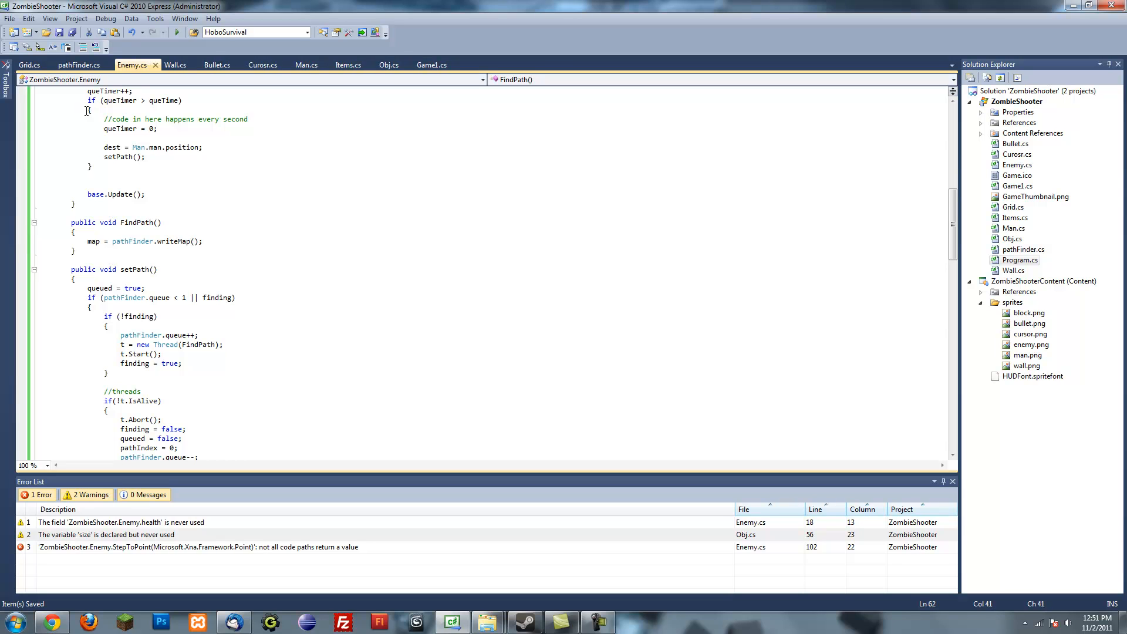
key(enter)
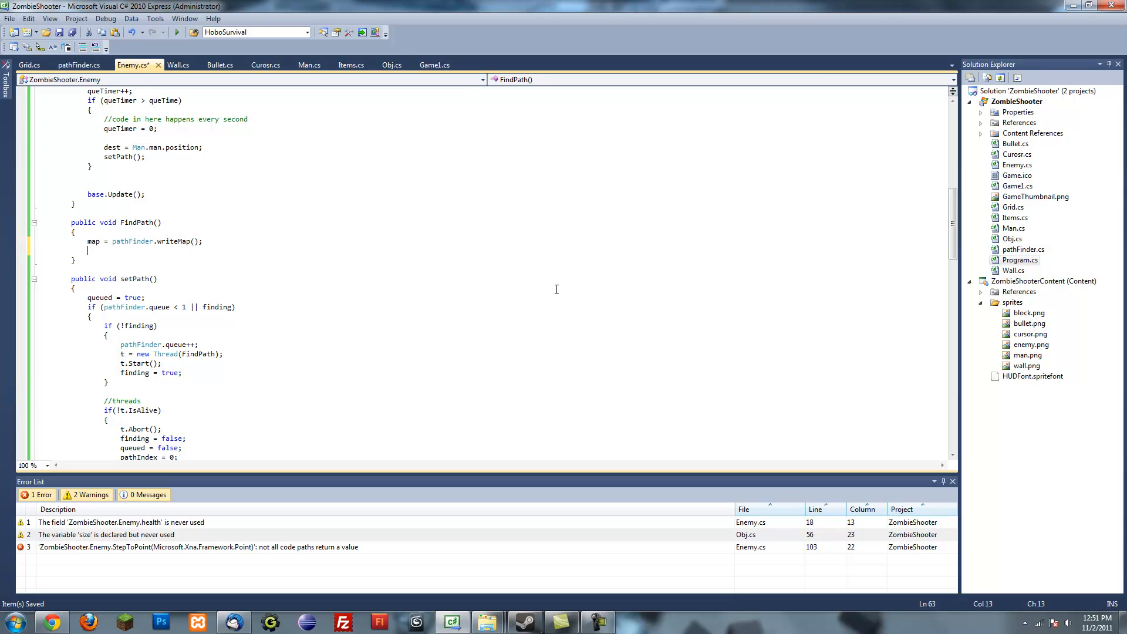
mouse_move(635, 270)
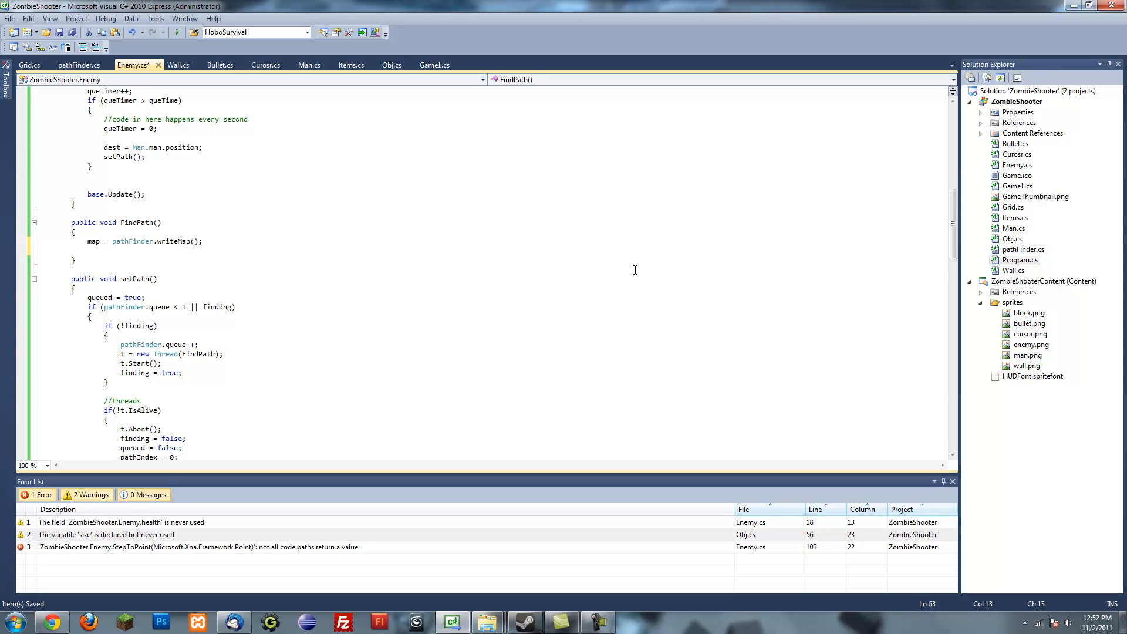
In FindPath add 'finder = new pathFinder(map);'.
text(pathFinder)
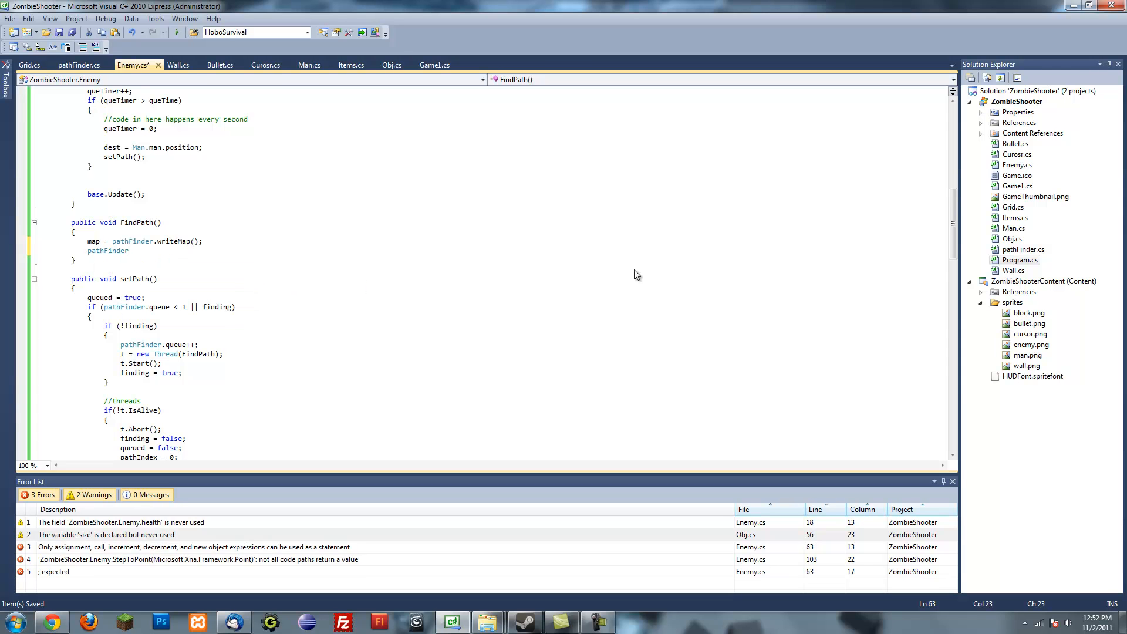
text(findet)
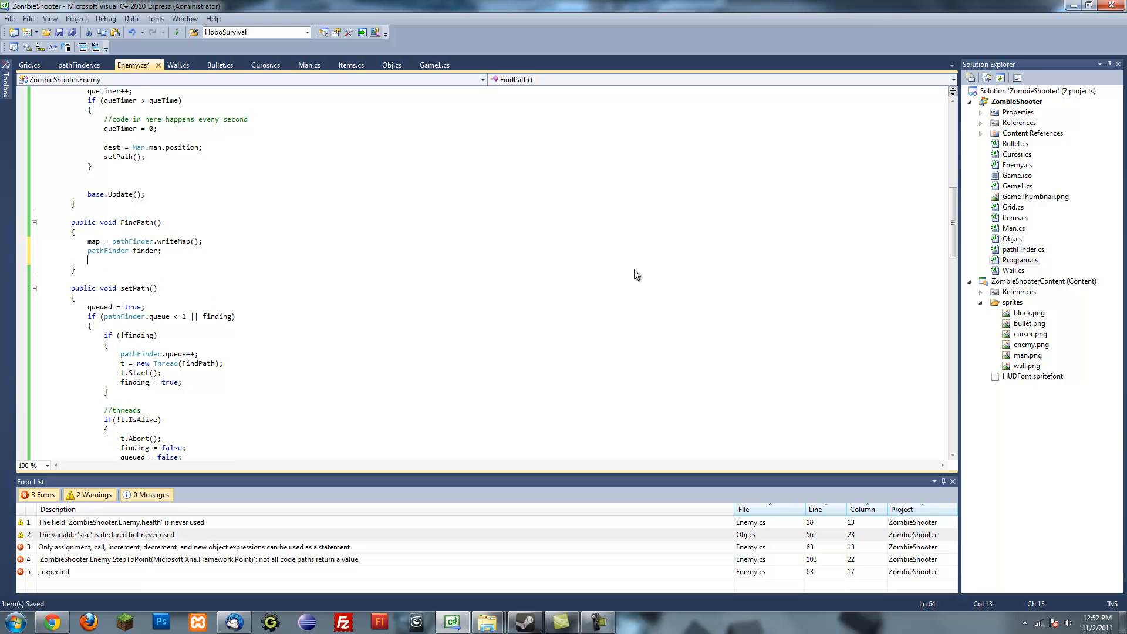
text(ding)
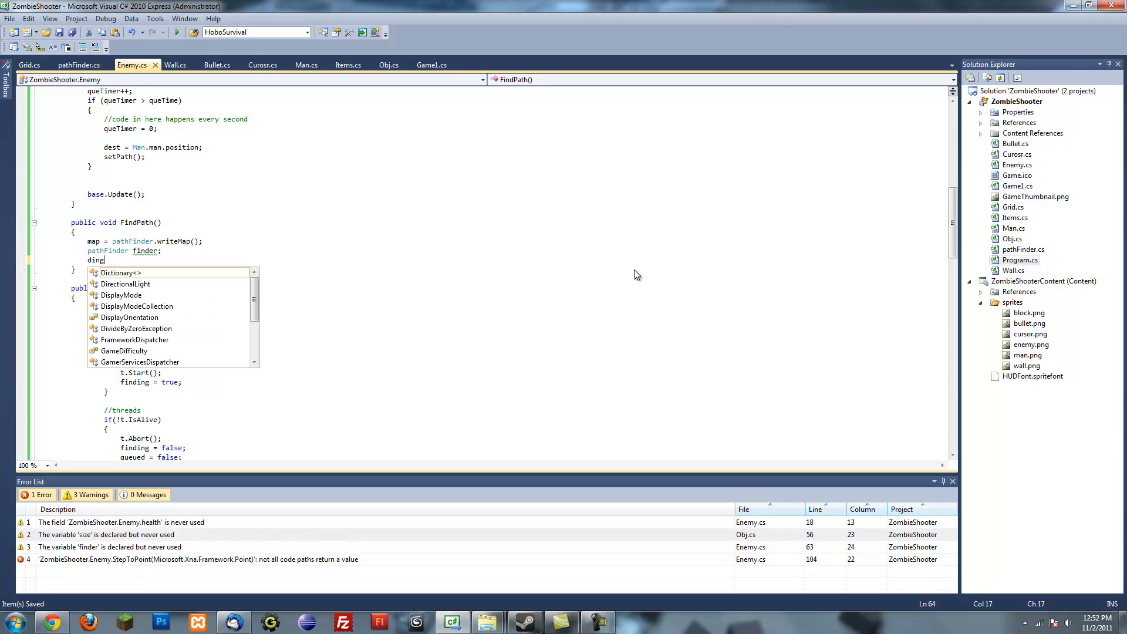
text(finder = new pathFinder)
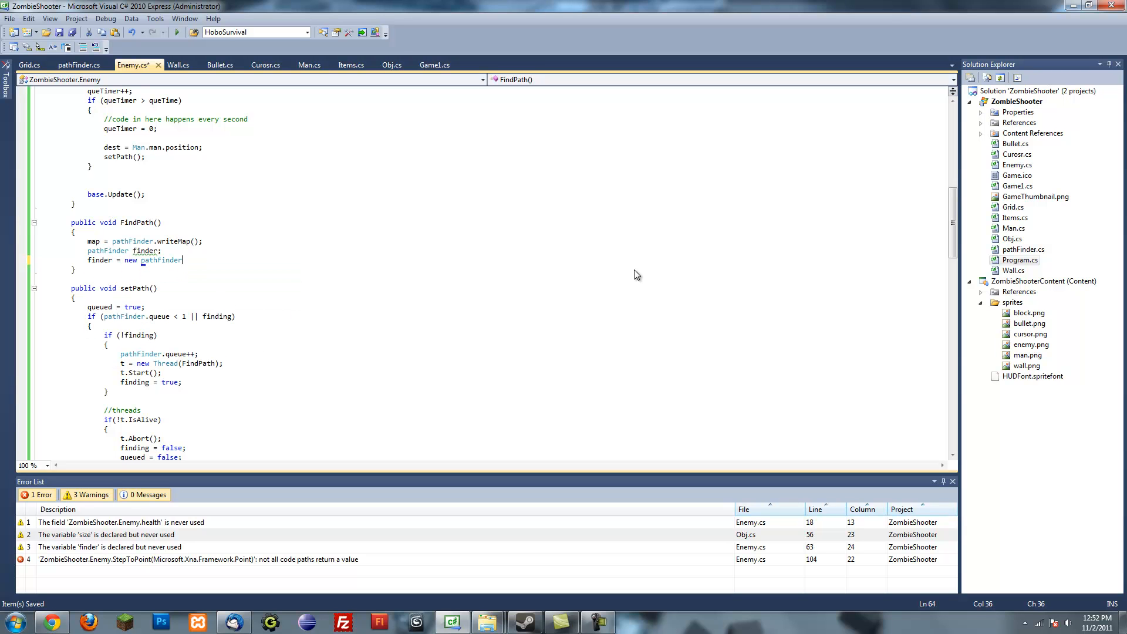
text((map);)
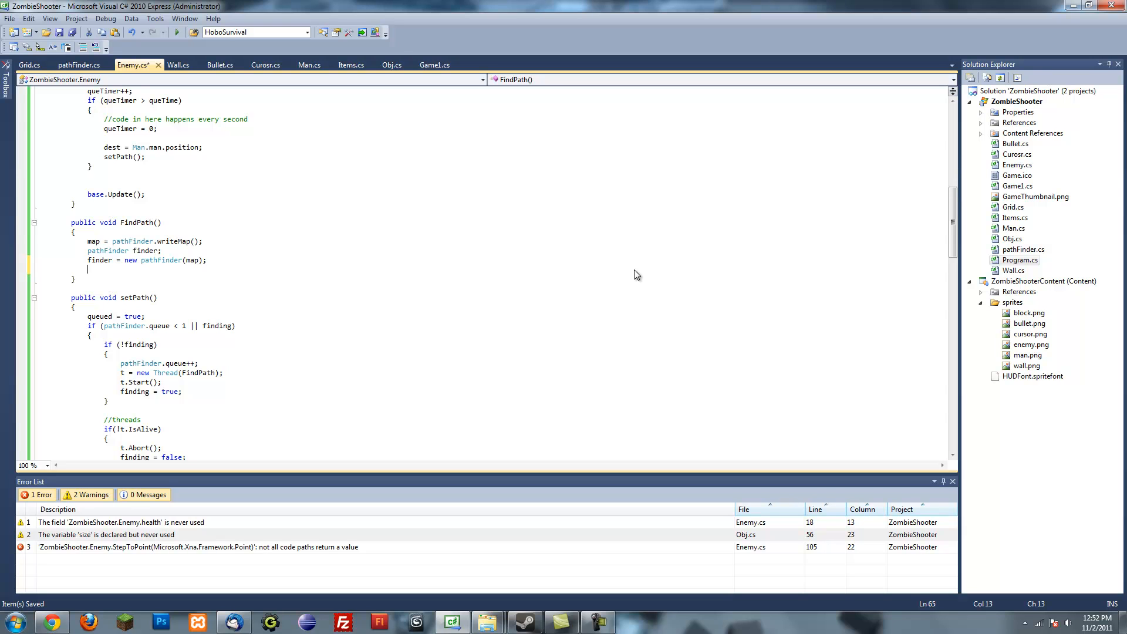
Add 'path = finder.findPath(position, dest);' to store the route in path.
text(path)
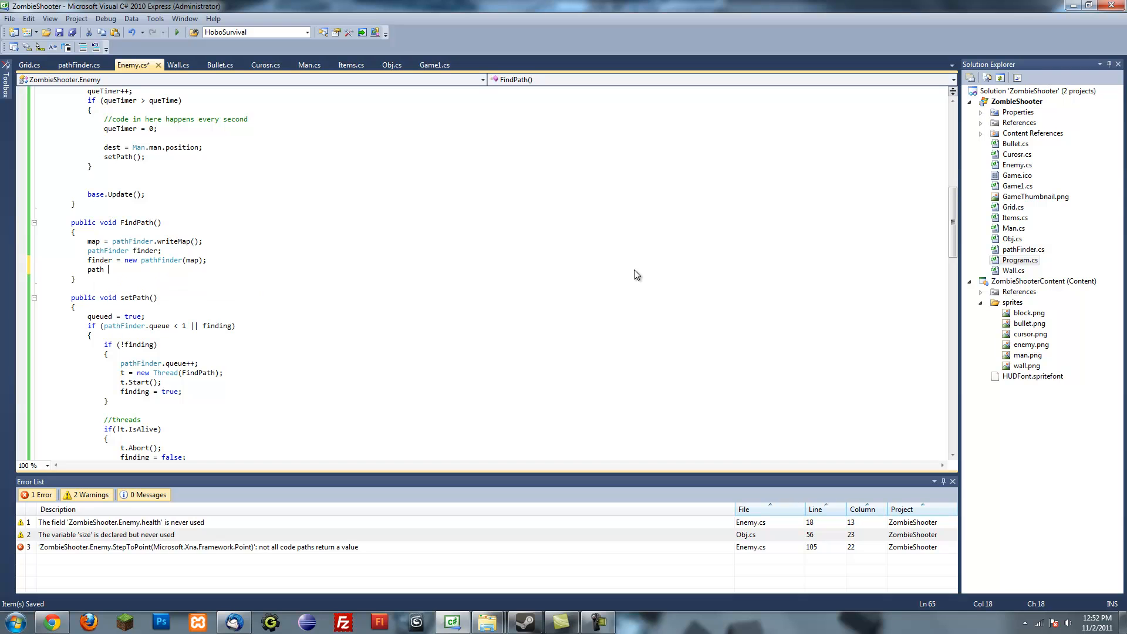
text(finder.)
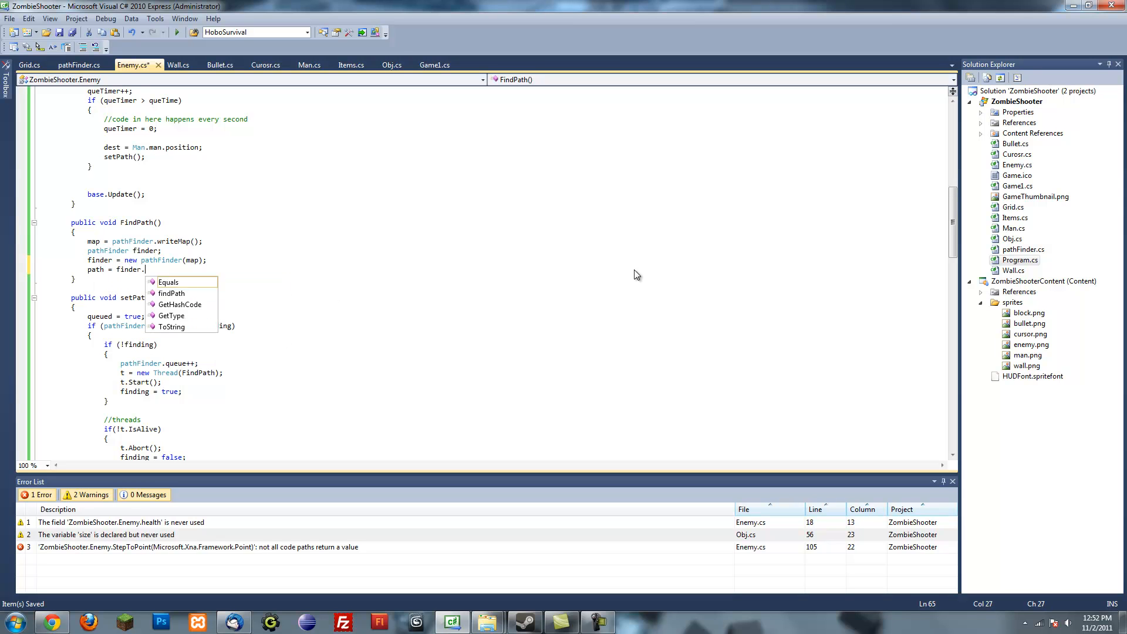
text(dPath)
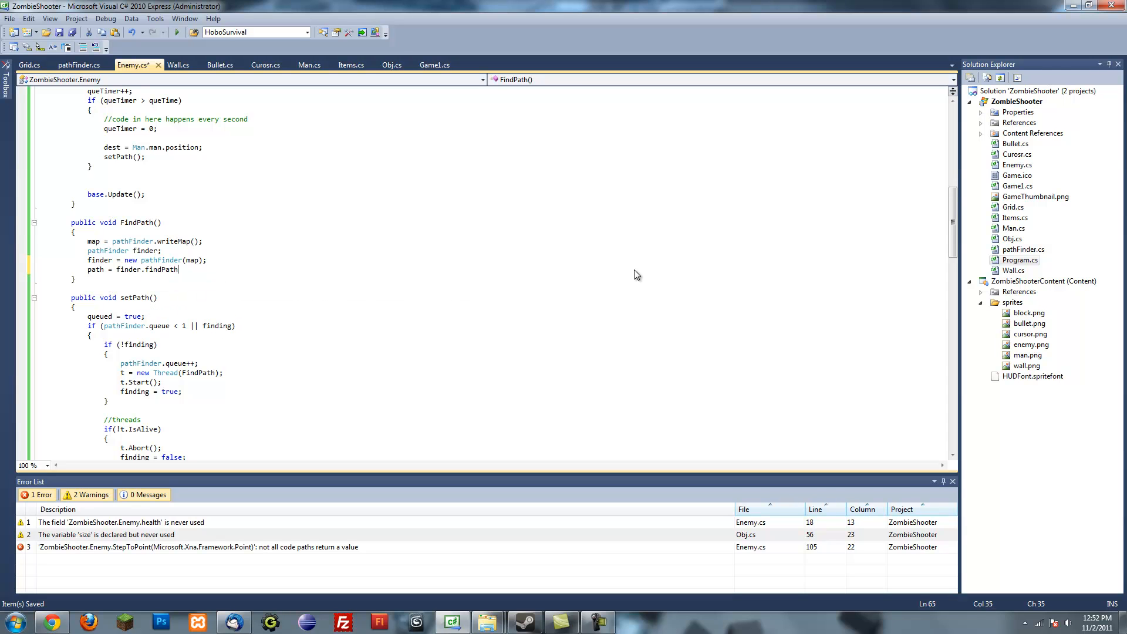
text(();)
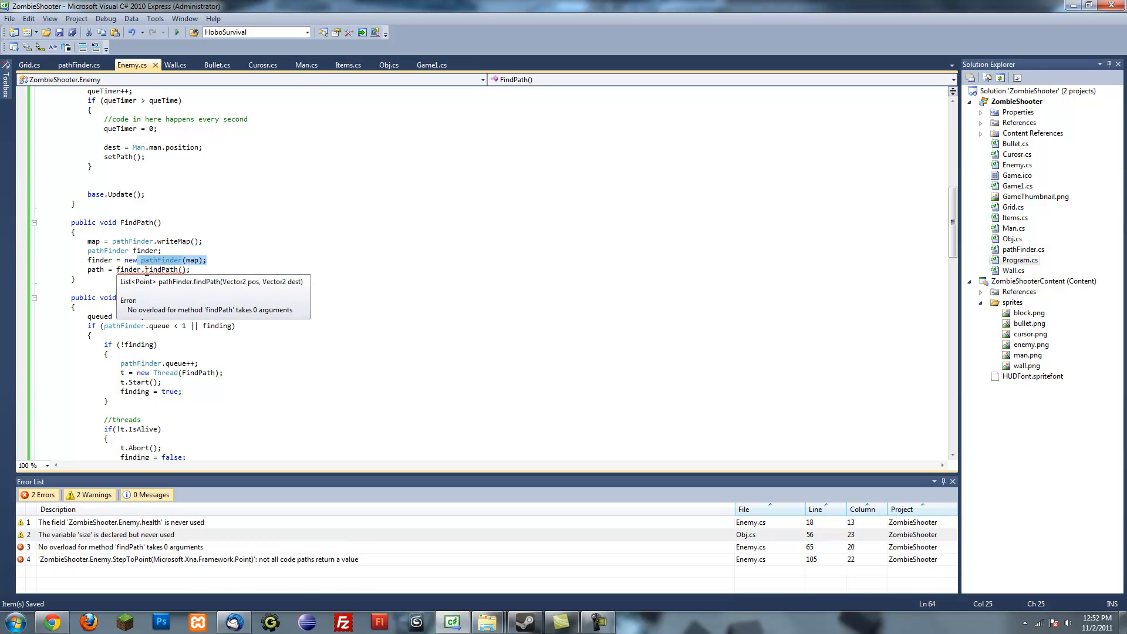
click(180, 270)
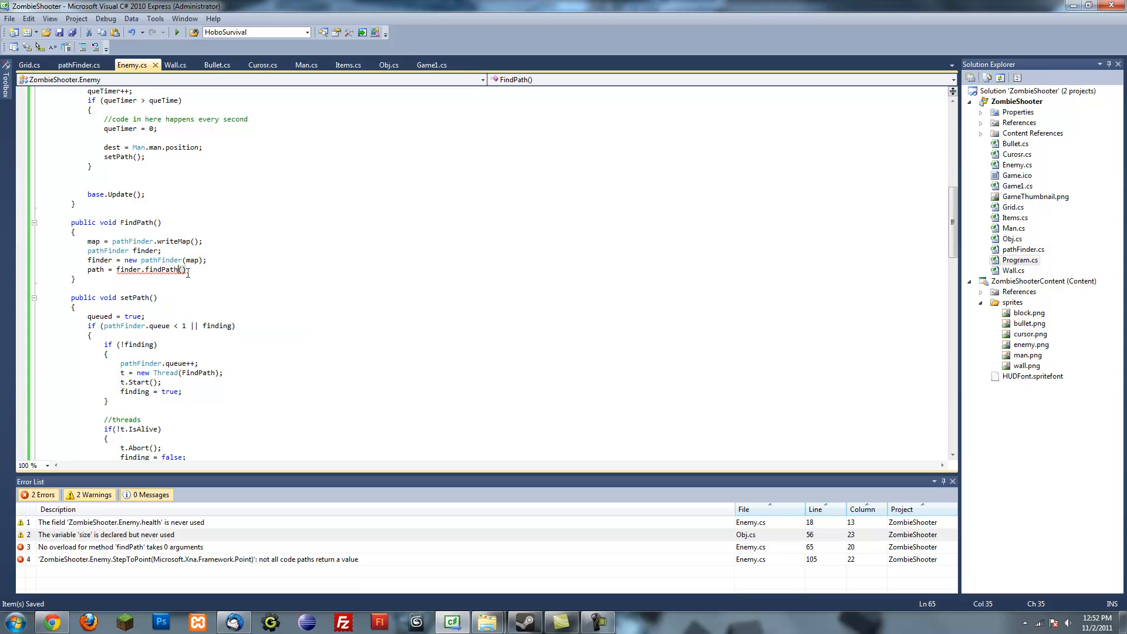
text(position)
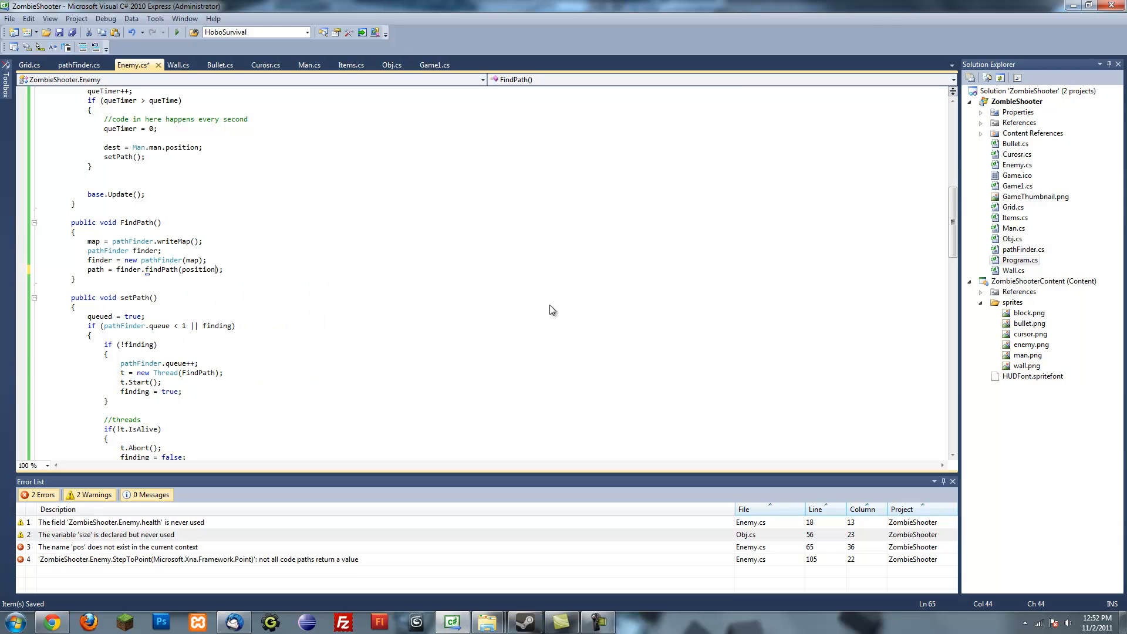
text(, dest)
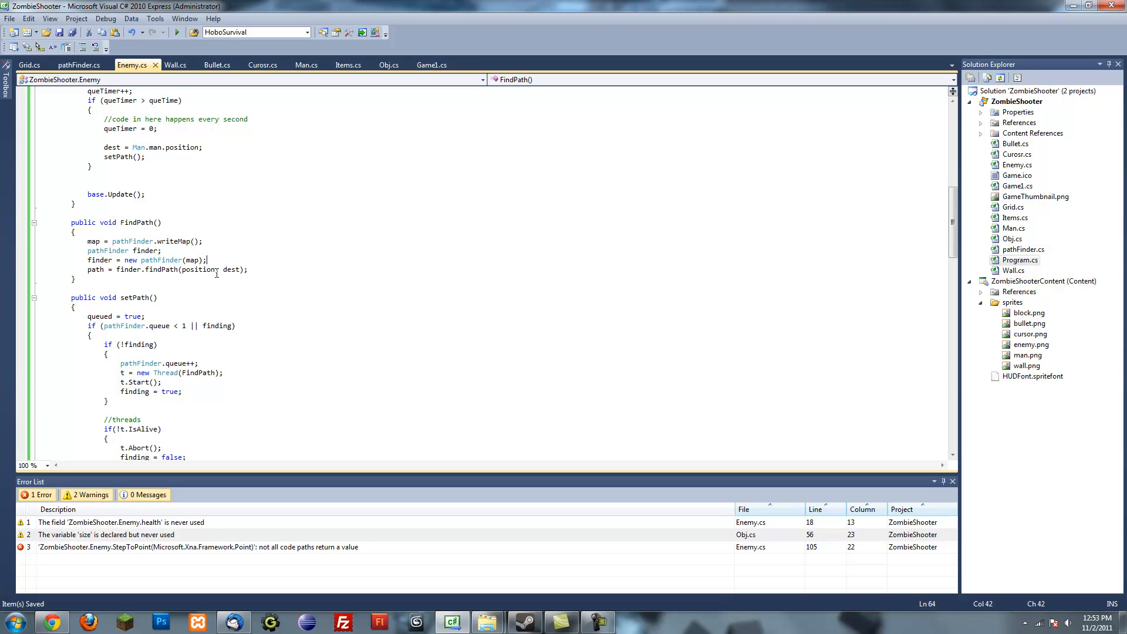
double_click(198, 270)
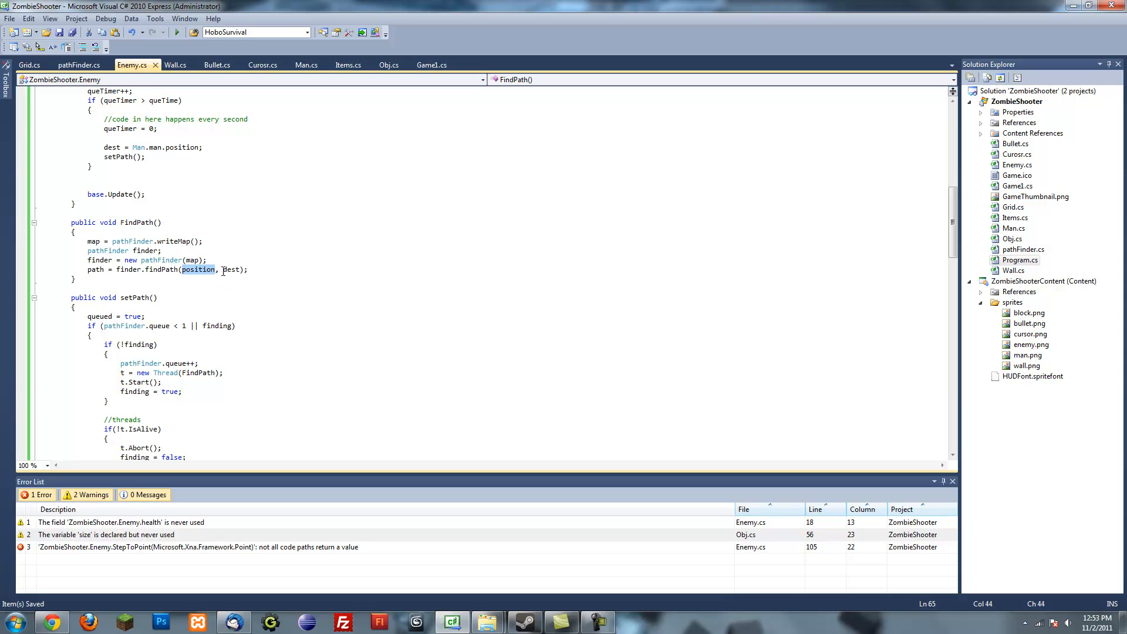
mouse_move(231, 270)
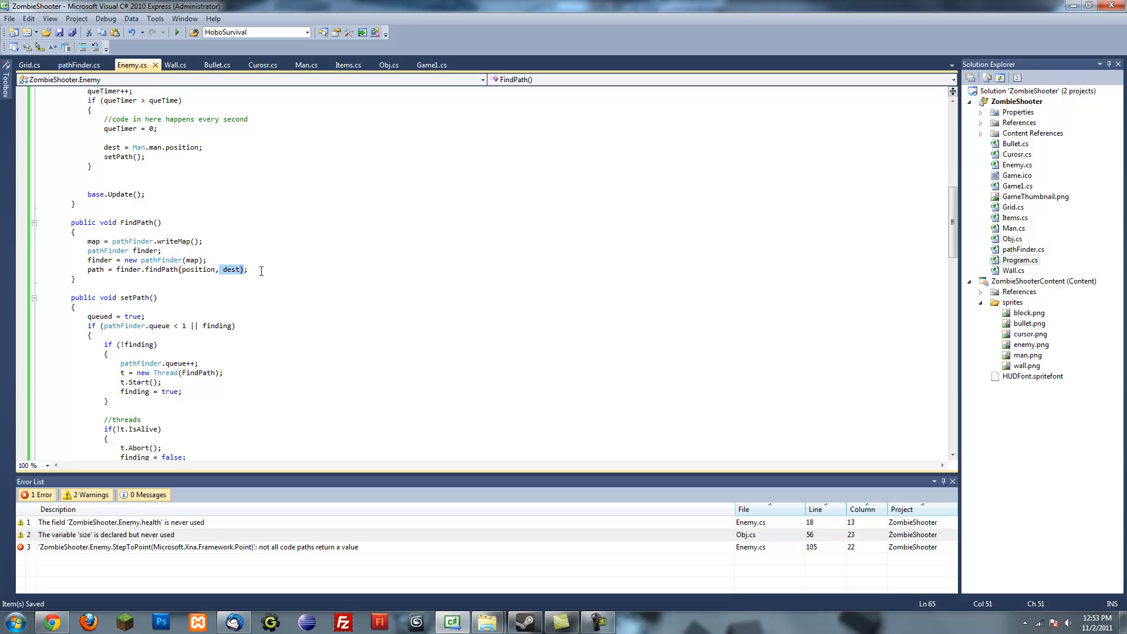
mouse_move(231, 268)
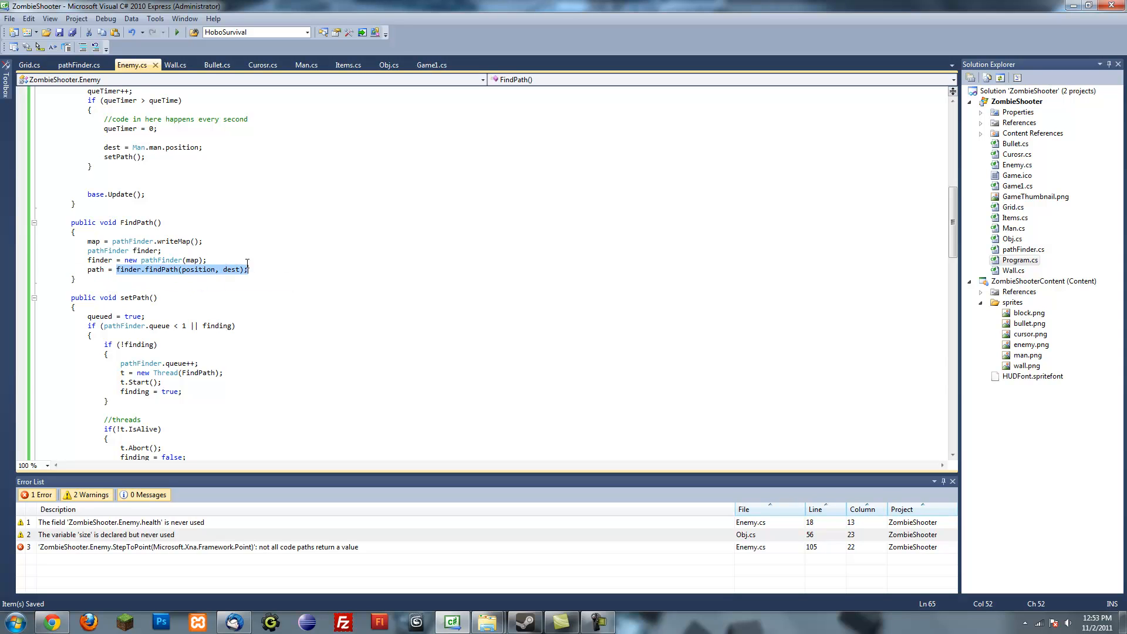
click(209, 260)
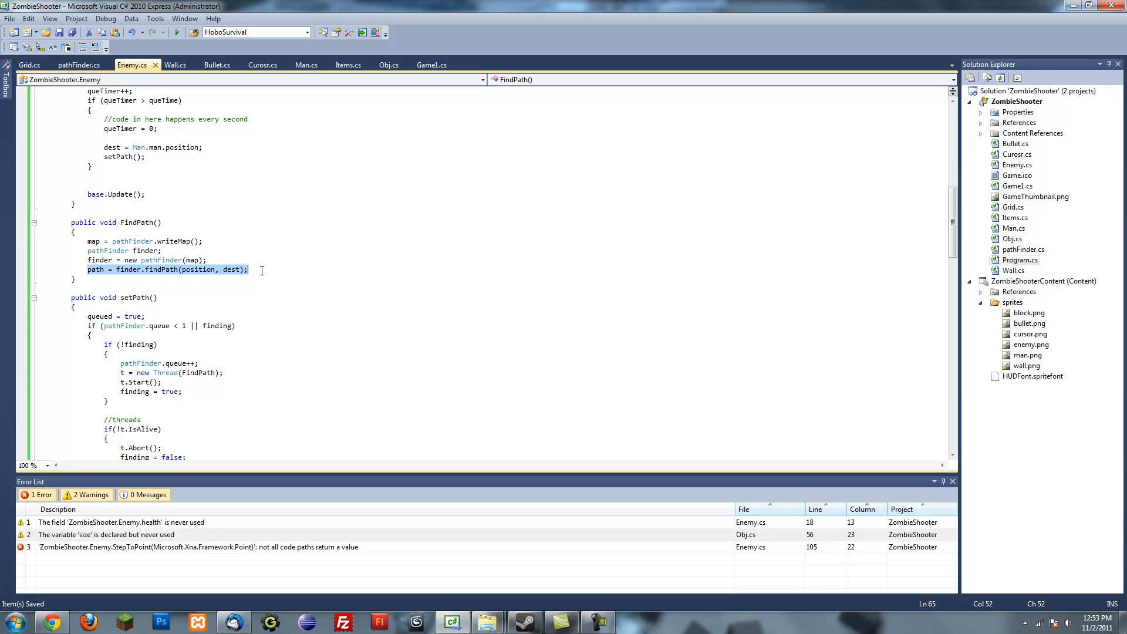
Scroll through Enemy.cs reviewing the thread creation, abort block and Update's timer block.
scroll(up, 3)
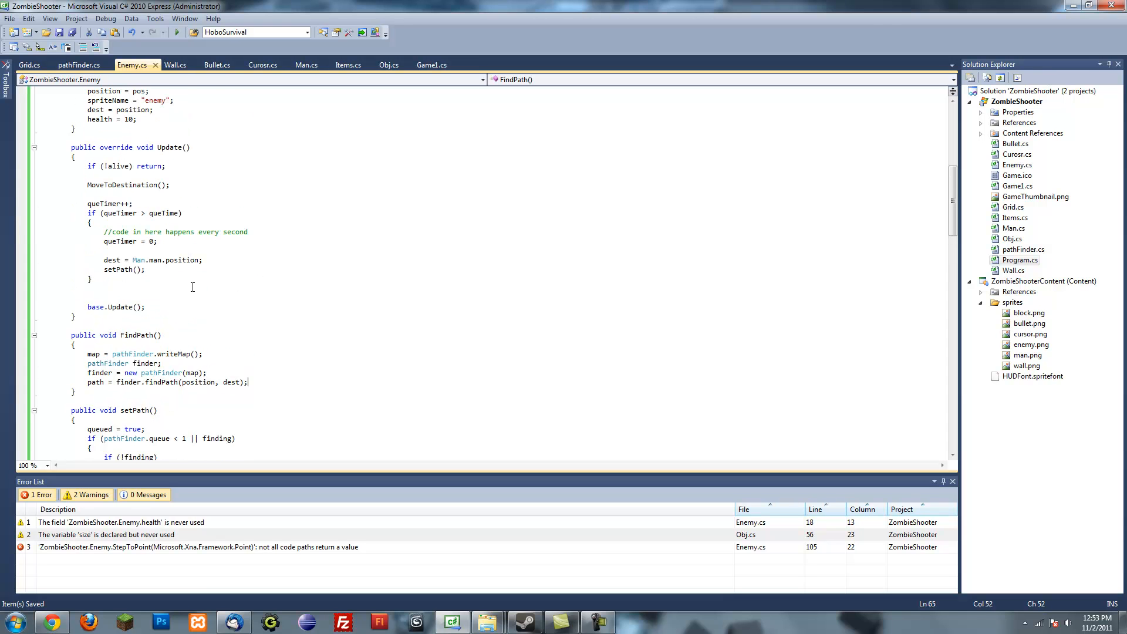
scroll(down, 3)
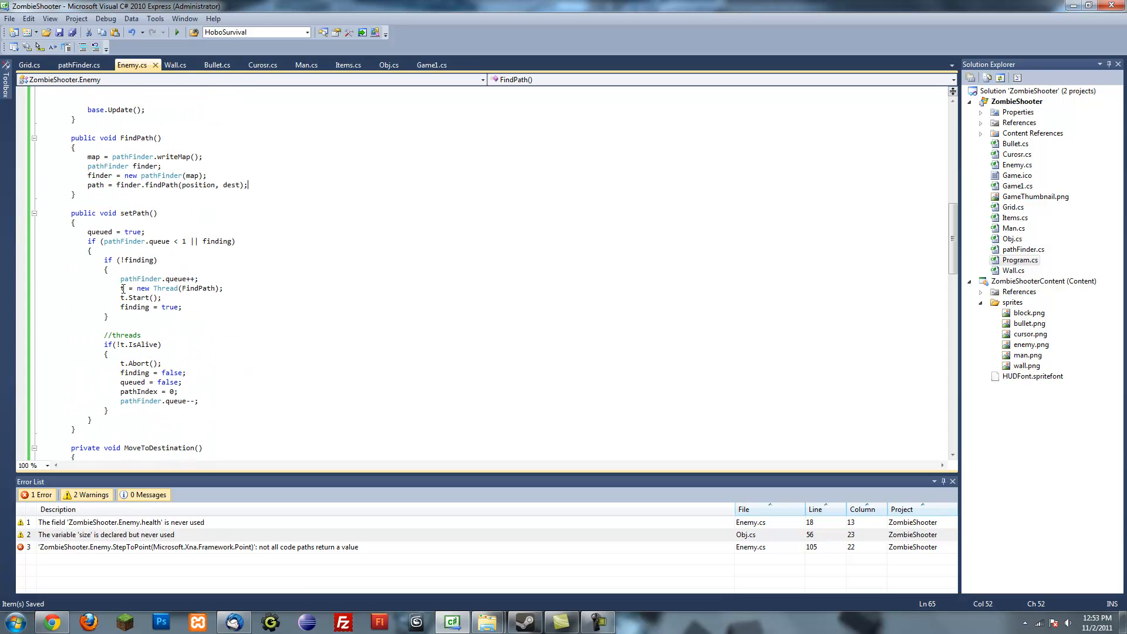
click(162, 297)
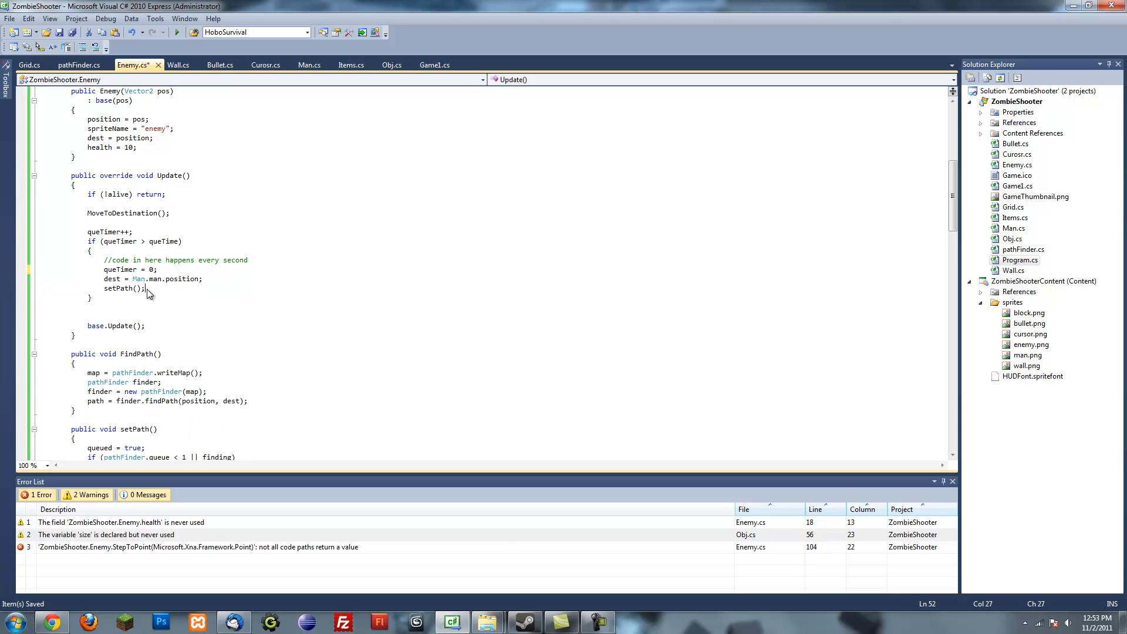
scroll(down, 3)
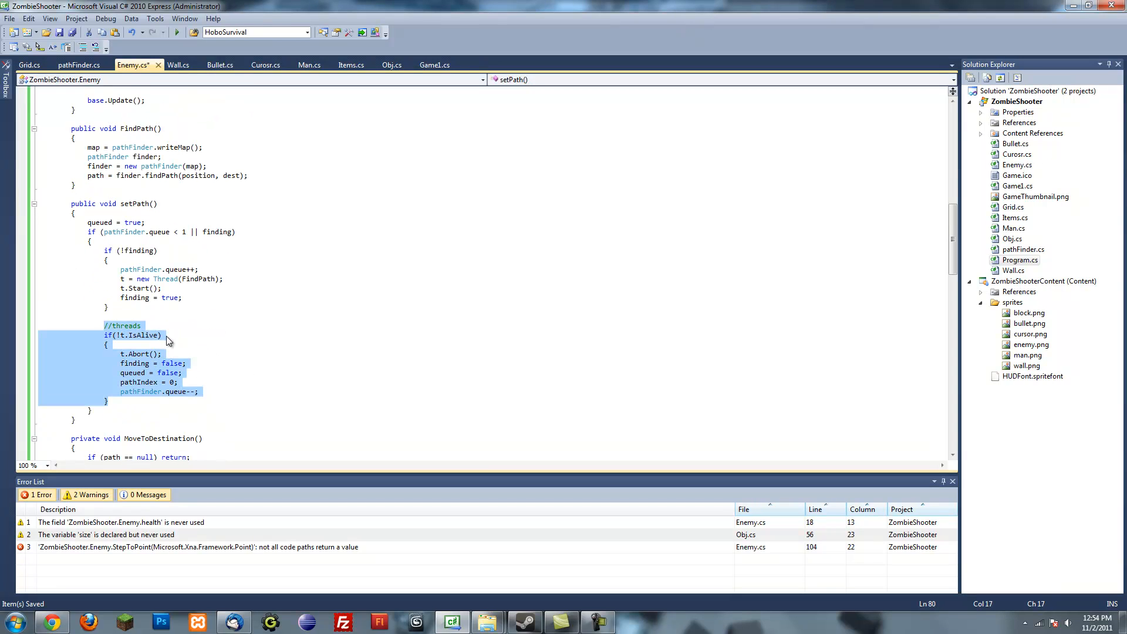
click(204, 344)
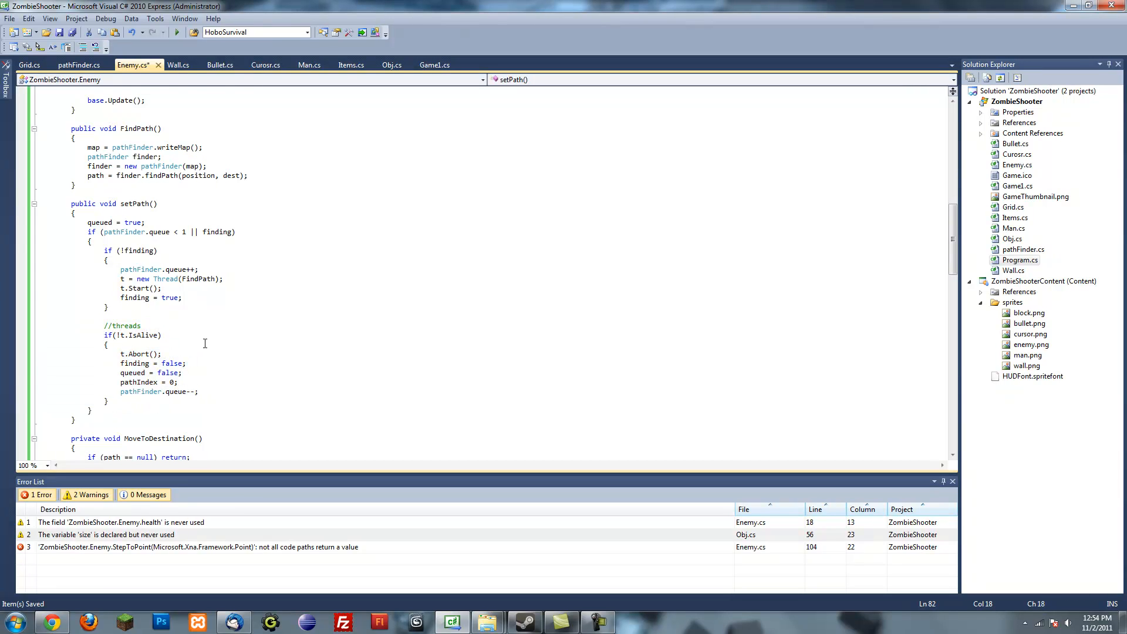
scroll(up, 3)
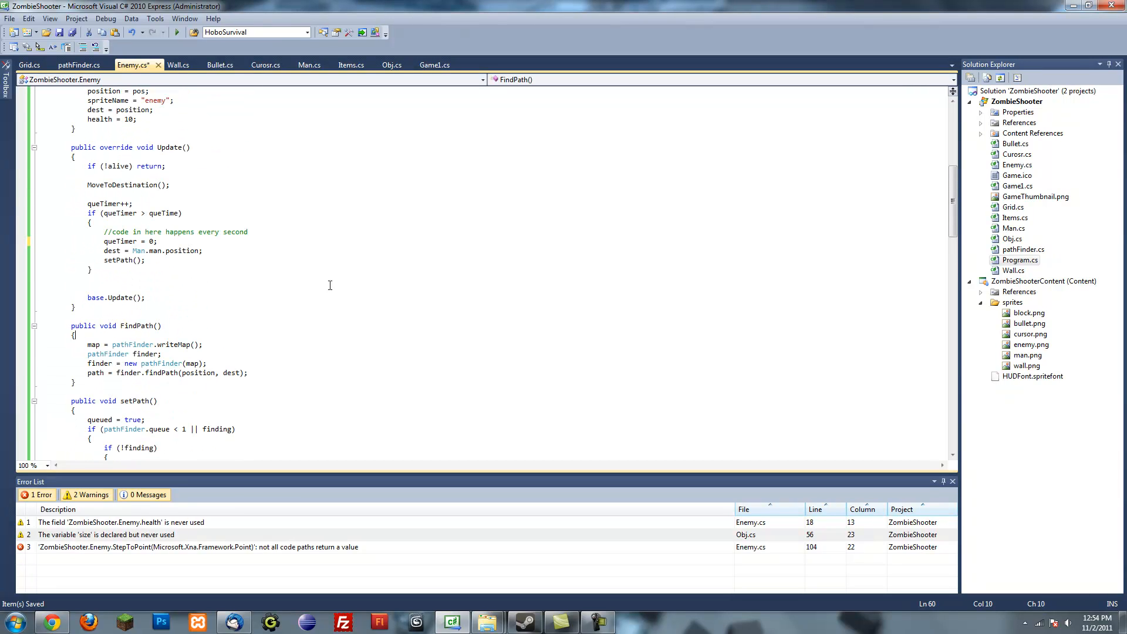
click(192, 267)
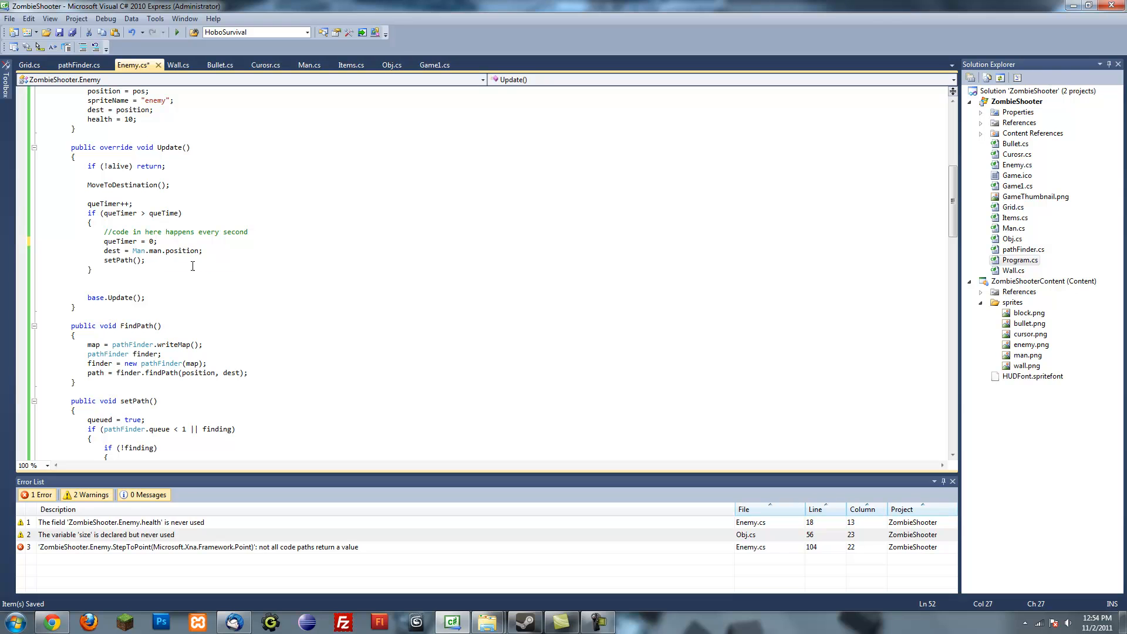
Review setPath and MoveToDestination, then place the caret in StepToPoint at the pointDist check.
scroll(down, 3)
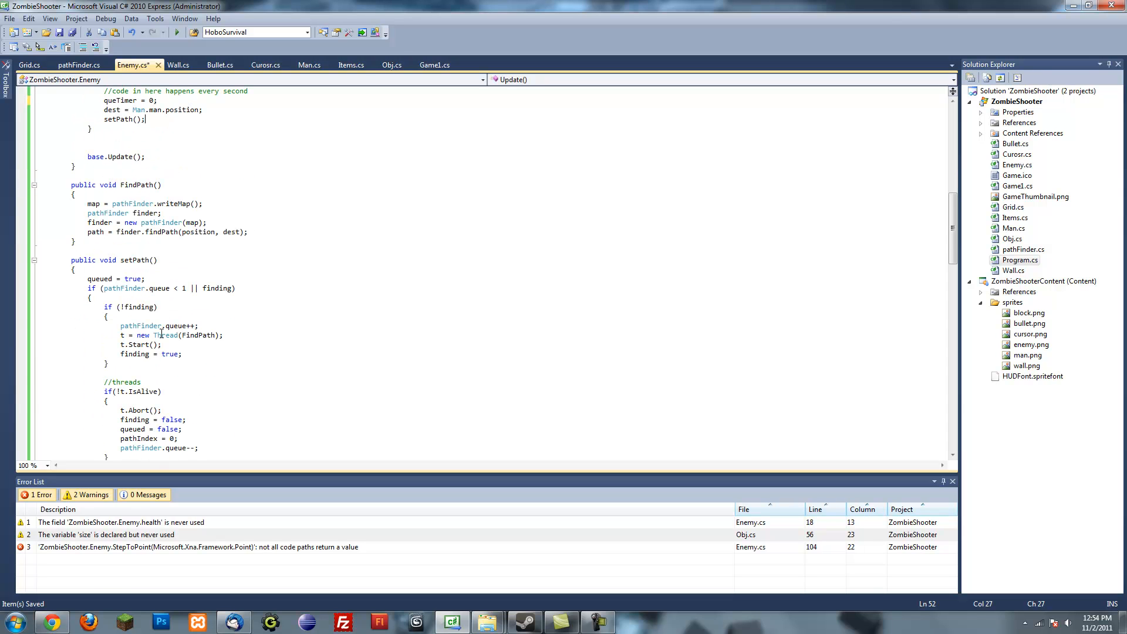
click(146, 289)
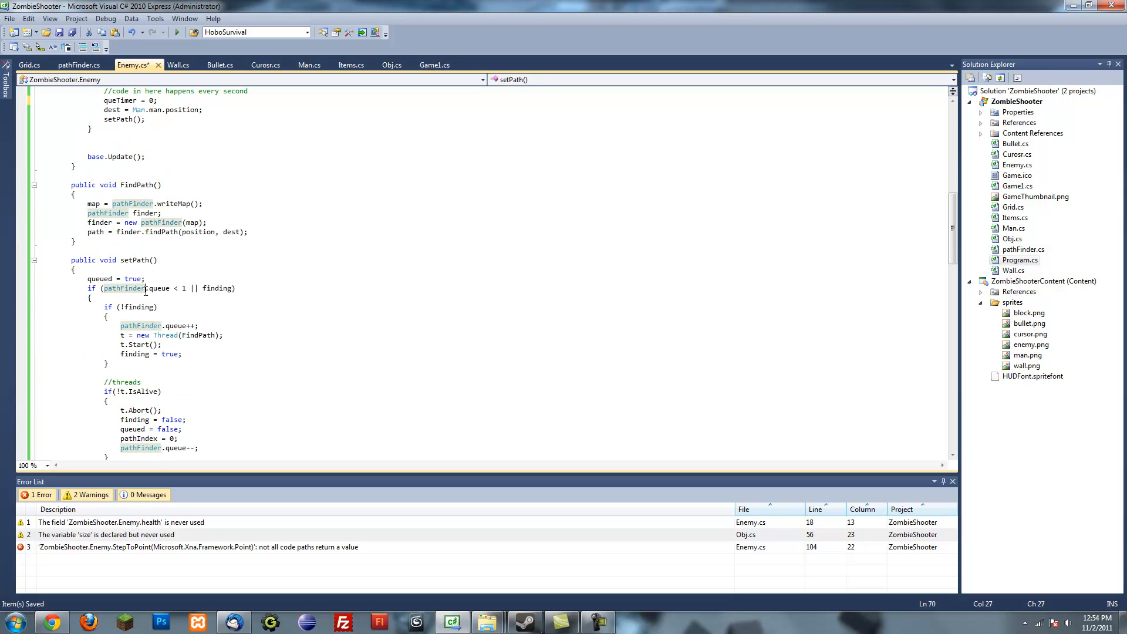
scroll(up, 3)
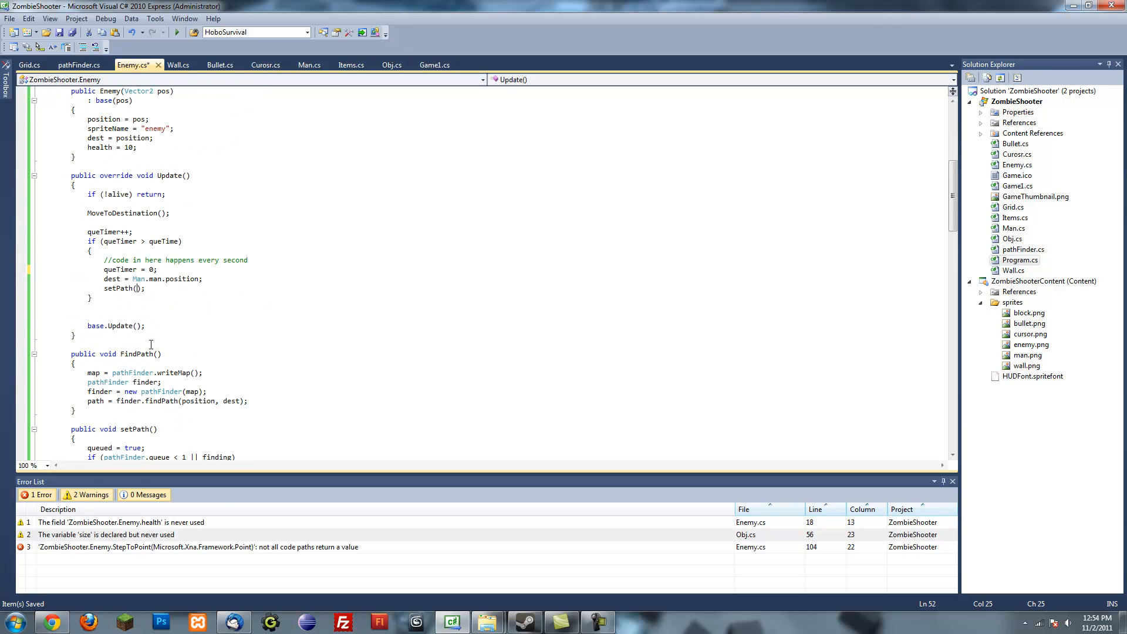
scroll(down, 3)
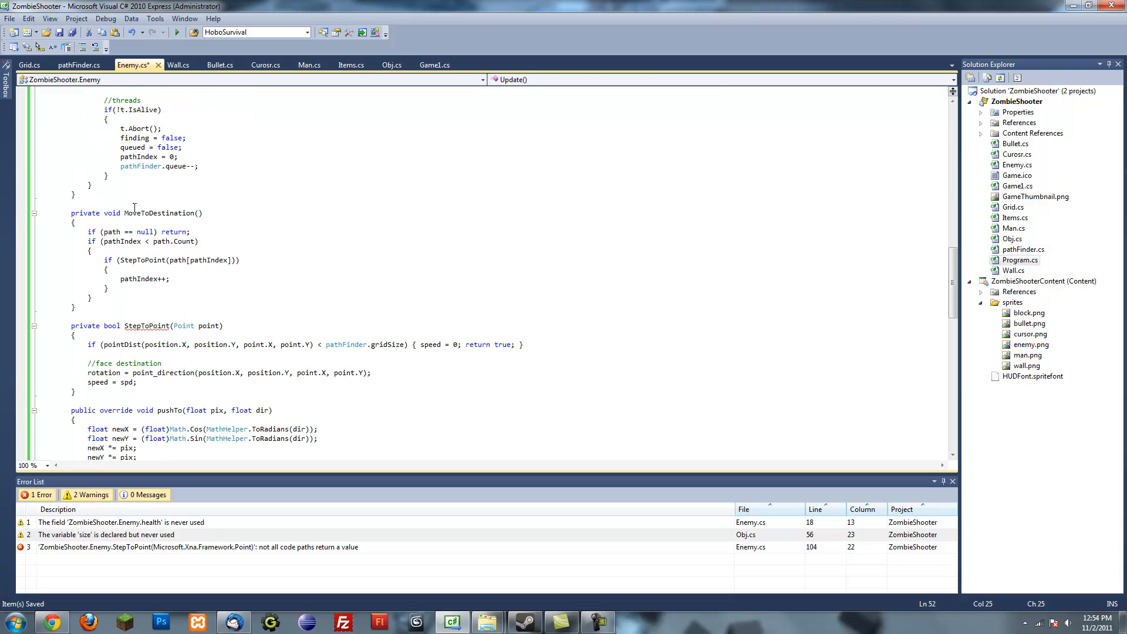
click(190, 290)
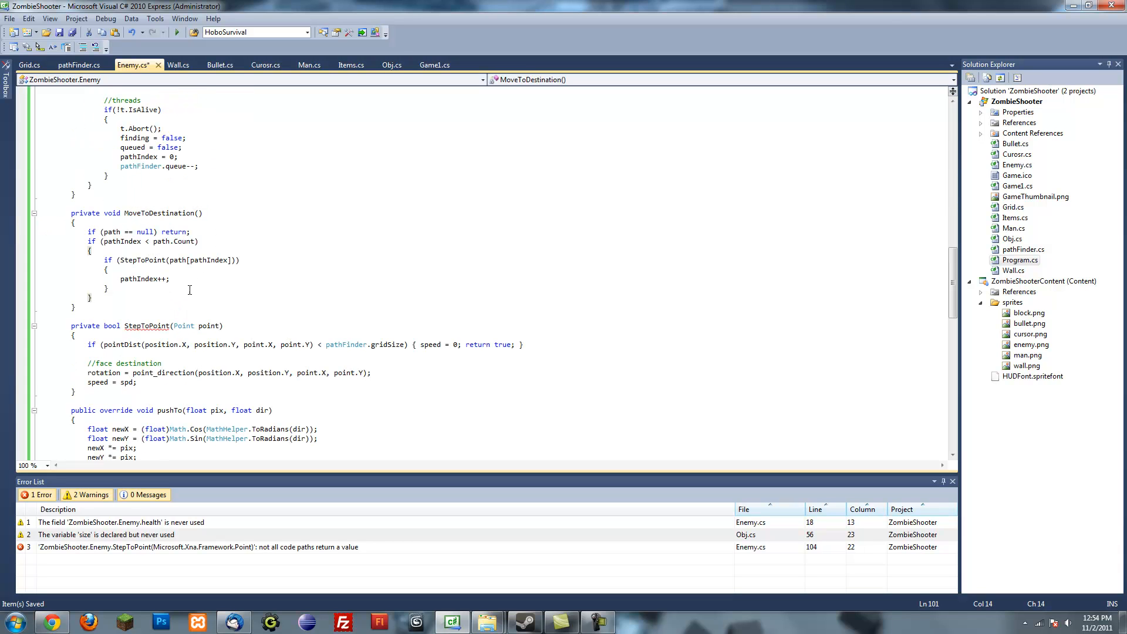
click(155, 333)
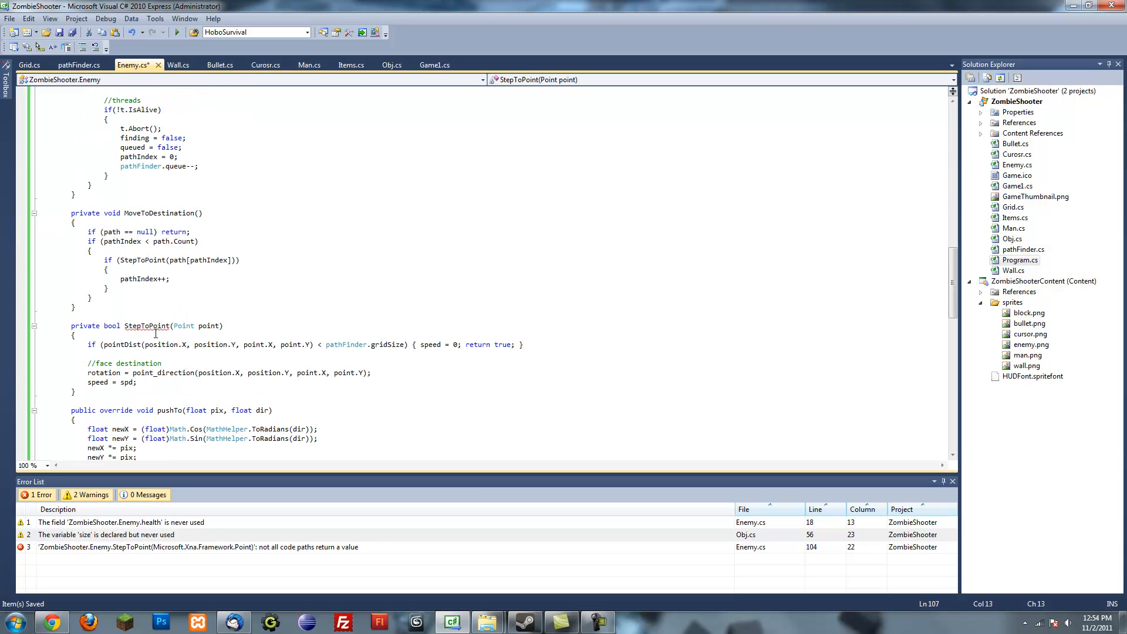
click(144, 344)
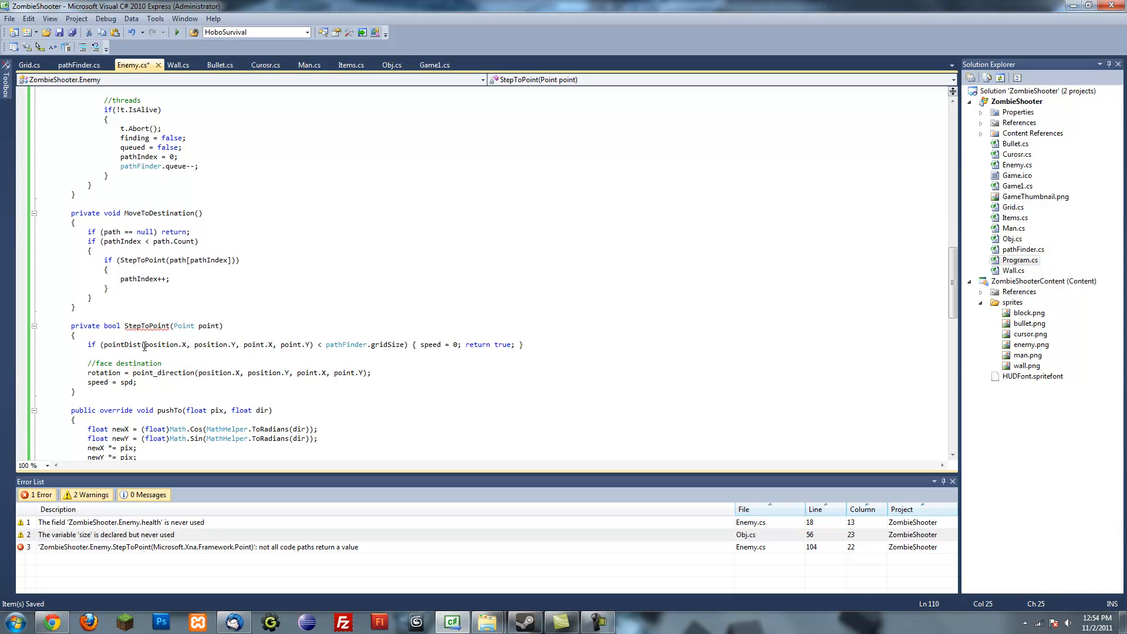
mouse_move(414, 405)
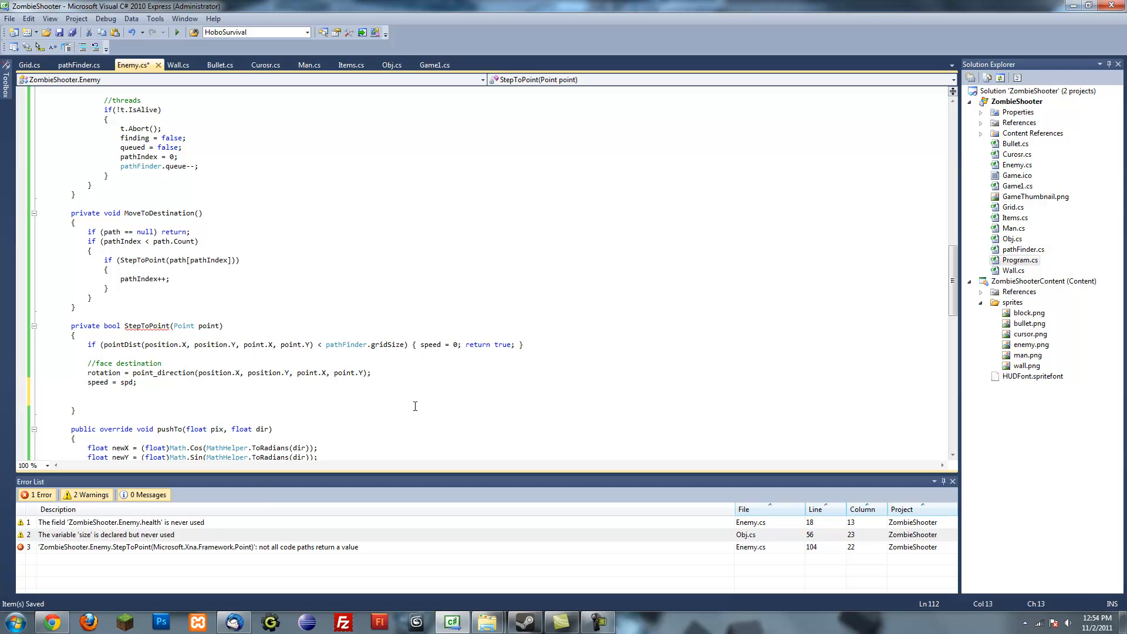
Add 'return false;' to StepToPoint, remove the blank line below MoveToDestination in Update, and save.
text(return)
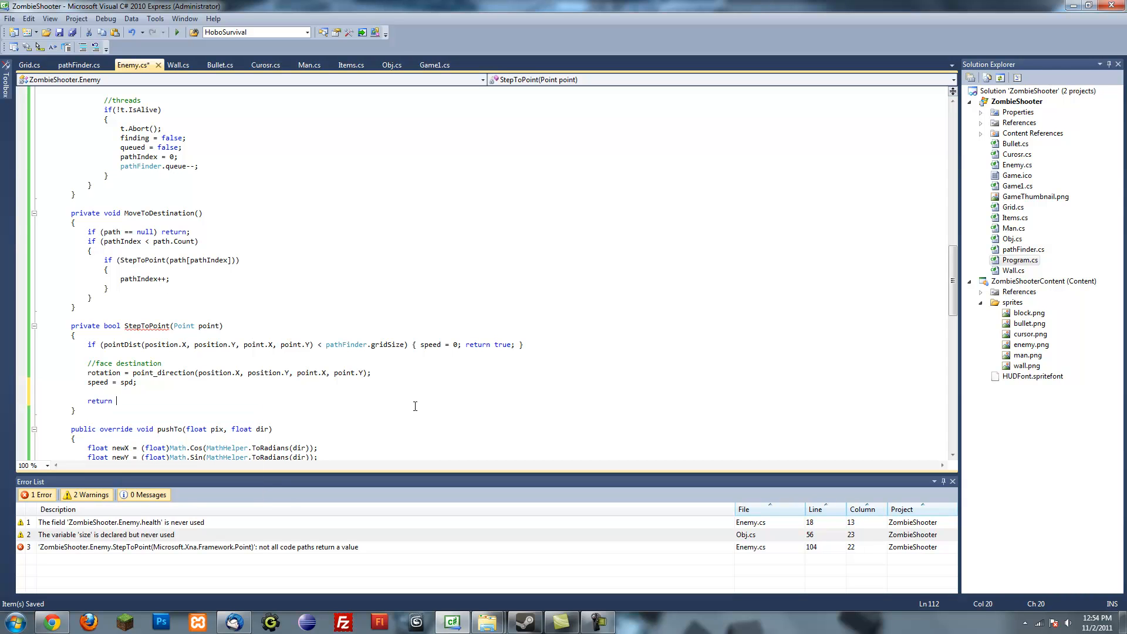
text(false;)
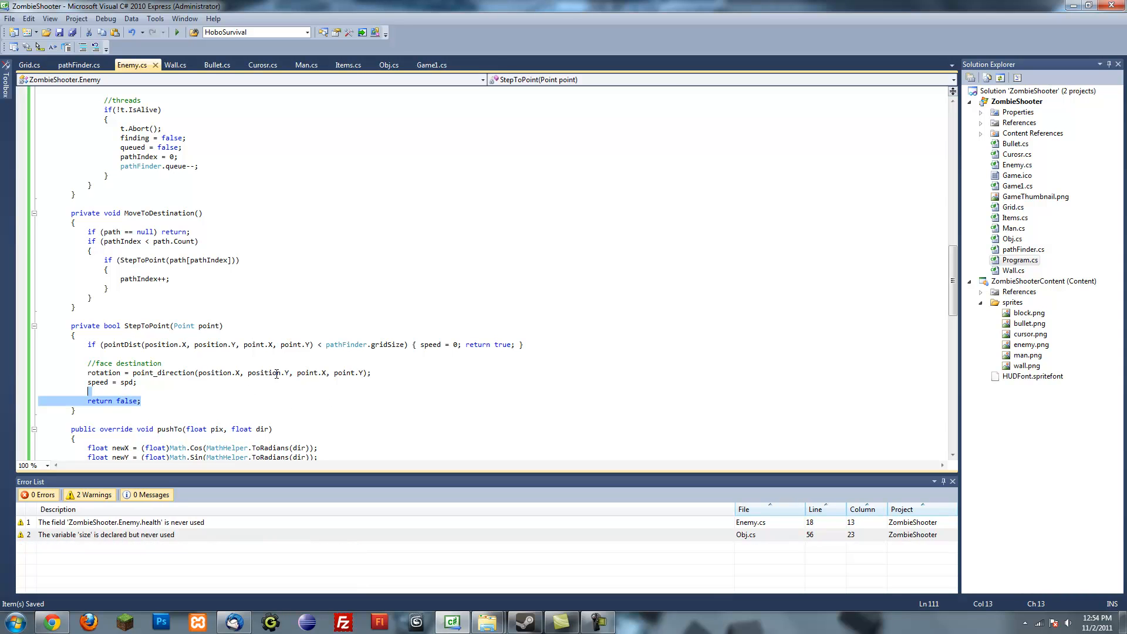
click(187, 388)
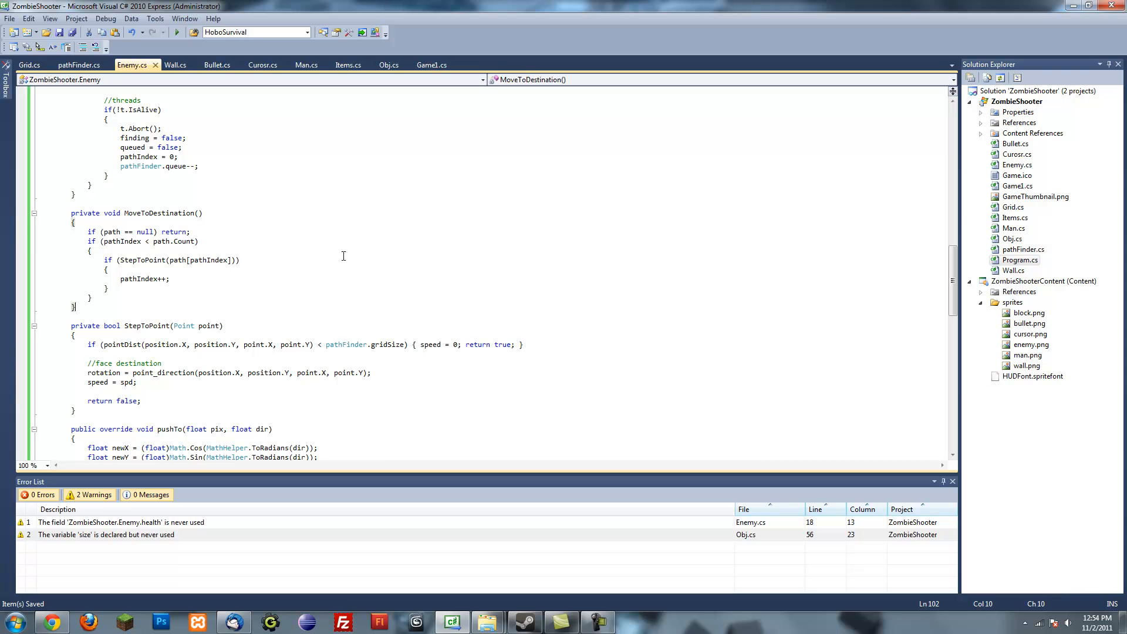
click(165, 213)
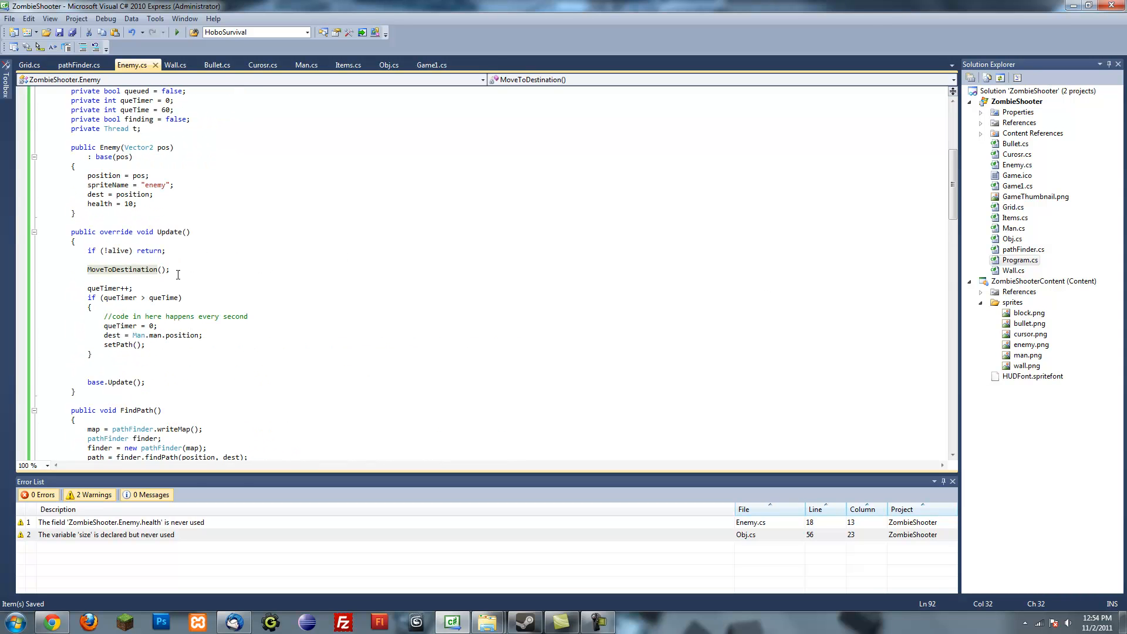
click(62, 278)
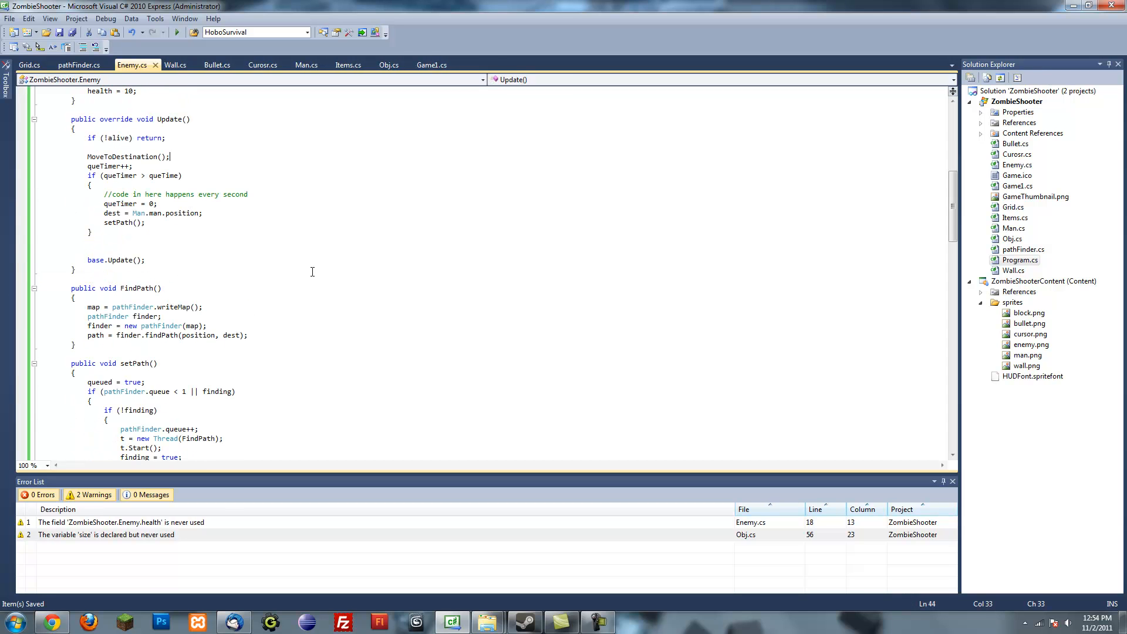
scroll(down, 3)
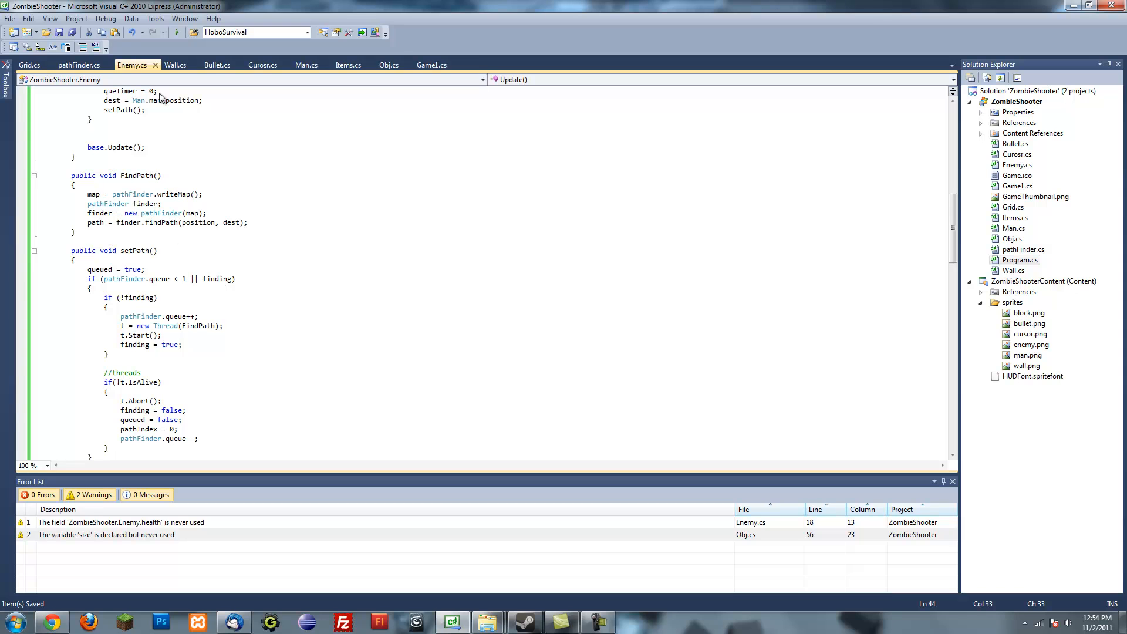
click(186, 32)
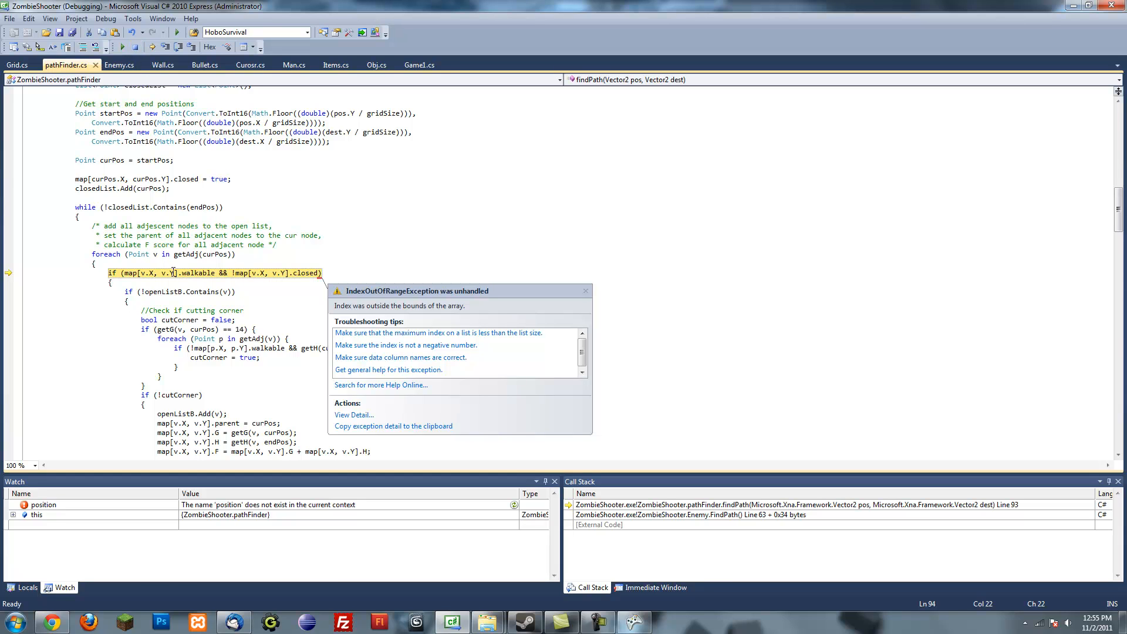
mouse_move(538, 557)
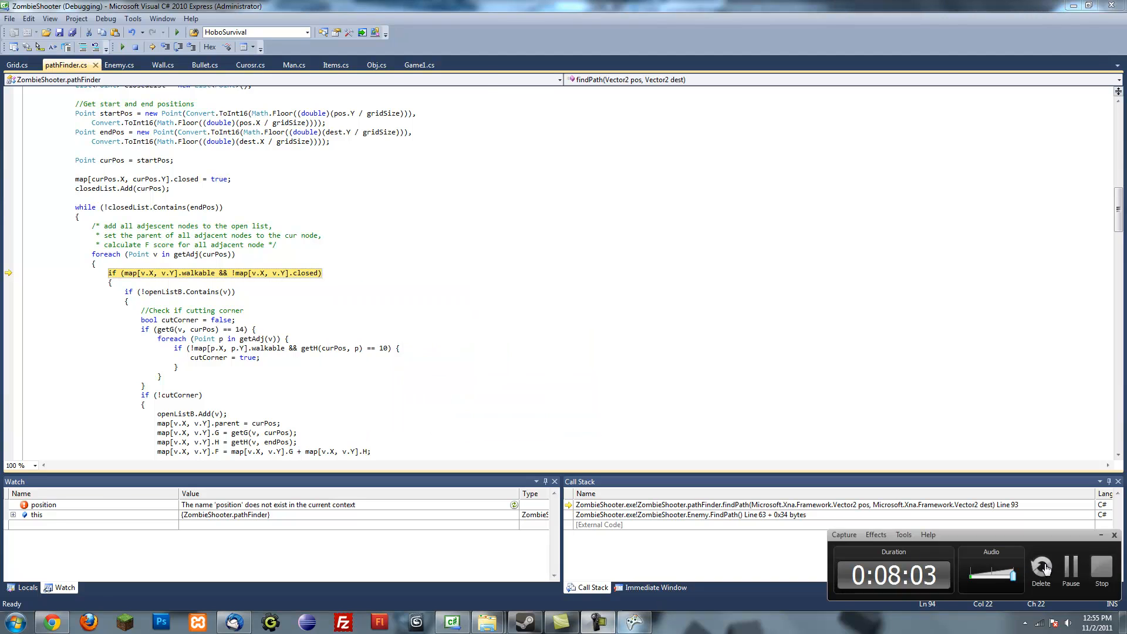
Stop the debug session after the IndexOutOfRangeException in pathFinder.findPath.
click(1100, 572)
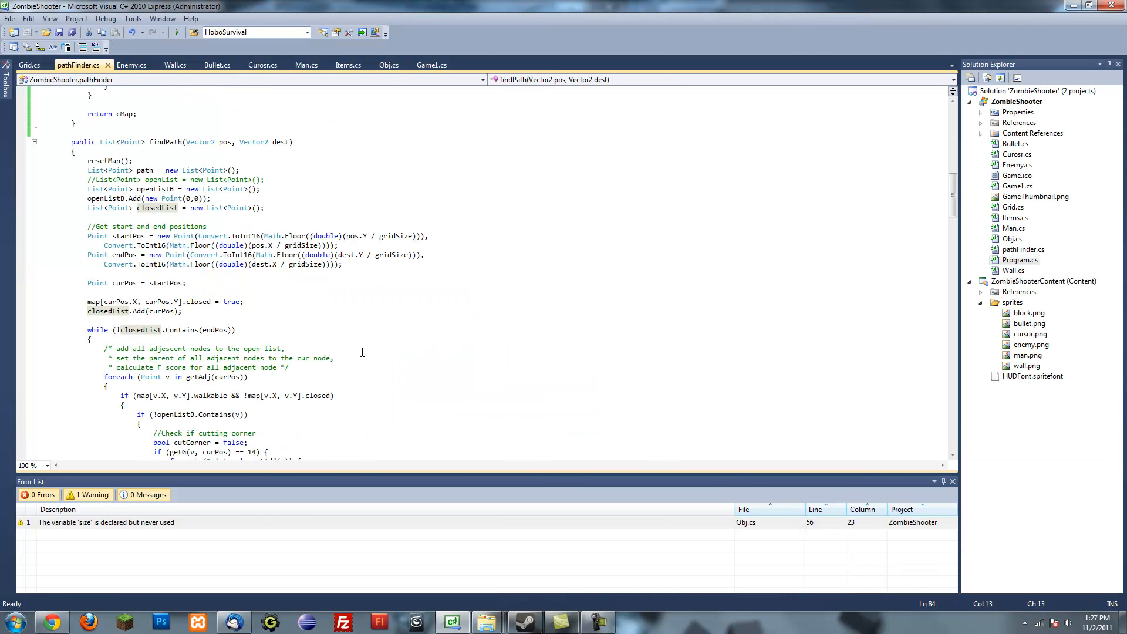
Look through the Enemy, Wall and Bullet classes and finish on Items.cs at Initilize.
click(132, 65)
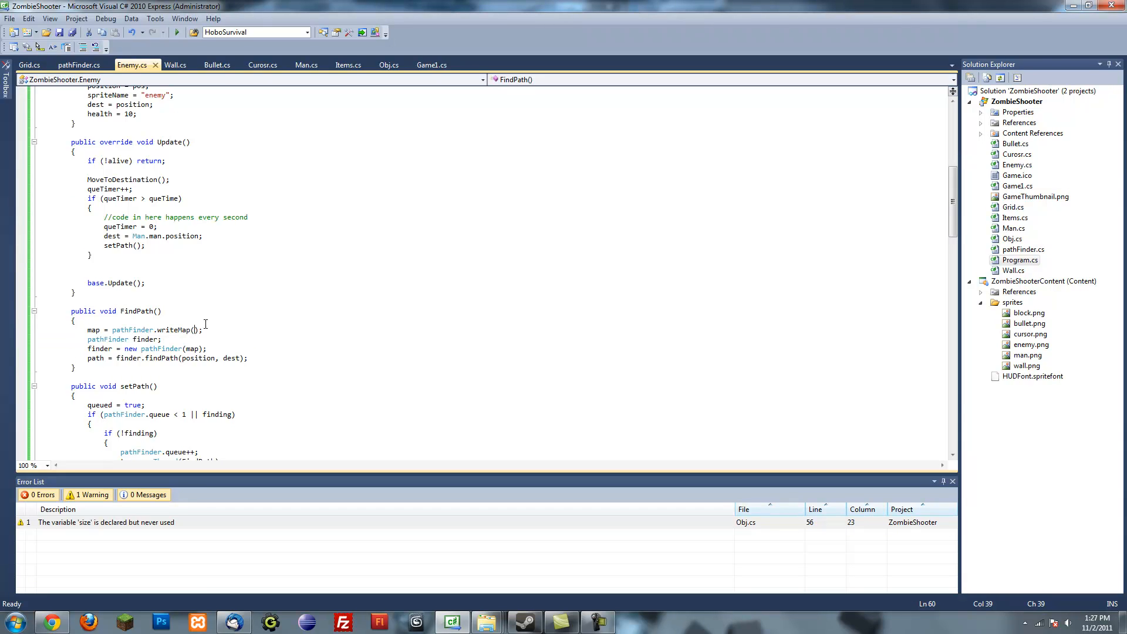
scroll(up, 3)
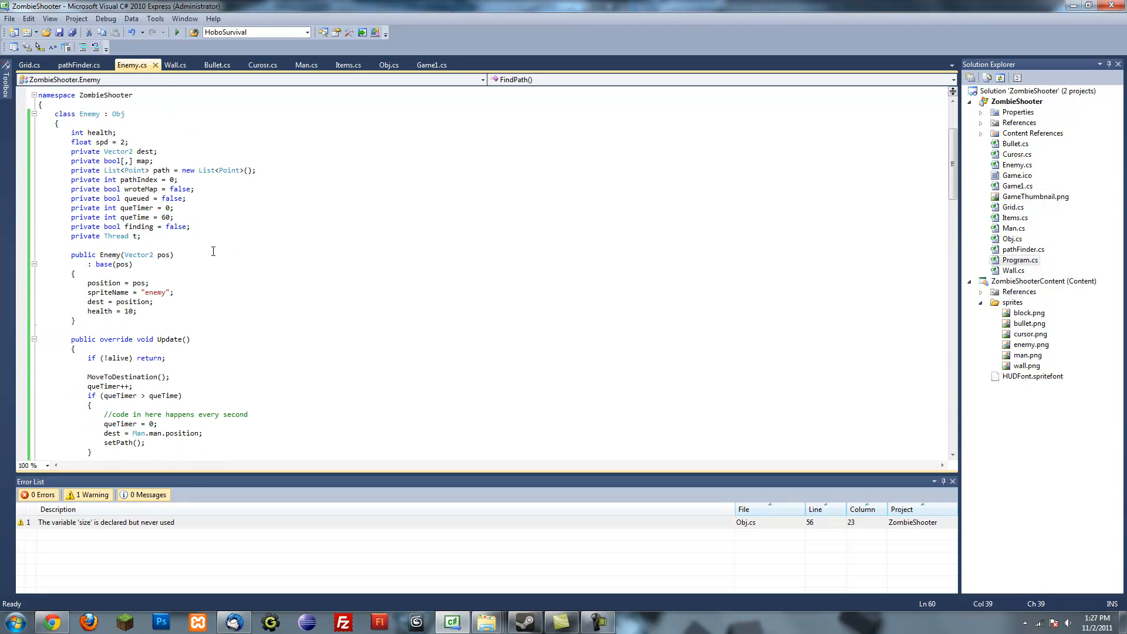
click(175, 65)
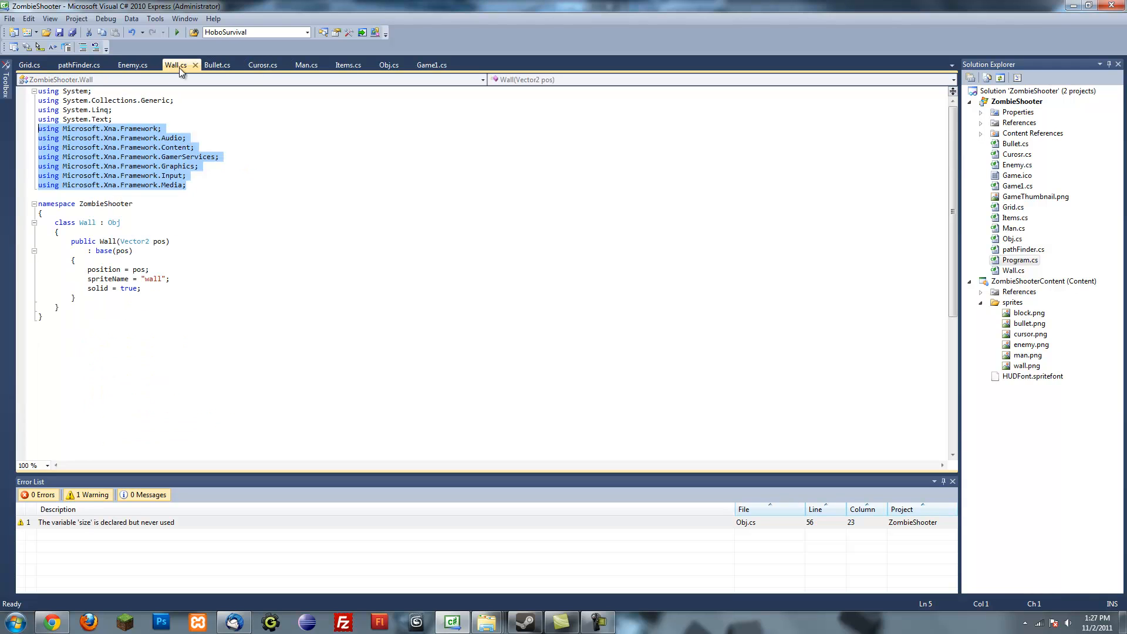
mouse_move(77, 64)
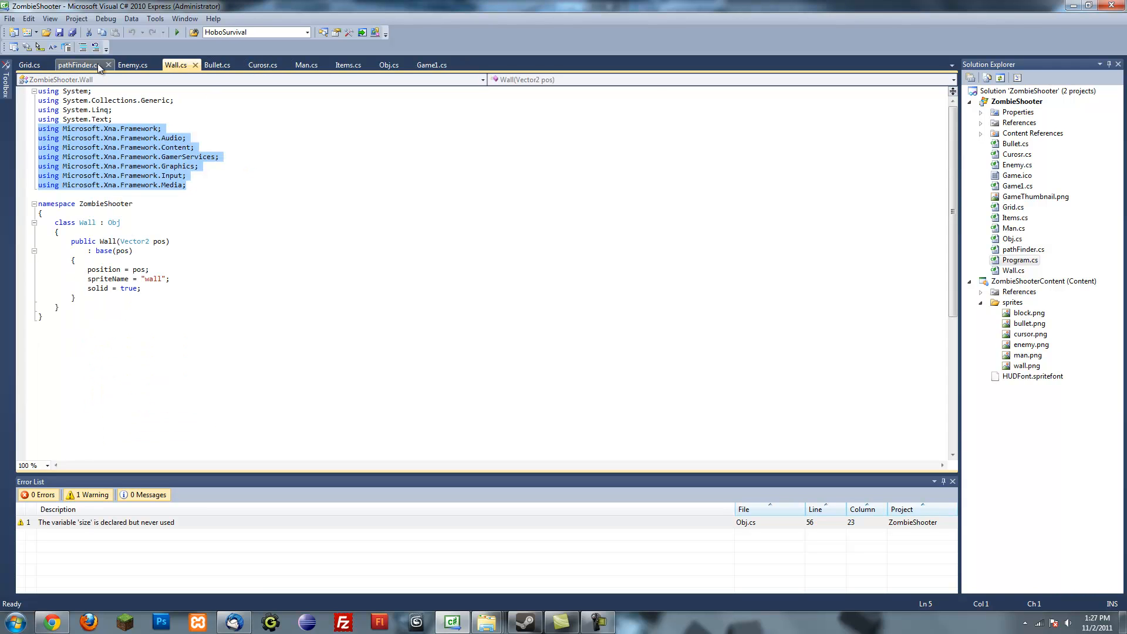
click(196, 133)
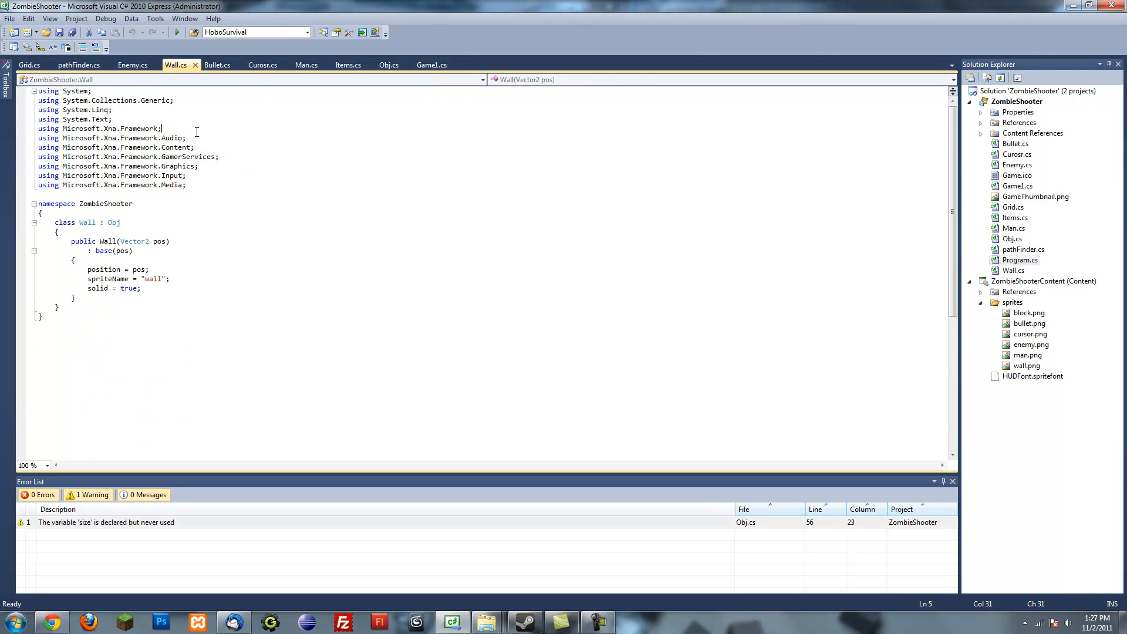
mouse_move(512, 184)
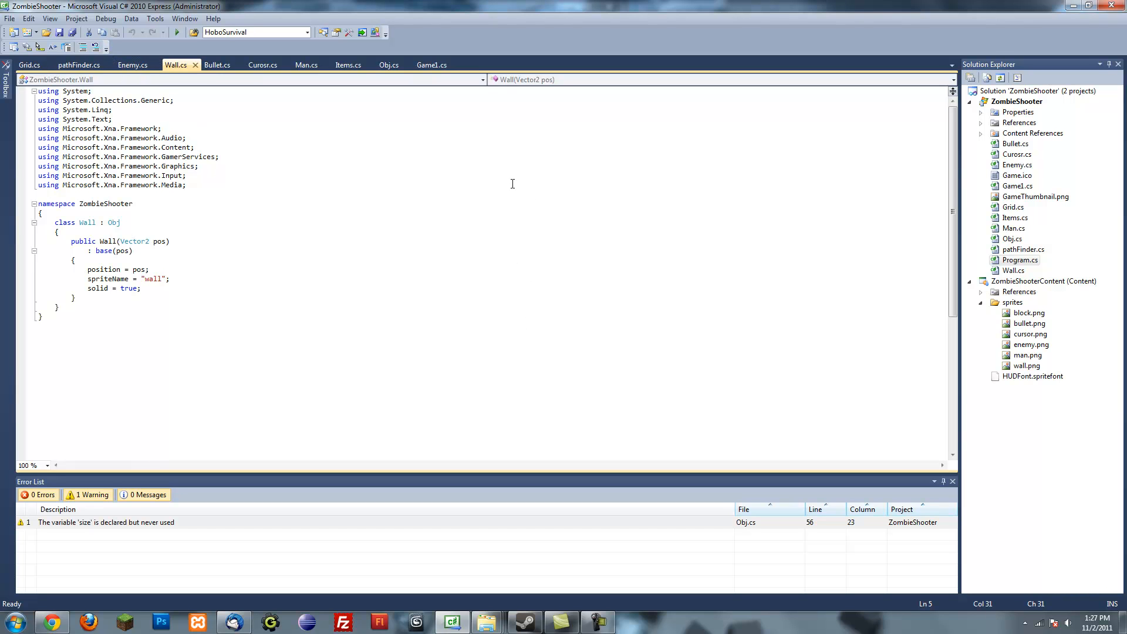
mouse_move(334, 308)
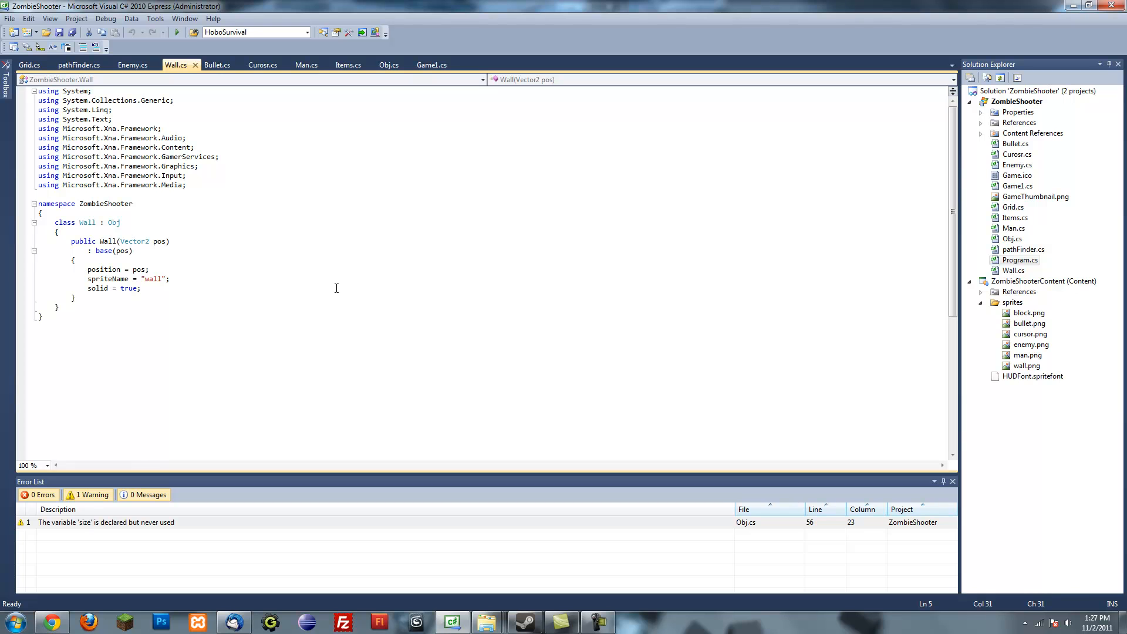
mouse_move(267, 218)
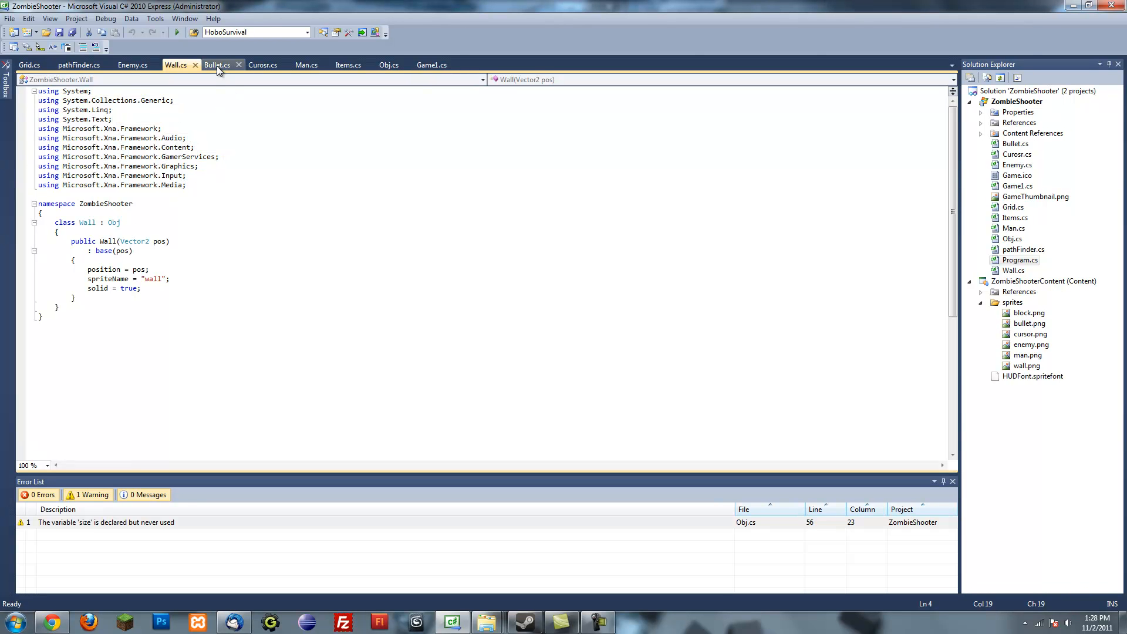
click(217, 64)
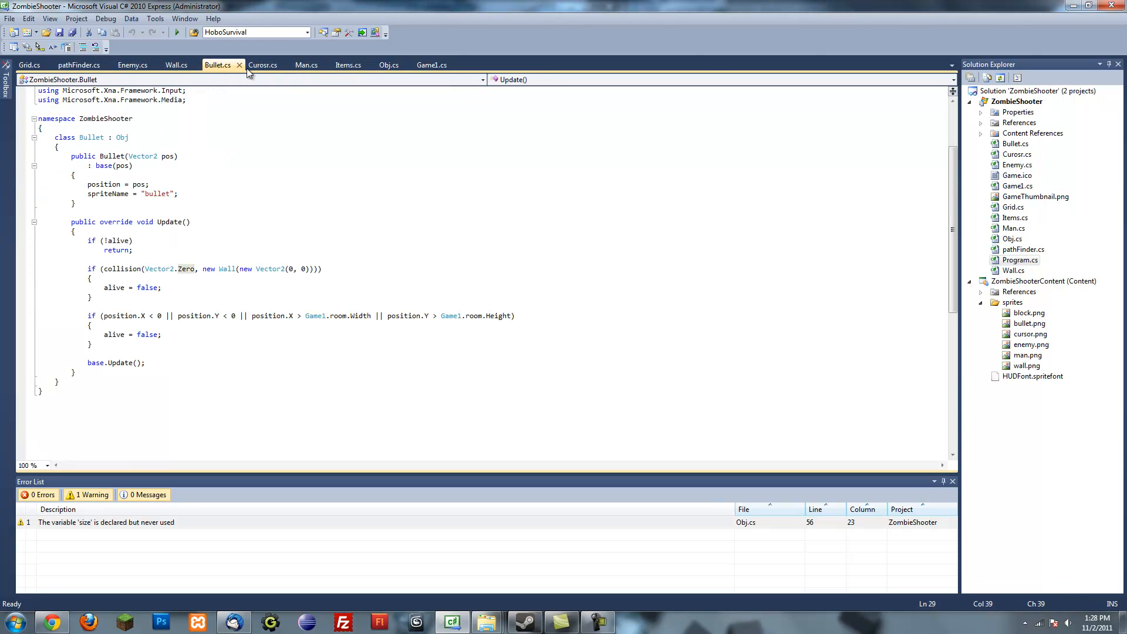
click(347, 65)
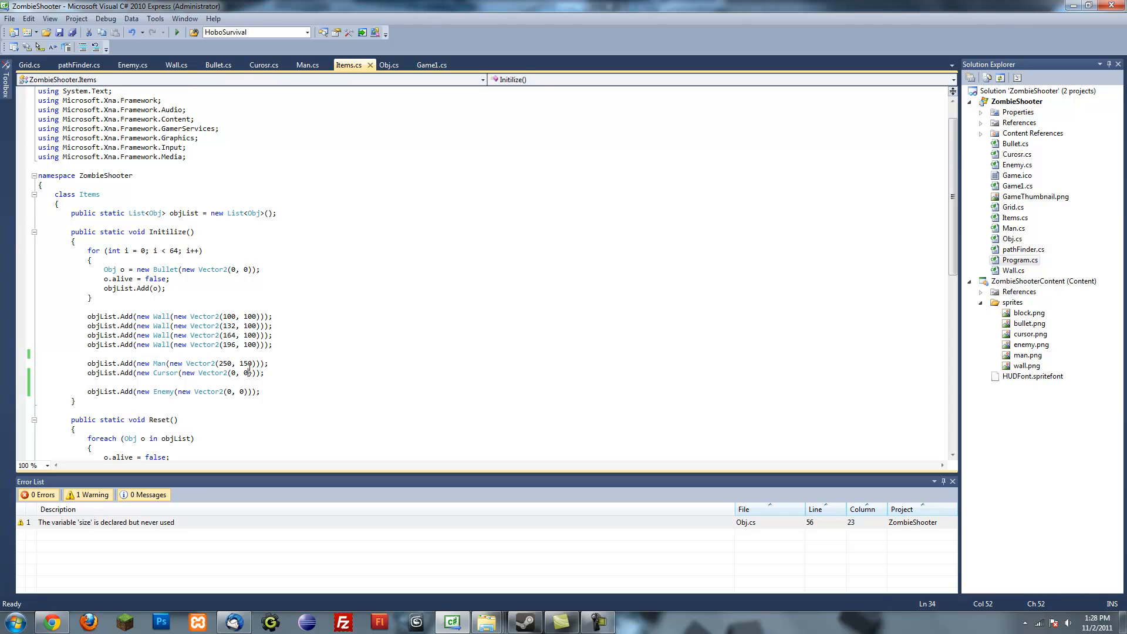
Spawn the Enemy at Vector2(200, 200) in Items.Initilize and start debugging.
scroll(down, 3)
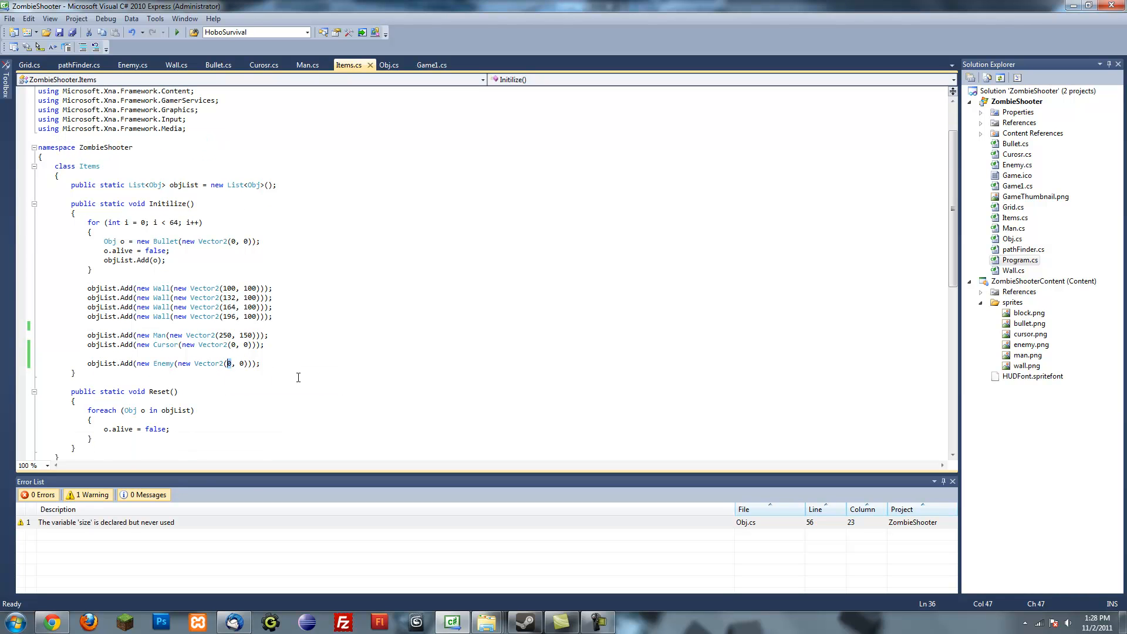
text(200, 20)
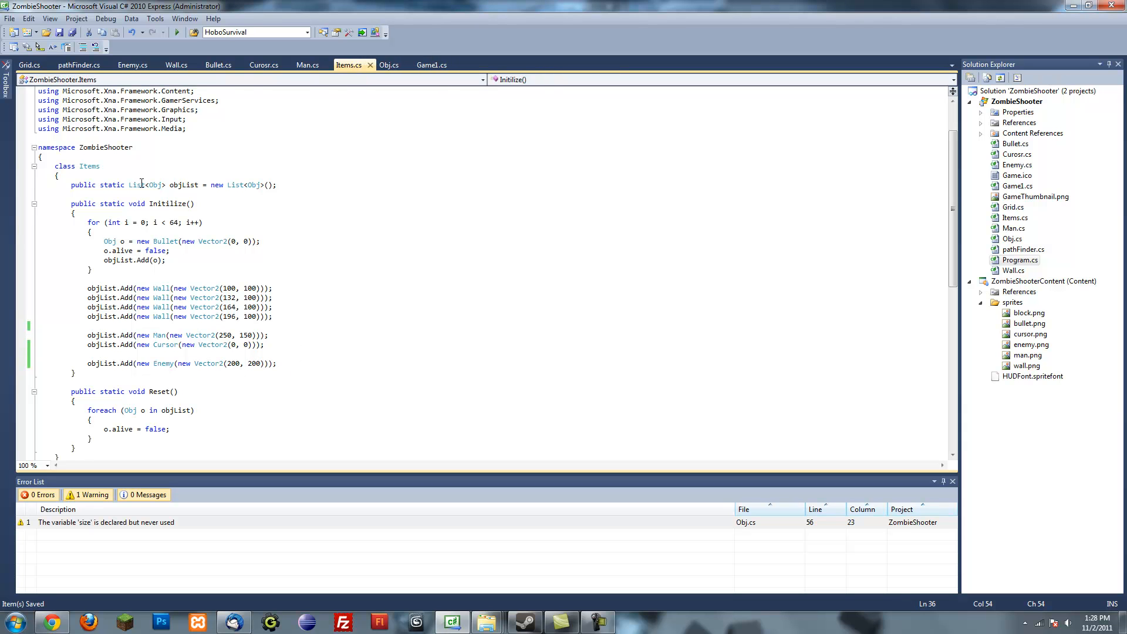
click(177, 32)
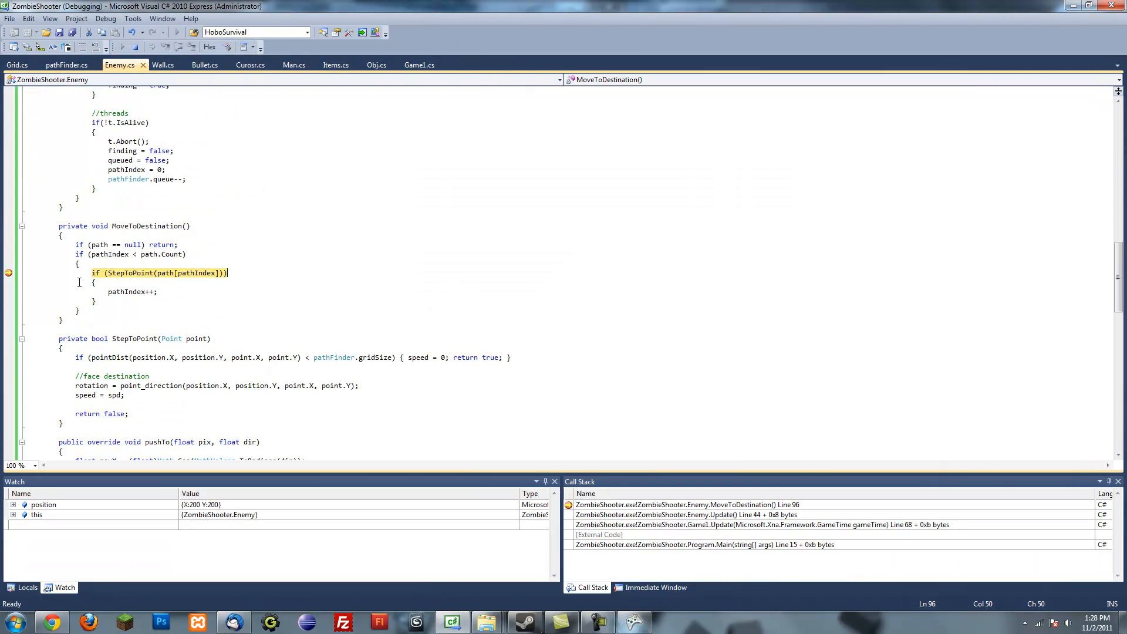
Continue past the MoveToDestination breakpoint and focus the running game to watch the enemy.
click(135, 47)
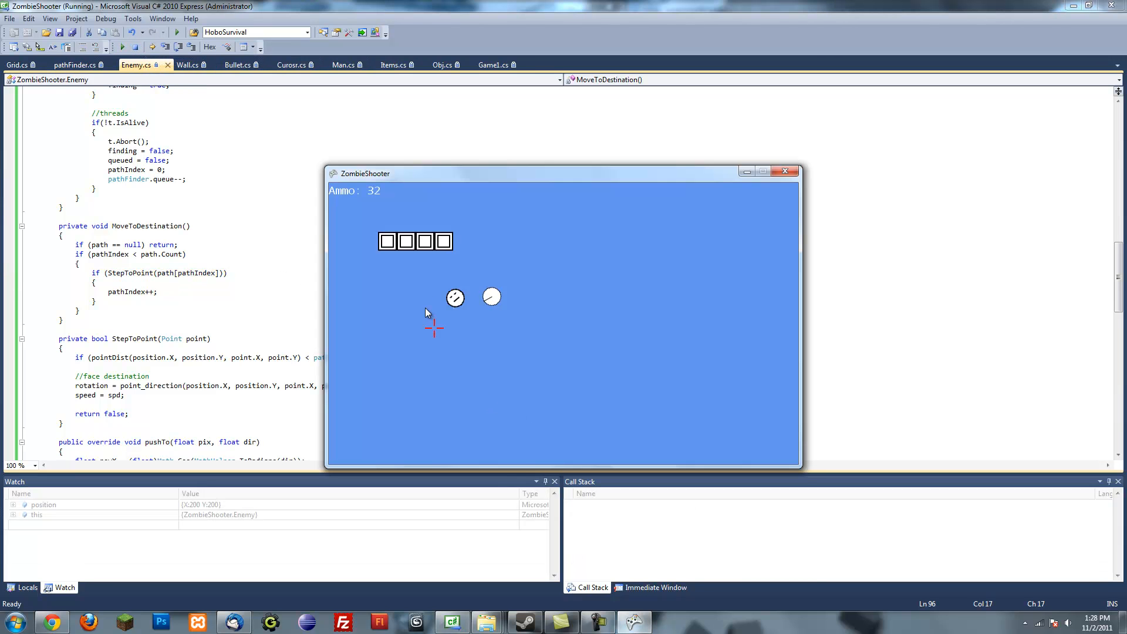
click(456, 297)
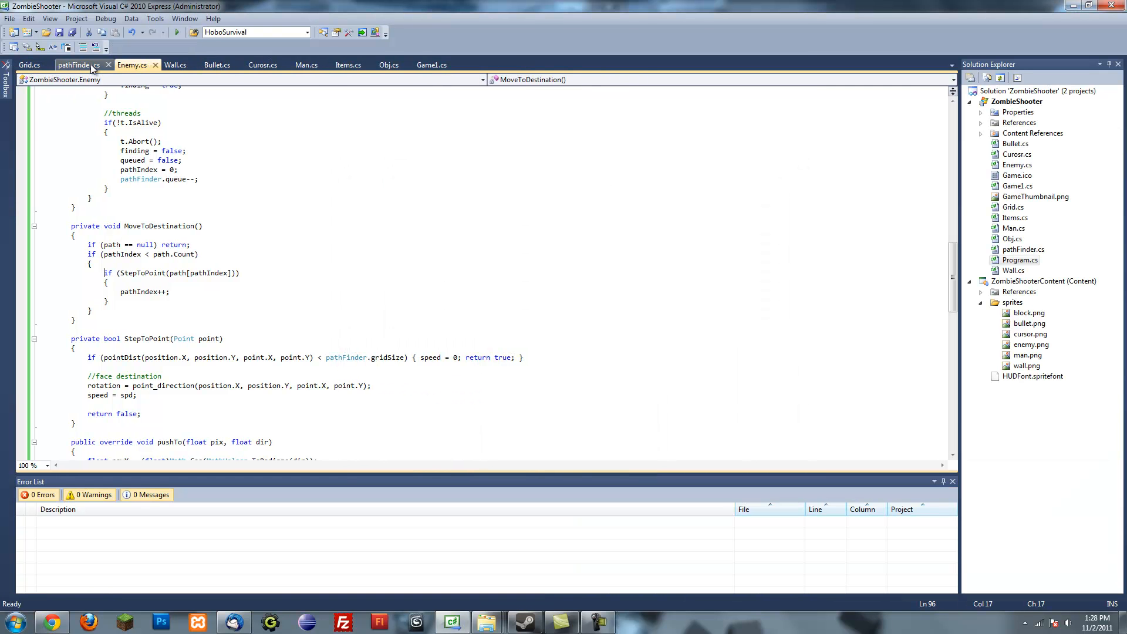
Set pathFinder gridSize to 16 and run ZombieShooter to test the finer grid.
click(78, 64)
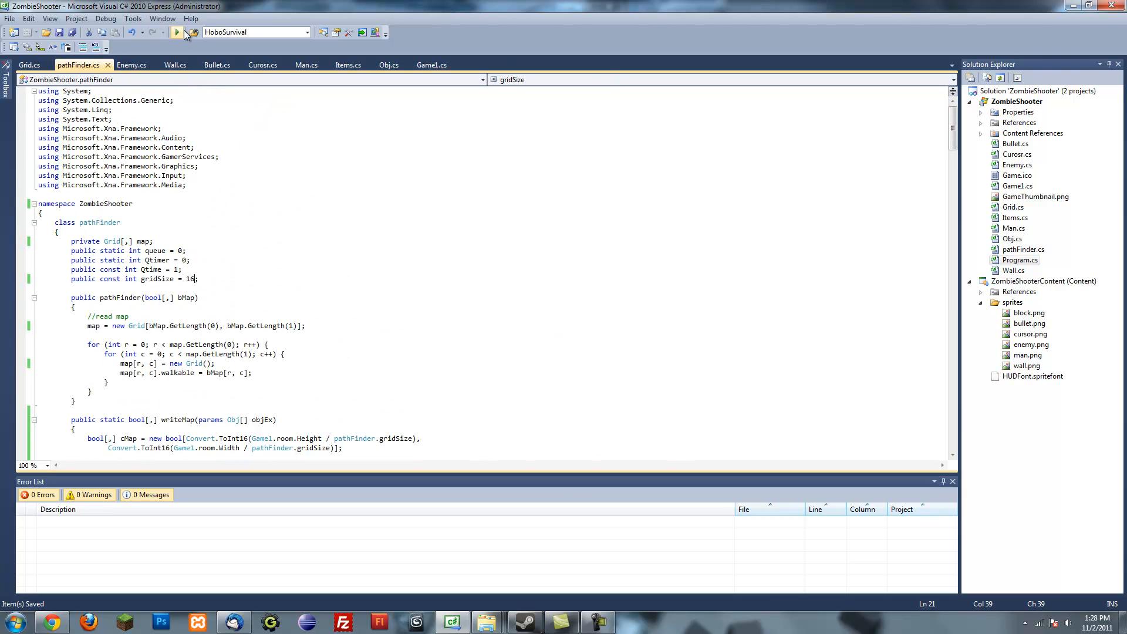
click(177, 33)
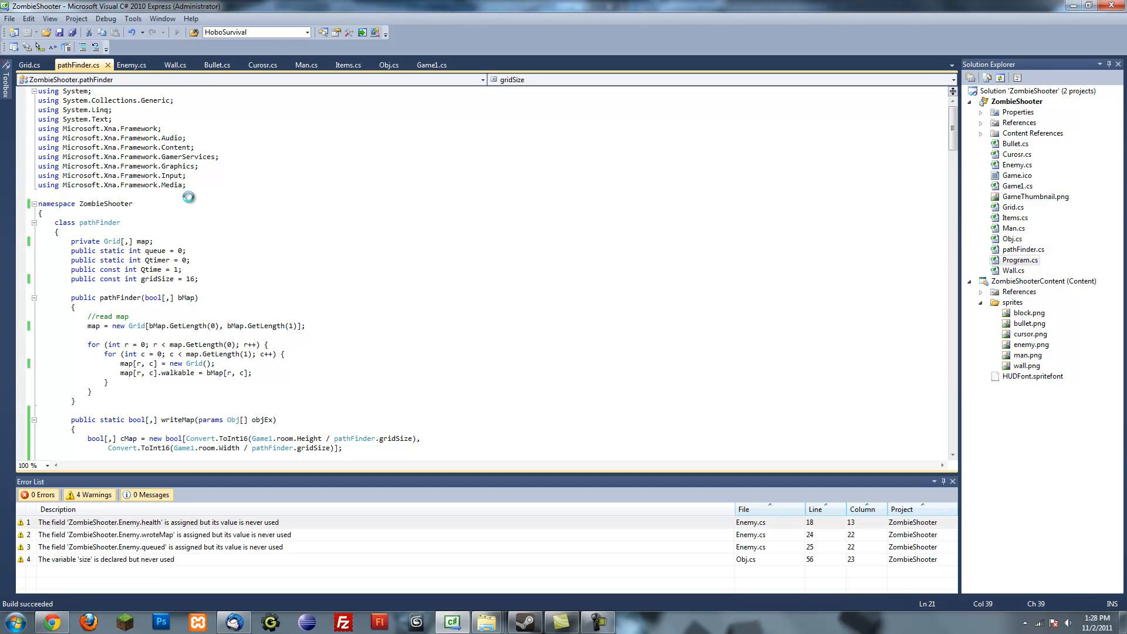
click(126, 45)
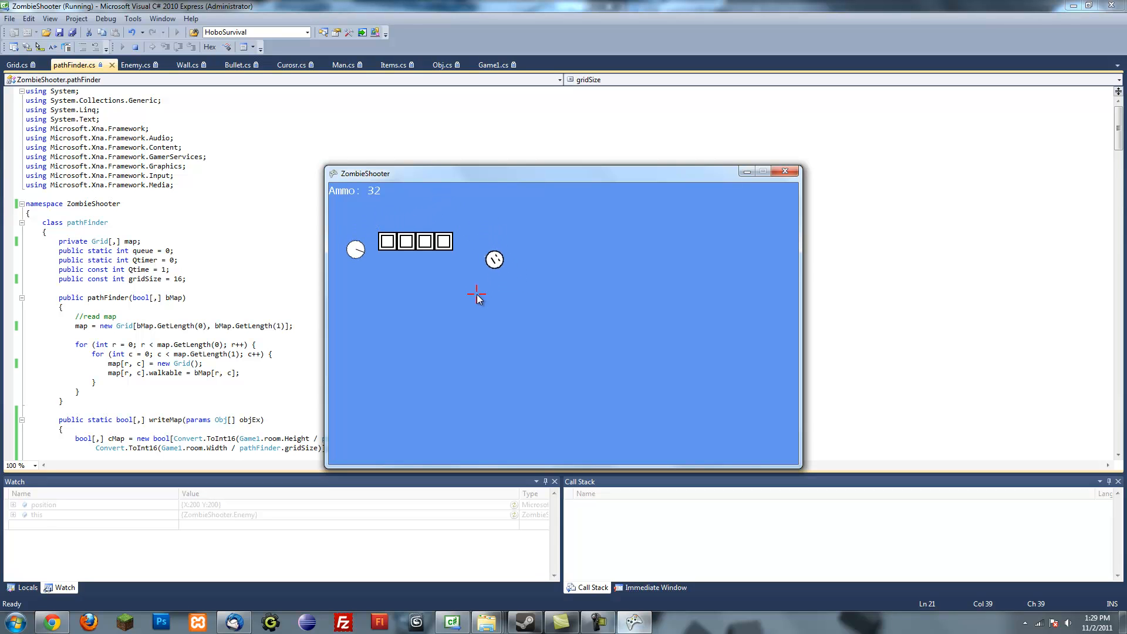
mouse_move(481, 284)
text(32)
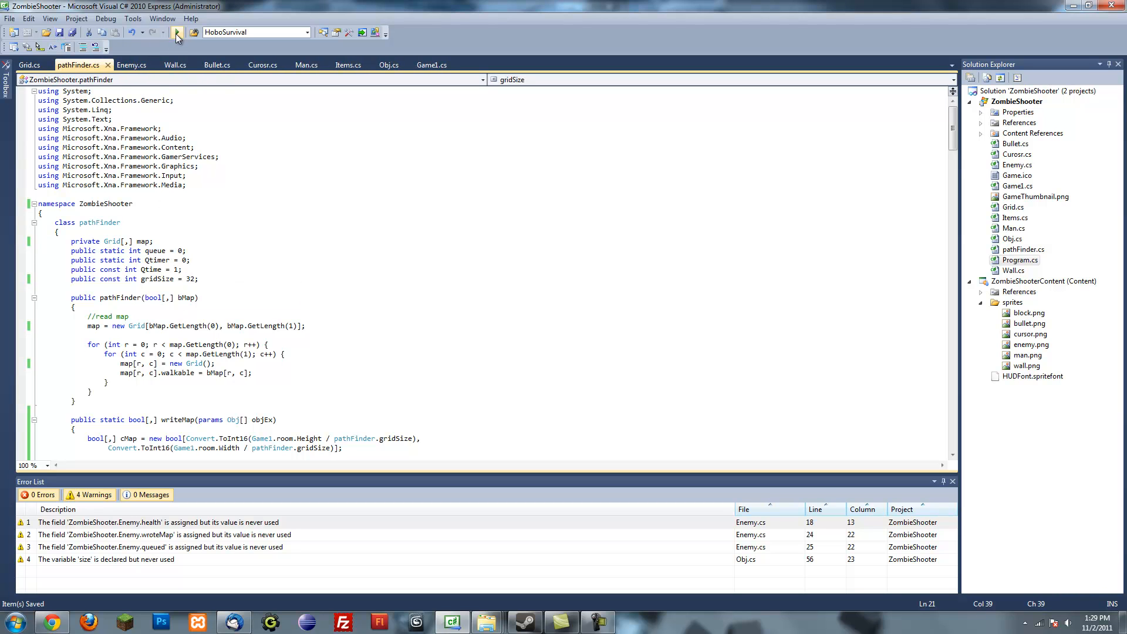
Run ZombieShooter with gridSize 32 and fire a shot while the enemy paths around the walls.
click(176, 32)
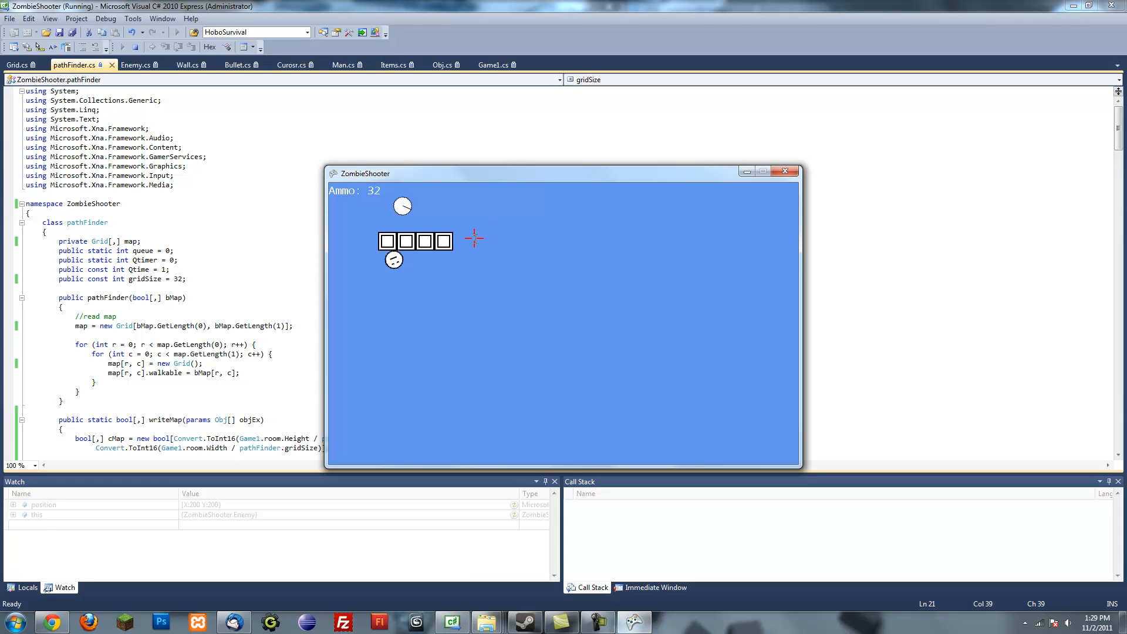
mouse_move(464, 257)
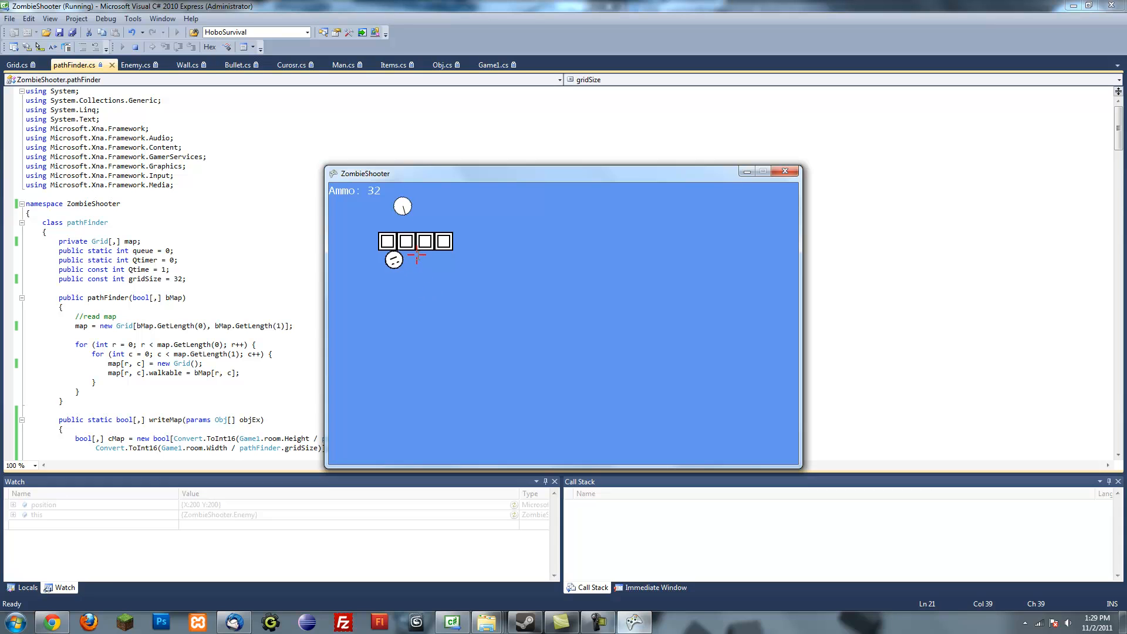
mouse_move(442, 251)
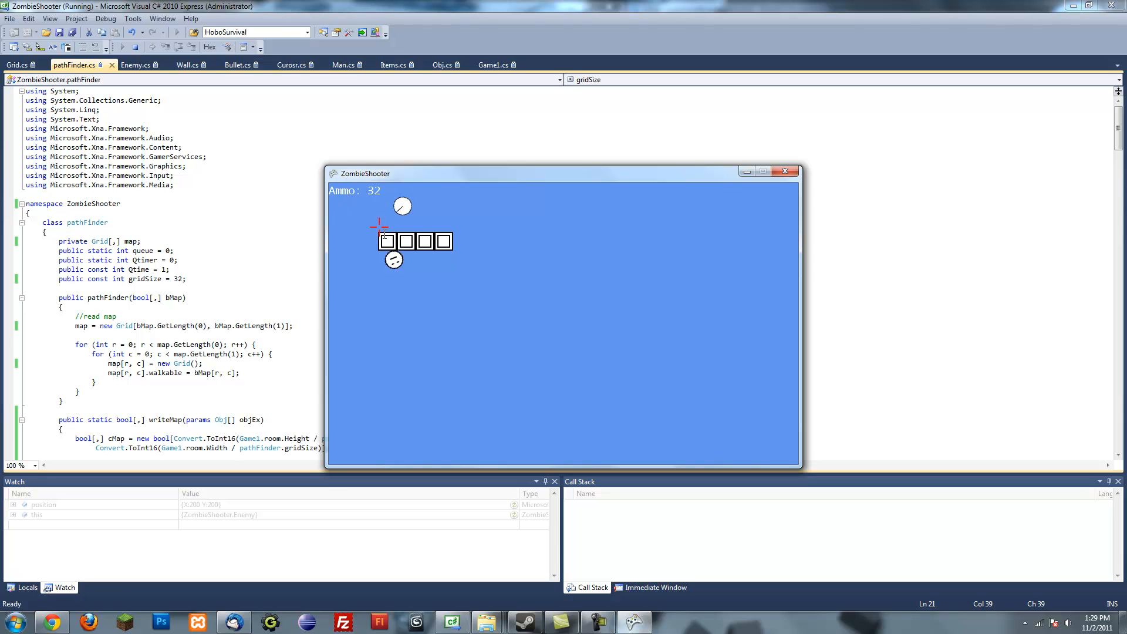
mouse_move(648, 586)
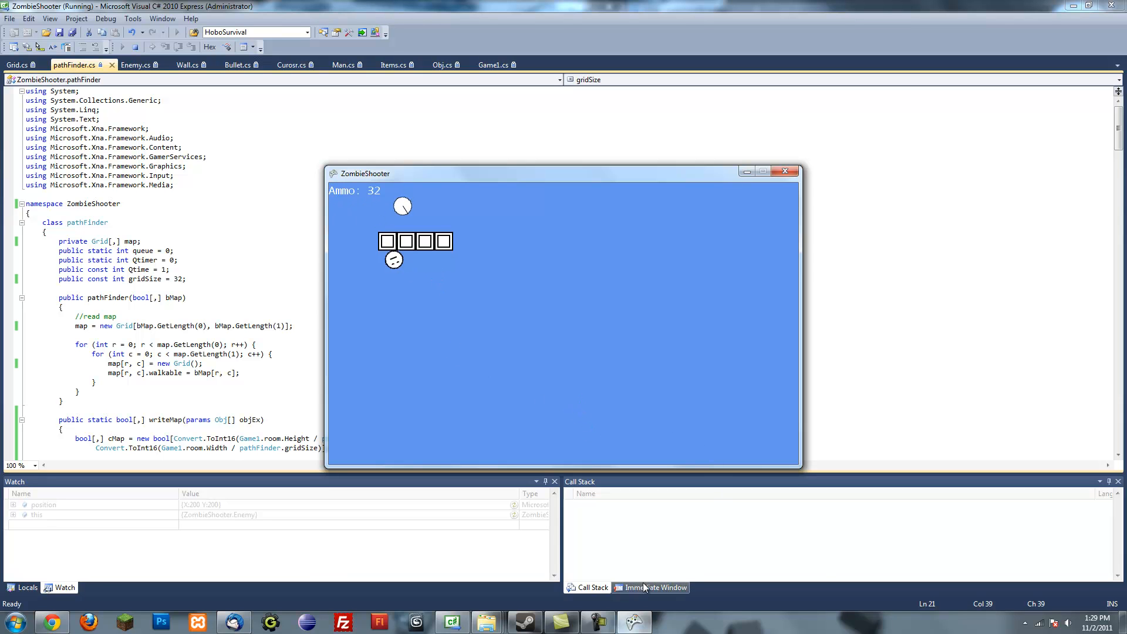
click(535, 263)
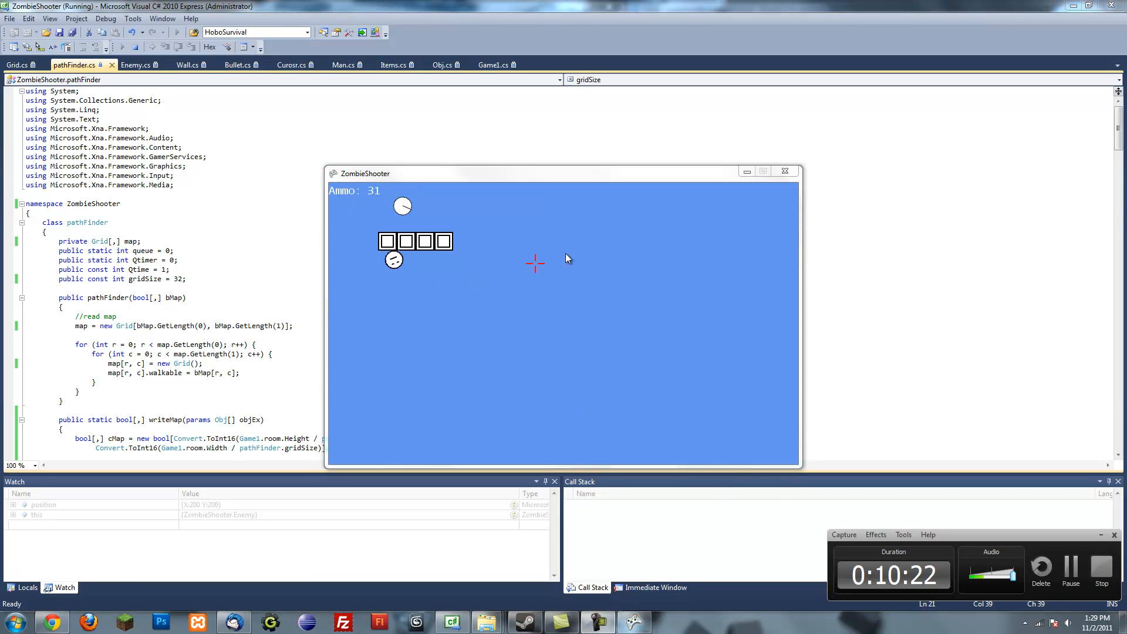